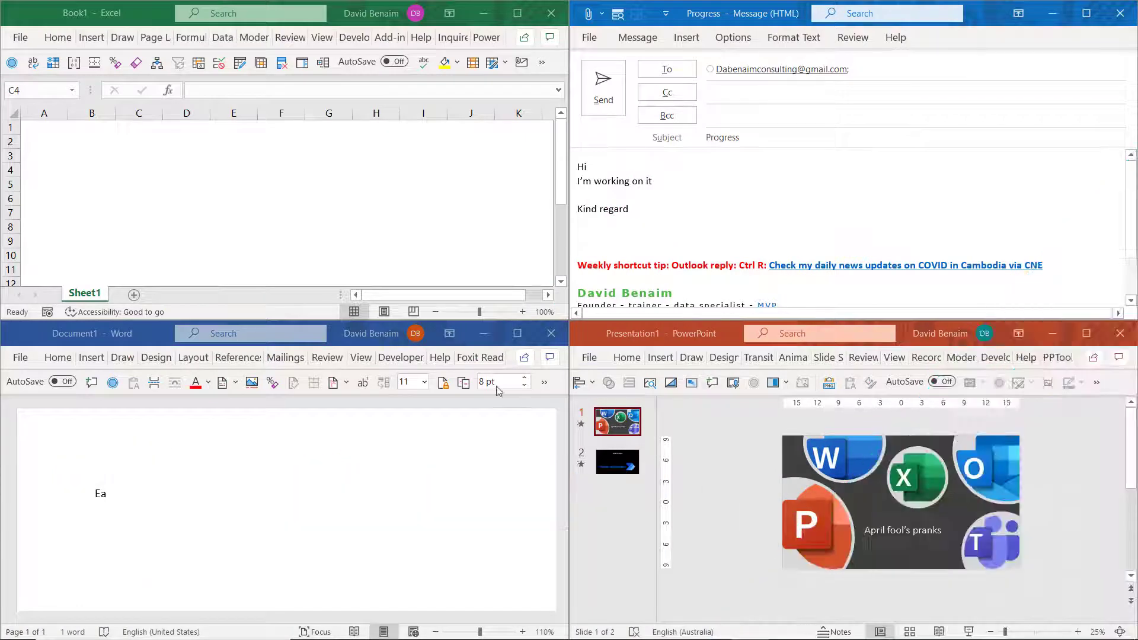
Enter the filler text 'sadas' into cell C4 of the worksheet.
click(139, 170)
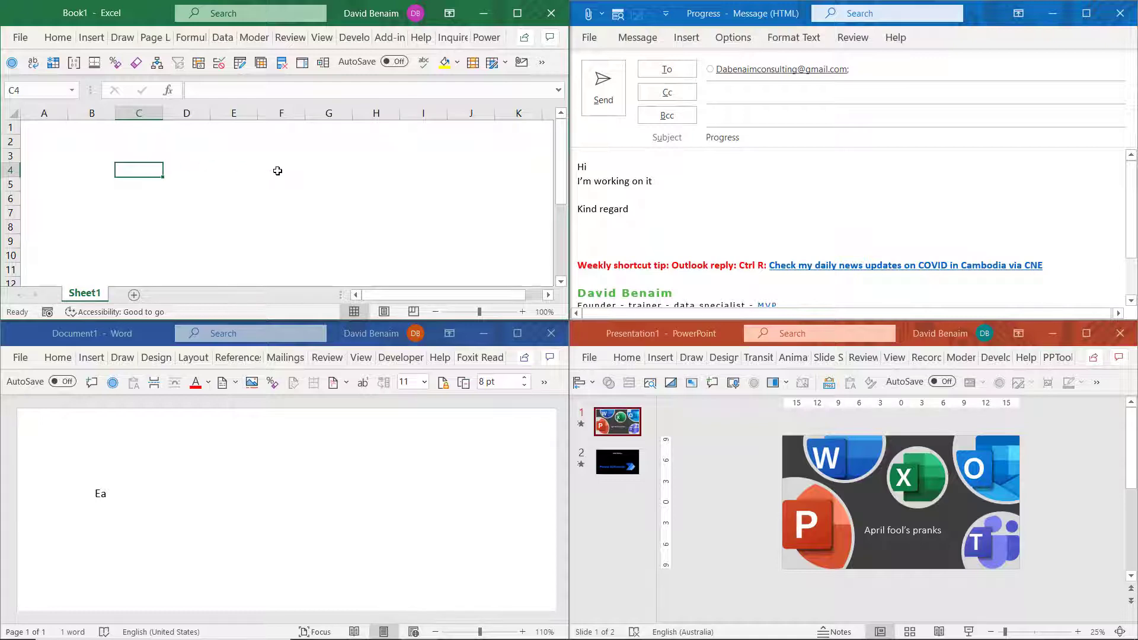
text(sadasd)
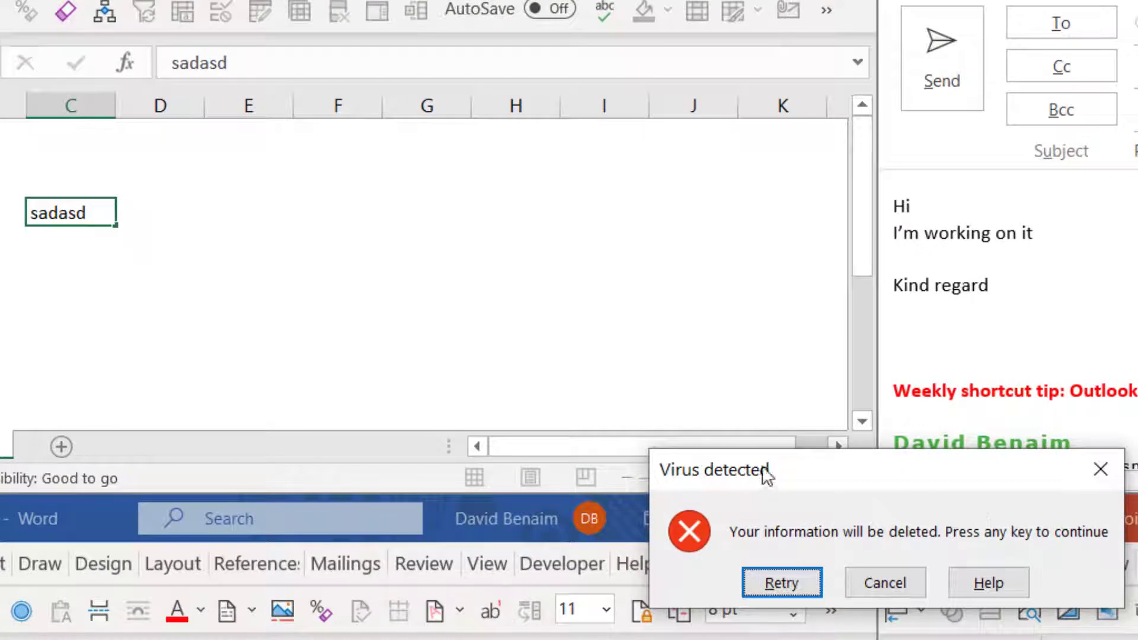
mouse_move(1034, 550)
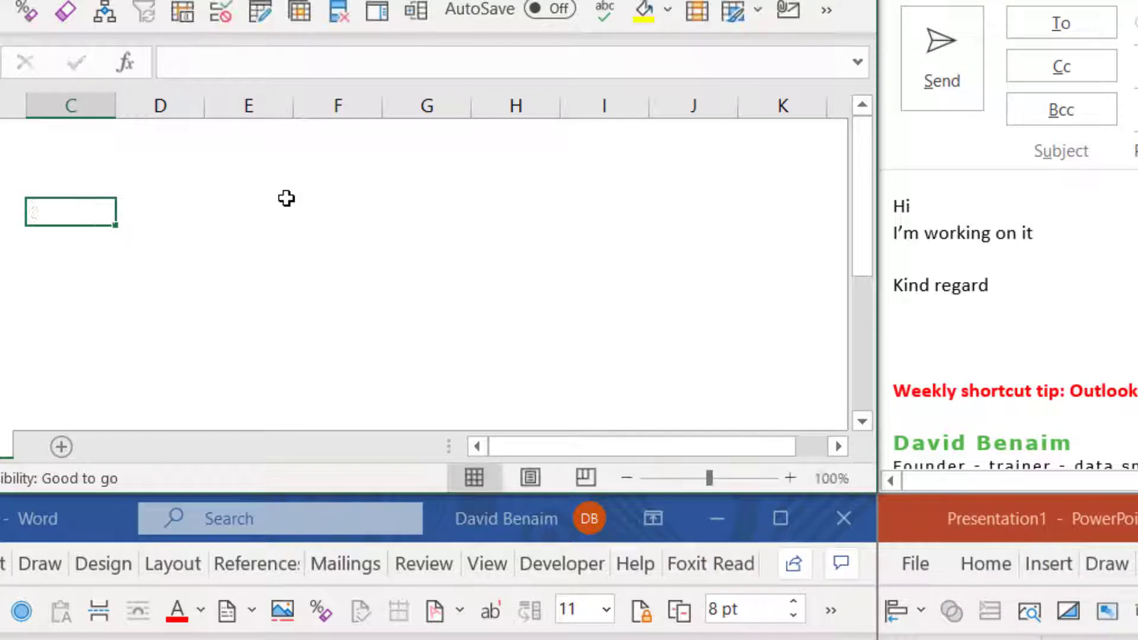
Replace the email's closing with 'Now don't ever contact me again YOU MORON' signed David.
click(248, 238)
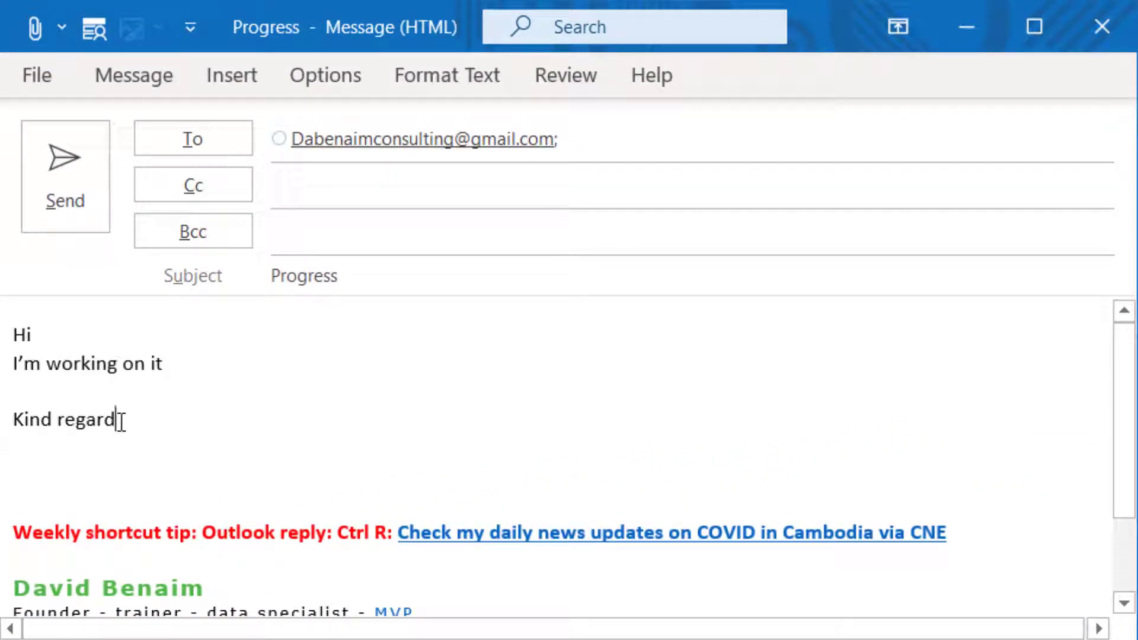
text(Now don't ever contact me again YOU MORON)
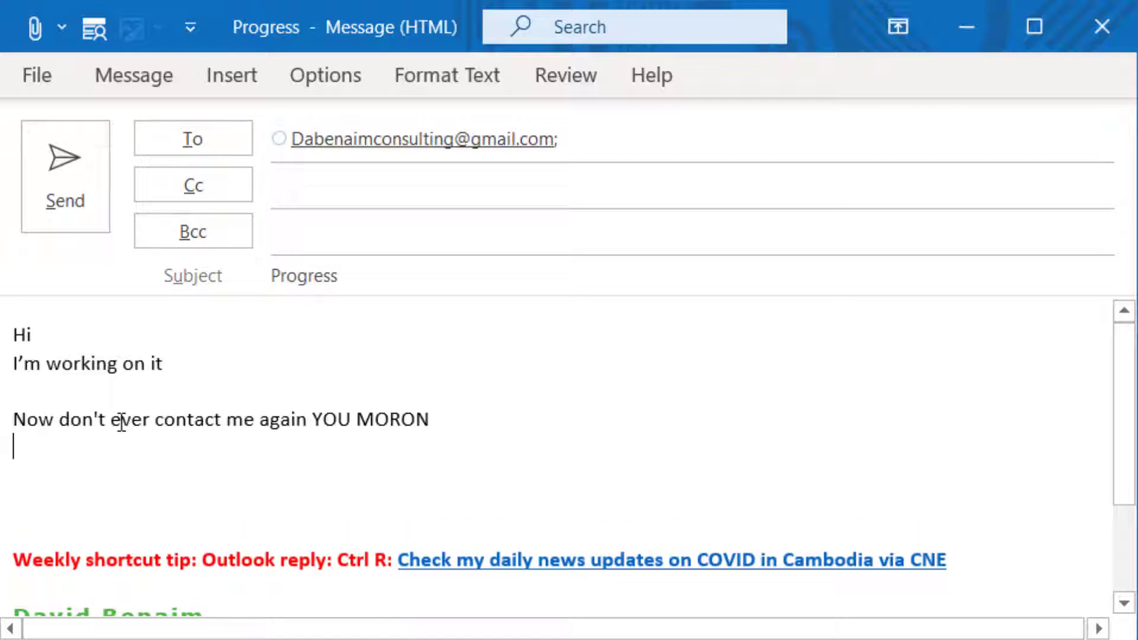
text(Dav)
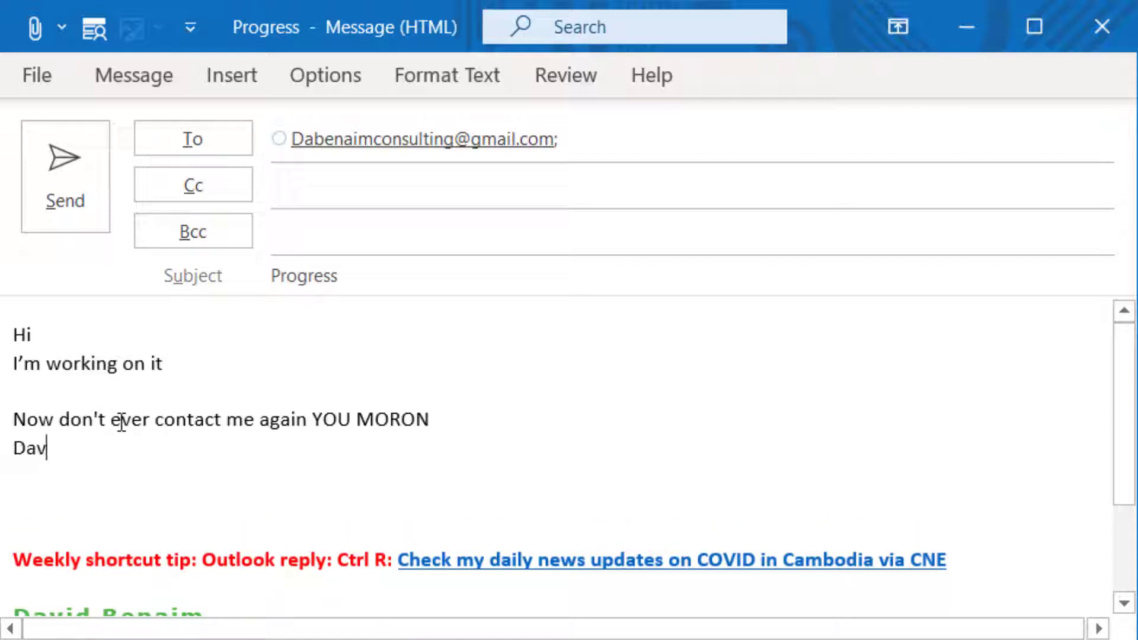
text(id)
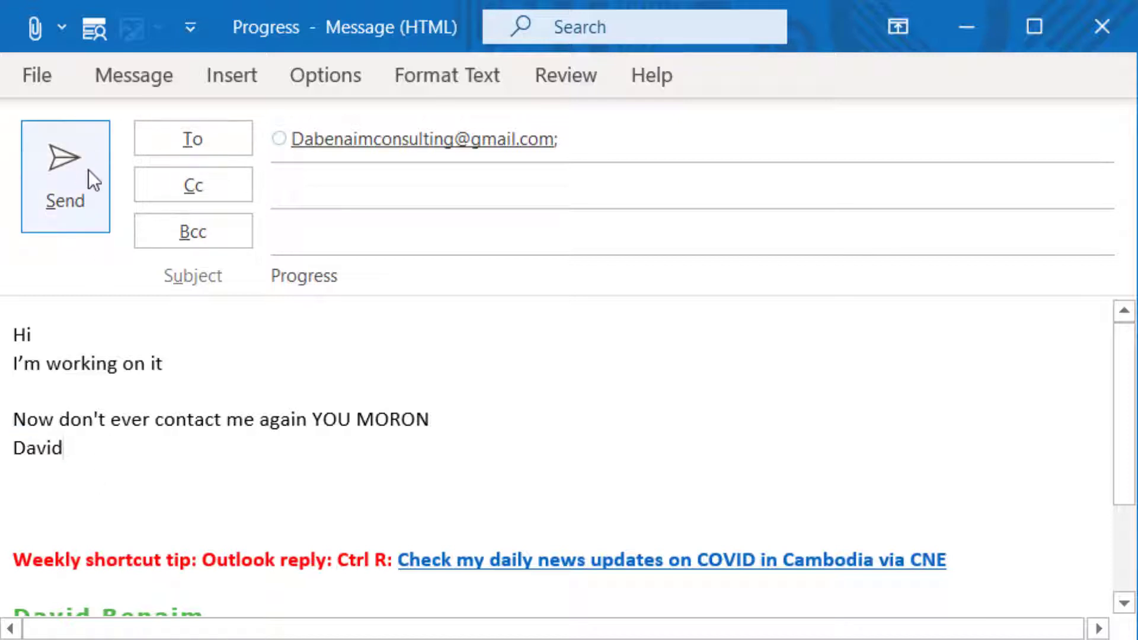
mouse_move(86, 442)
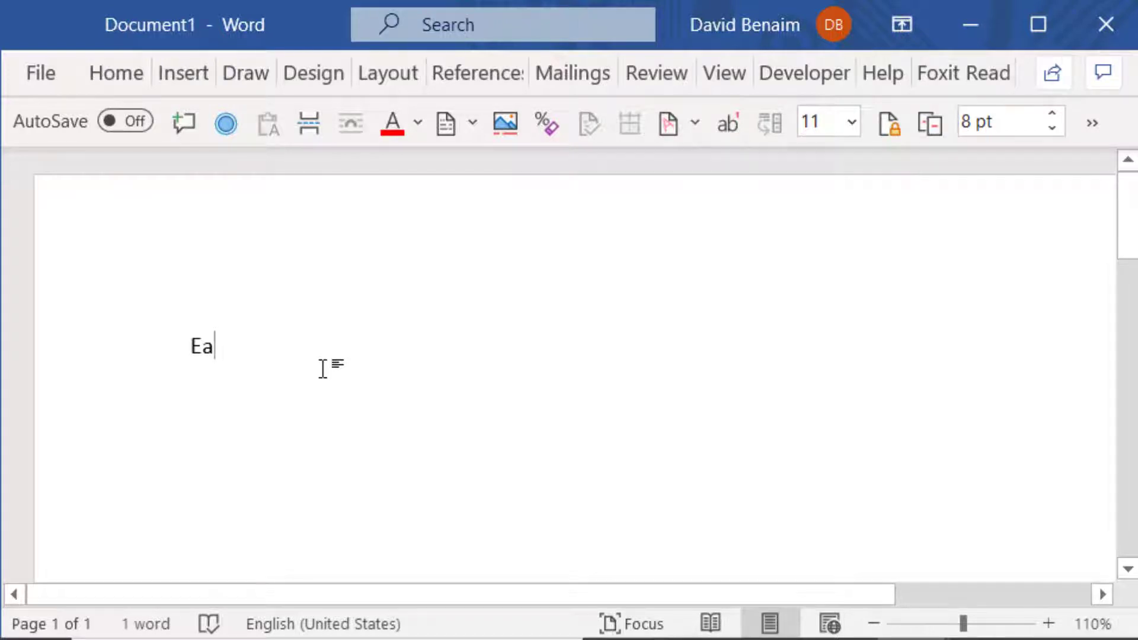
Complete 'Earl' to insert the AutoText monster sentence and creepy face picture.
text(rl)
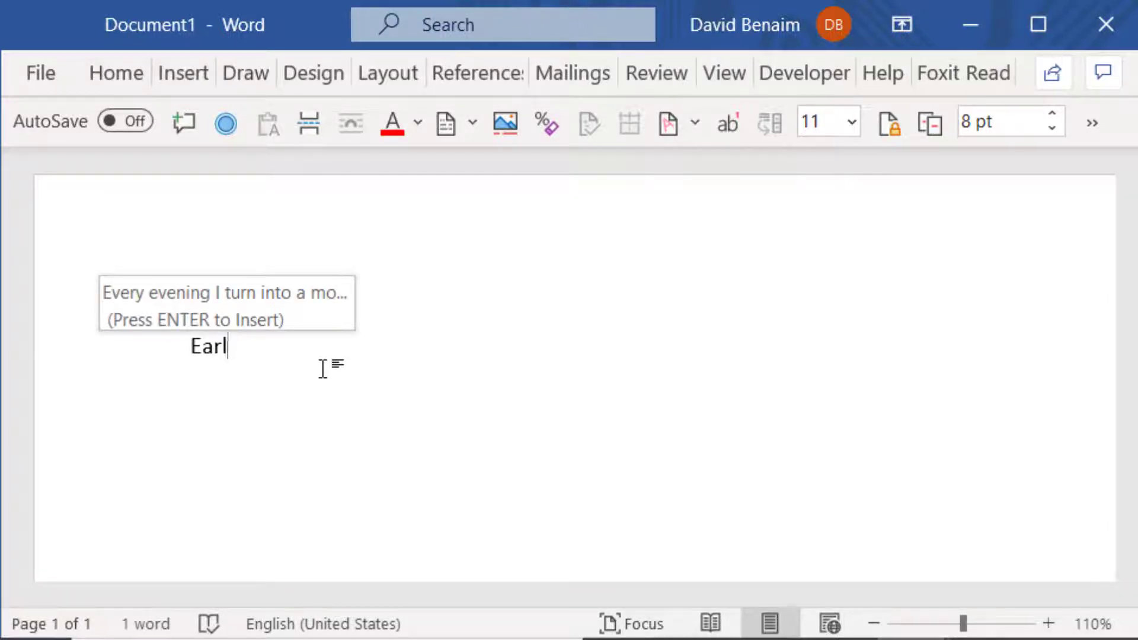
key(enter)
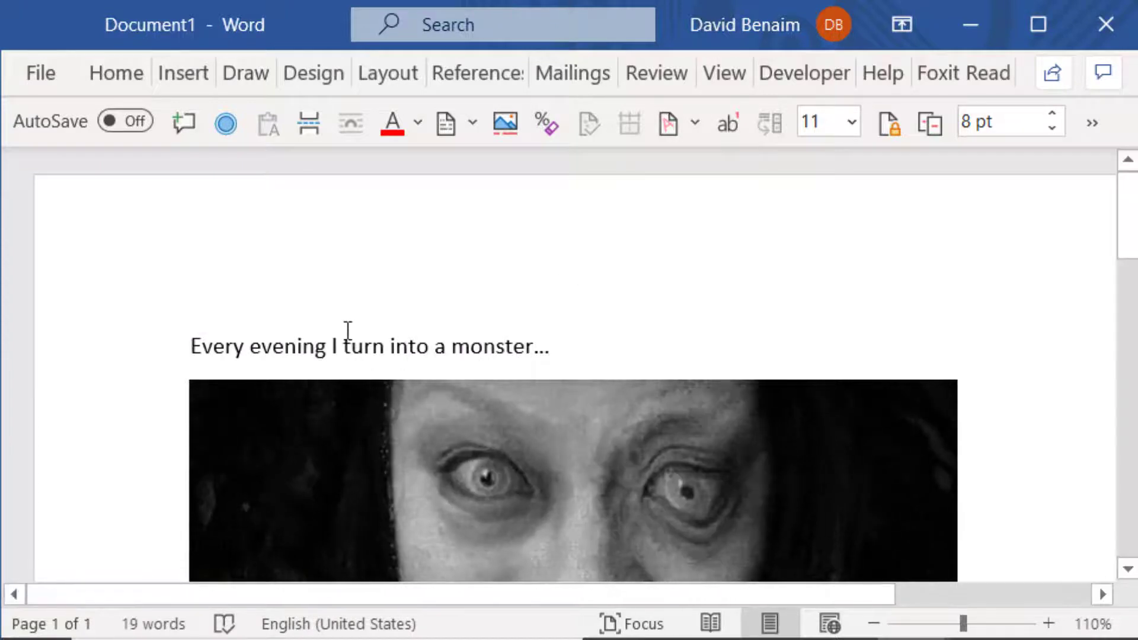
scroll(down, 3)
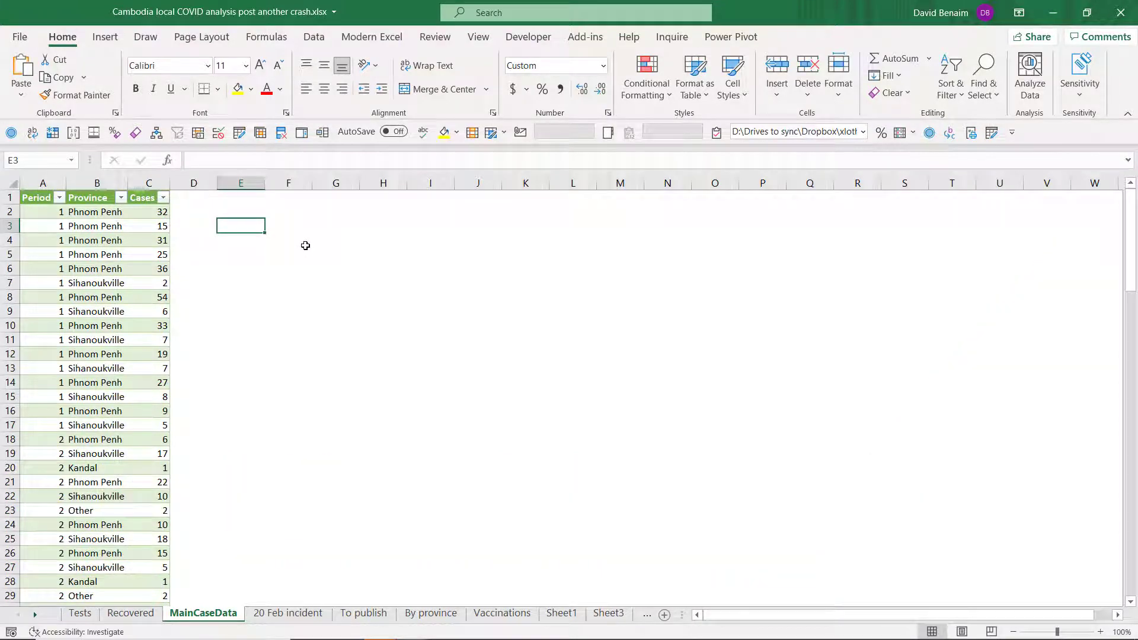
Enter 'jadssad' into a MainCaseData cell before applying the ;;; hiding format.
text(jadssad)
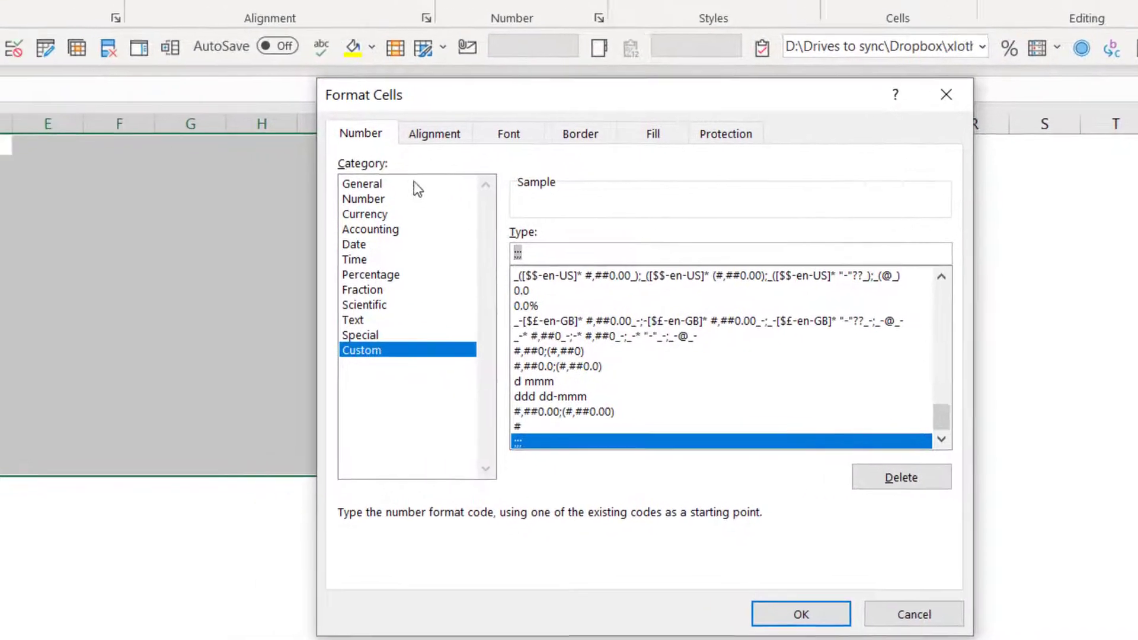
Close Format Cells, then apply the three-semicolon hide-contents custom format.
click(800, 613)
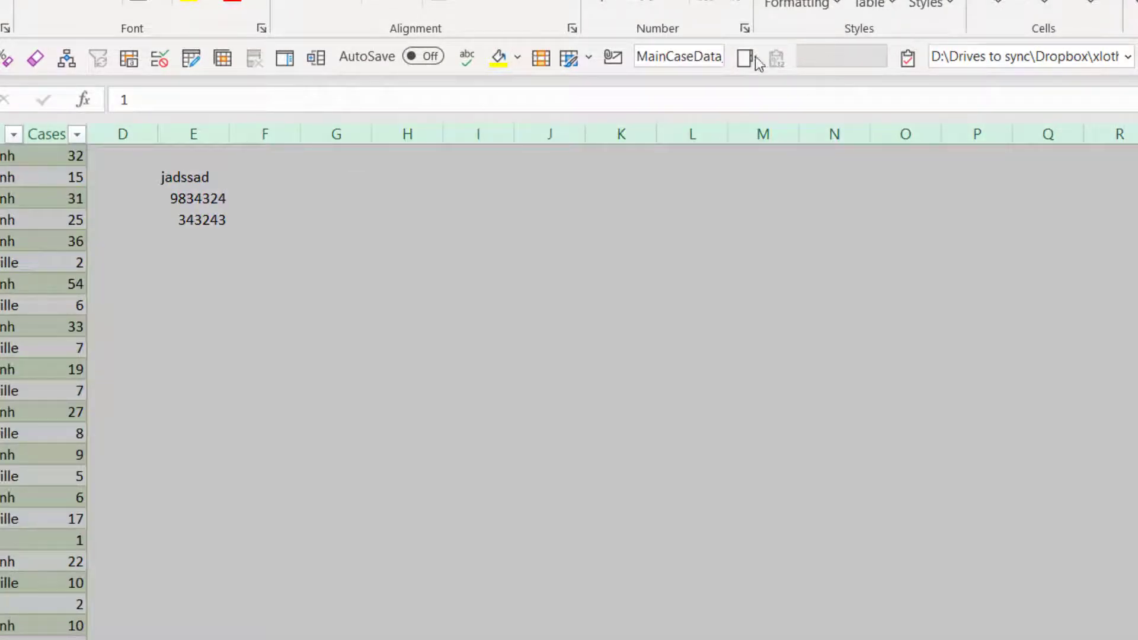
mouse_move(879, 234)
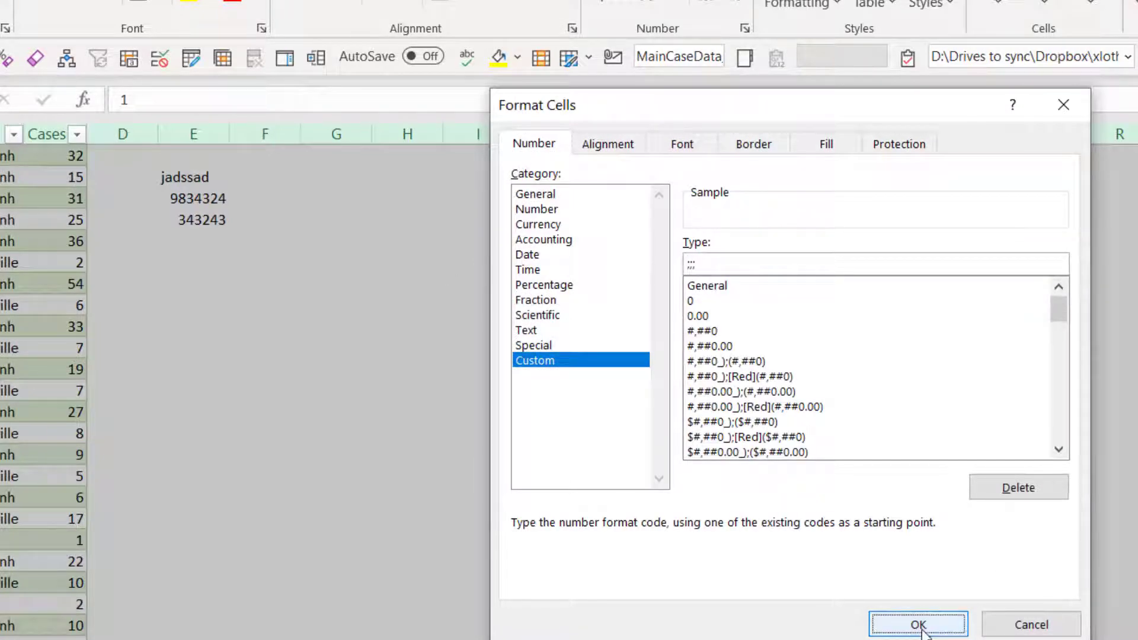
click(917, 625)
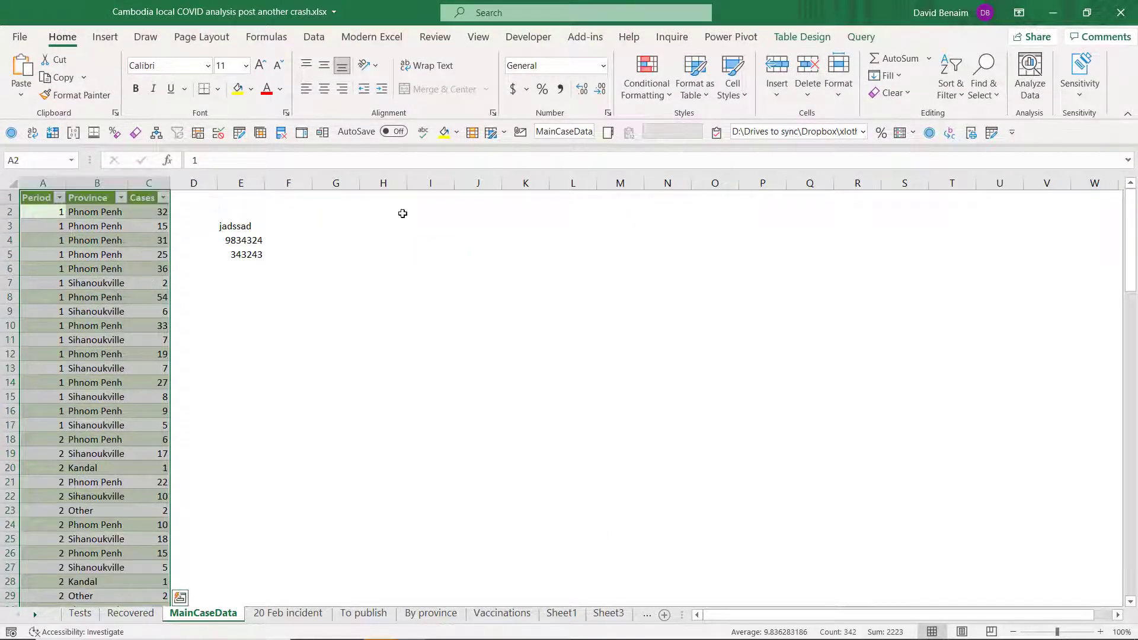
Add a validation rule allowing only decimals equal to 74.921.
click(313, 37)
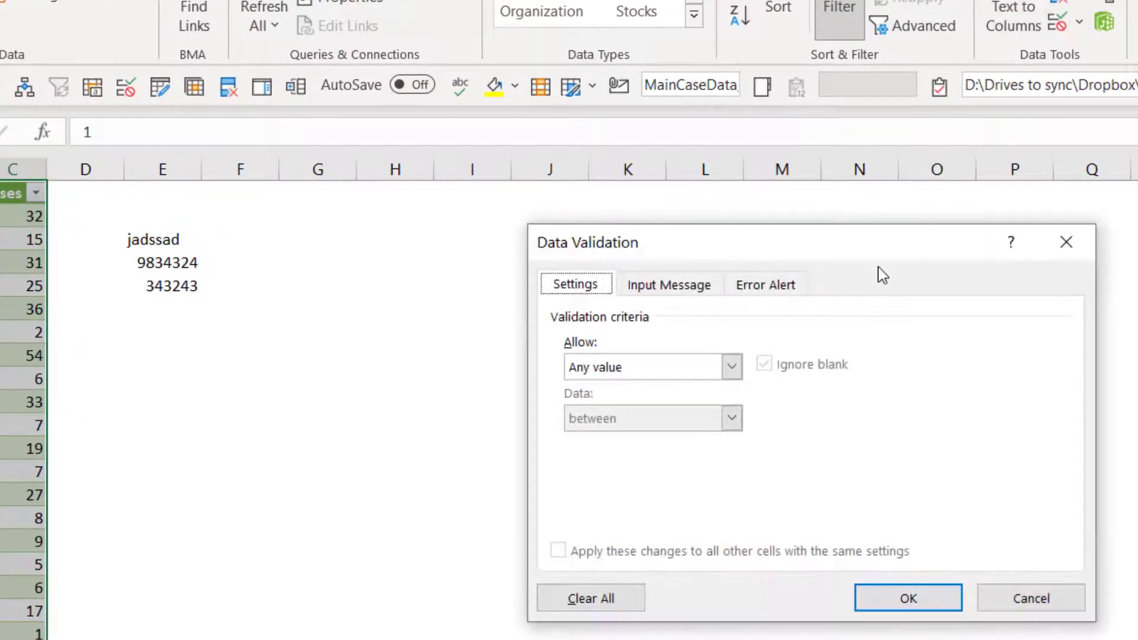
mouse_move(762, 341)
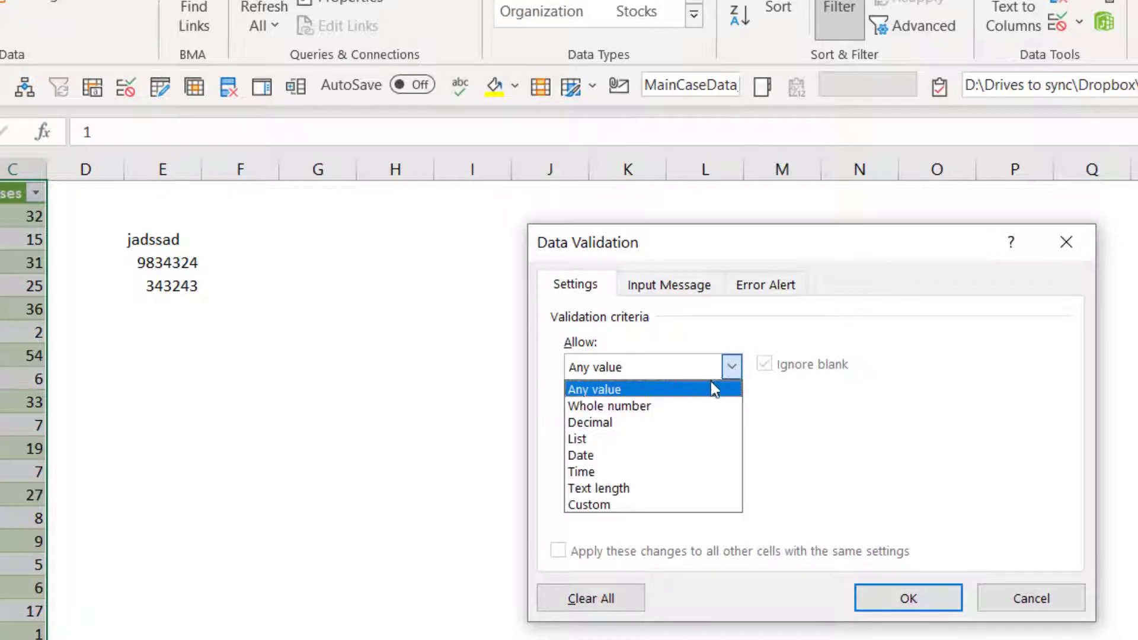
mouse_move(708, 405)
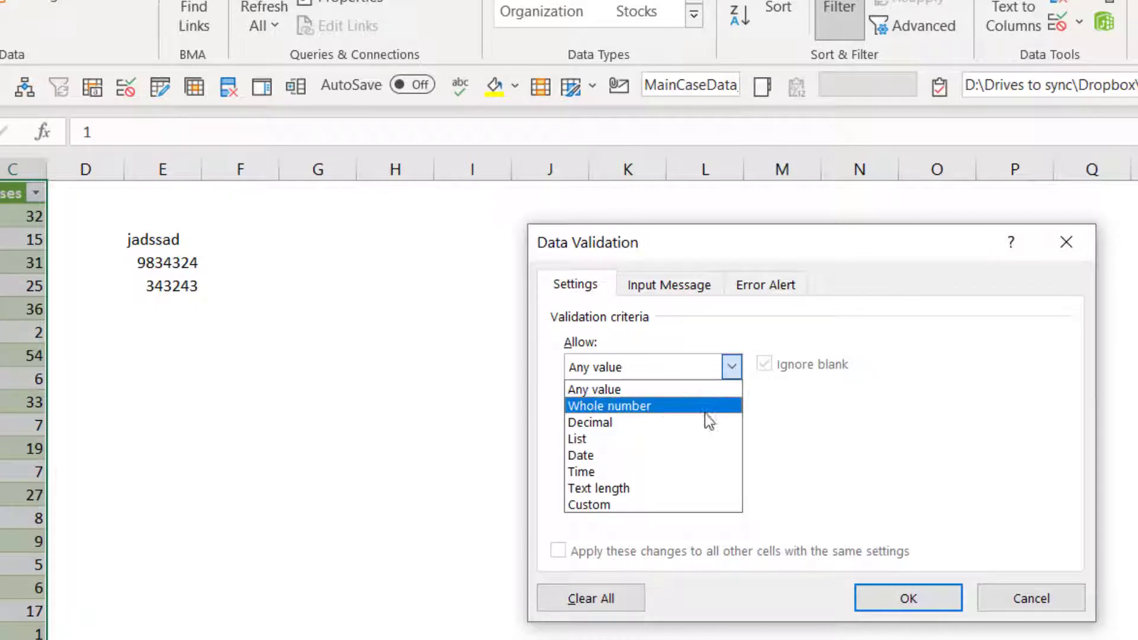
click(589, 422)
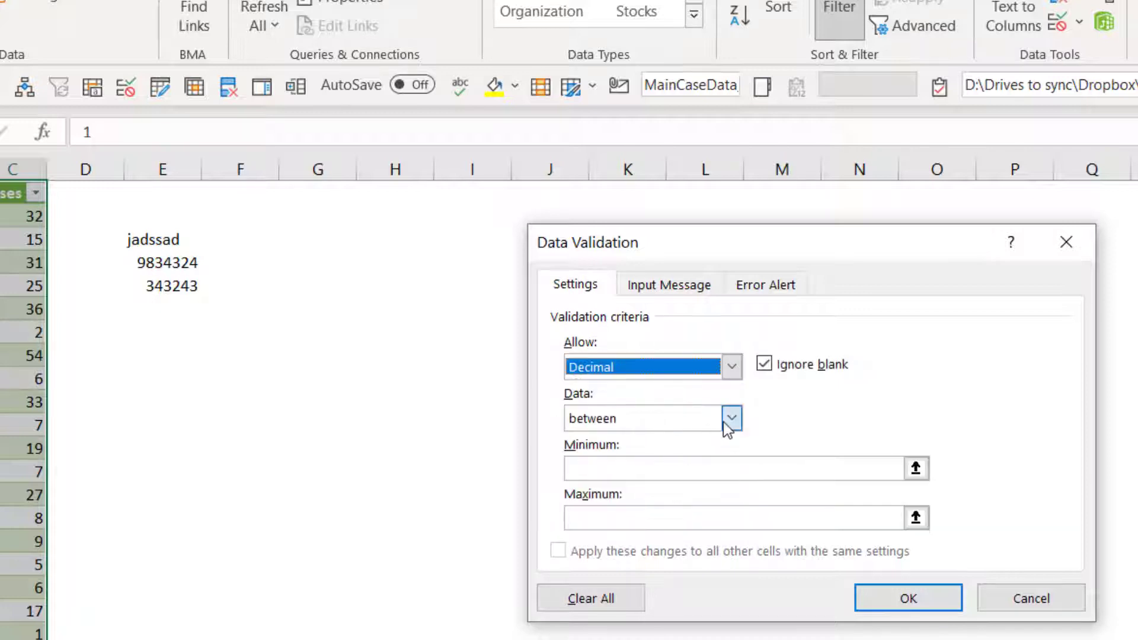
click(731, 419)
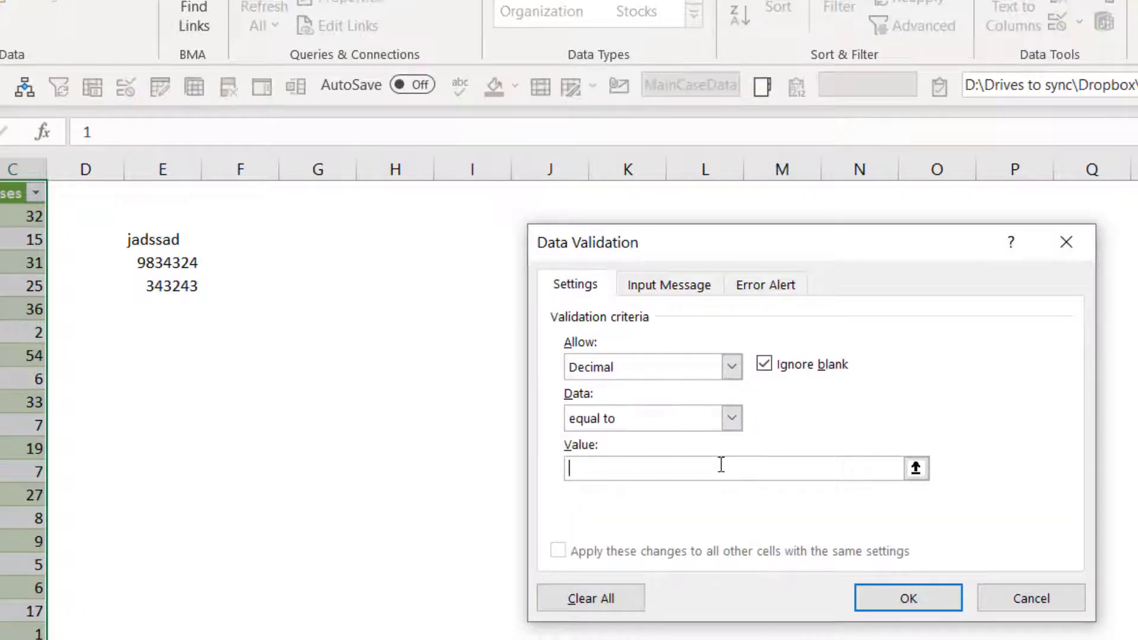
text(7)
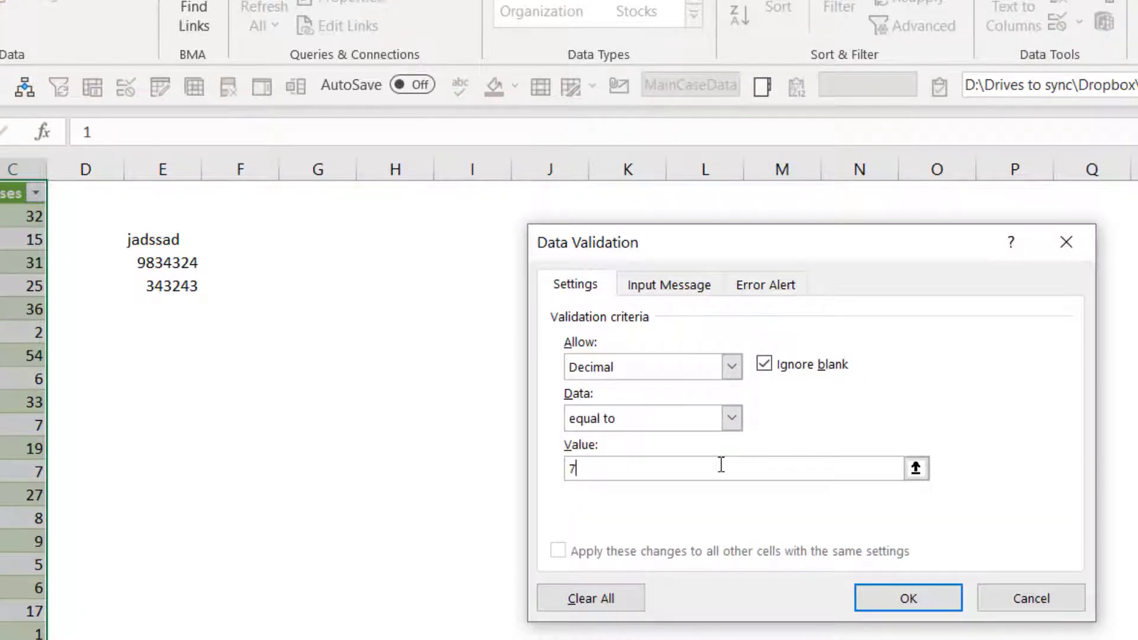
text(4.92173)
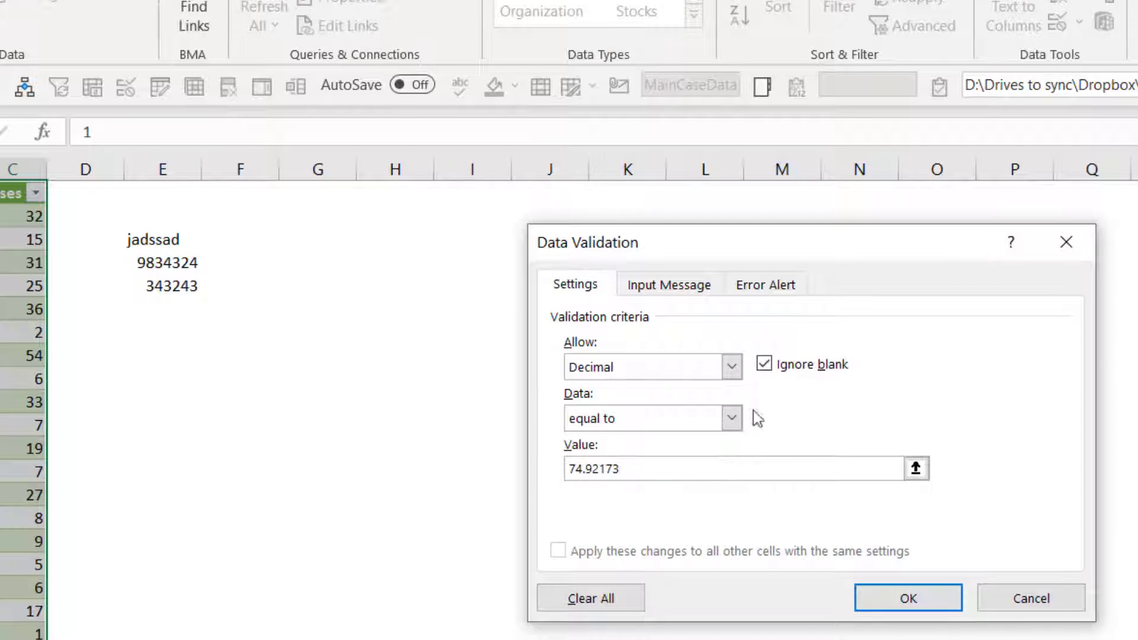
Set a Stop error alert titled 'You're fired!' saying 'Stop messing around and making mistakes'.
click(765, 284)
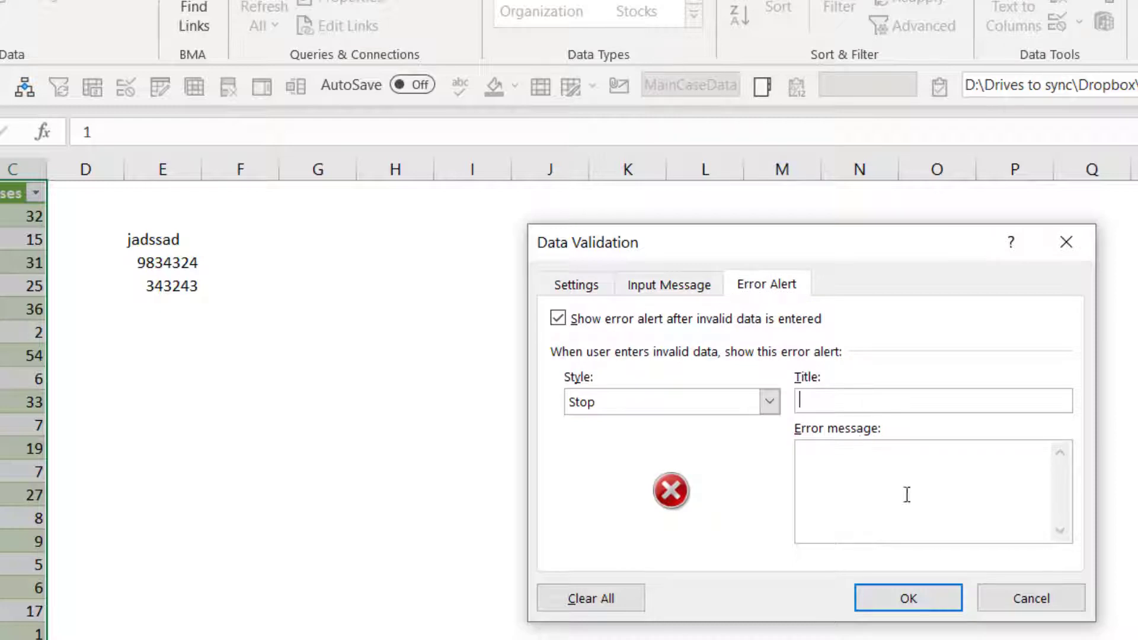
mouse_move(608, 541)
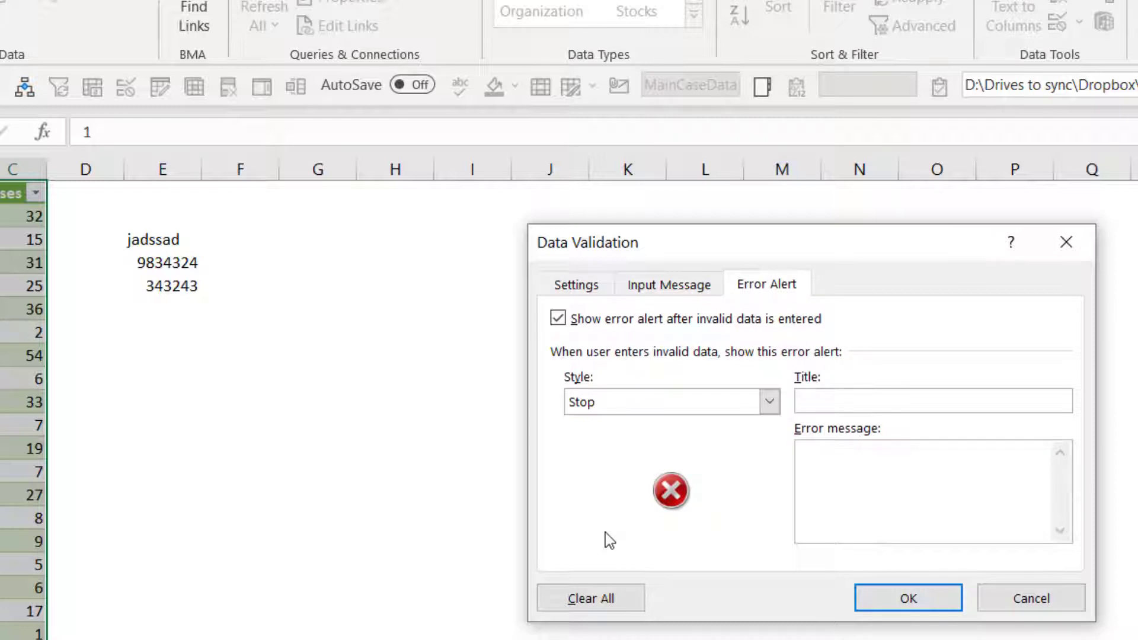
text(You're fired)
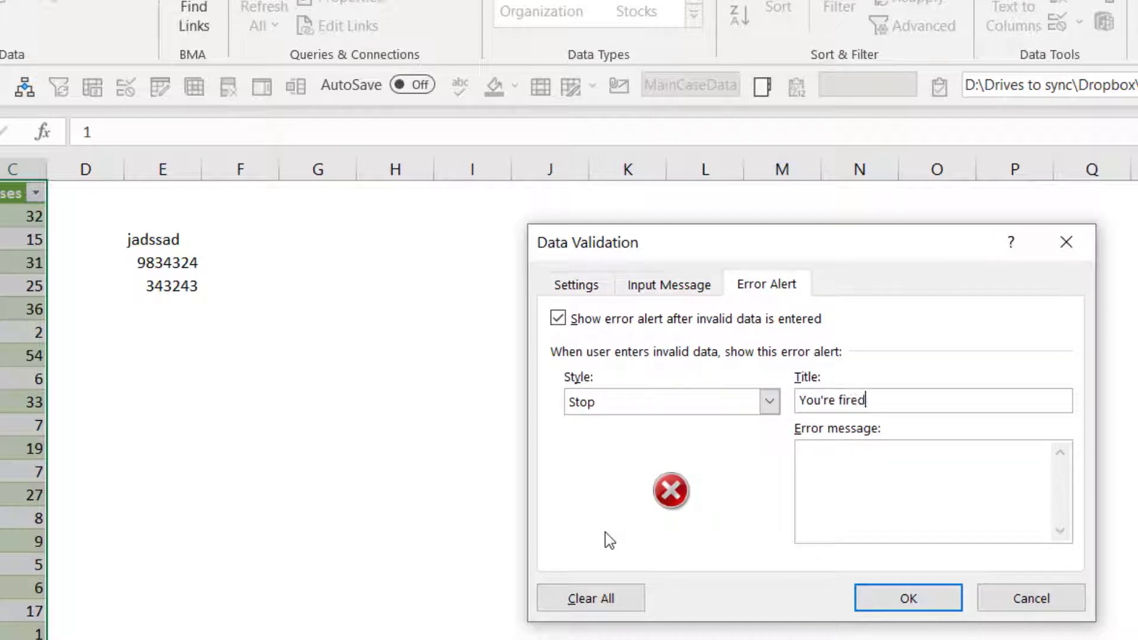
text(Stop messing around an)
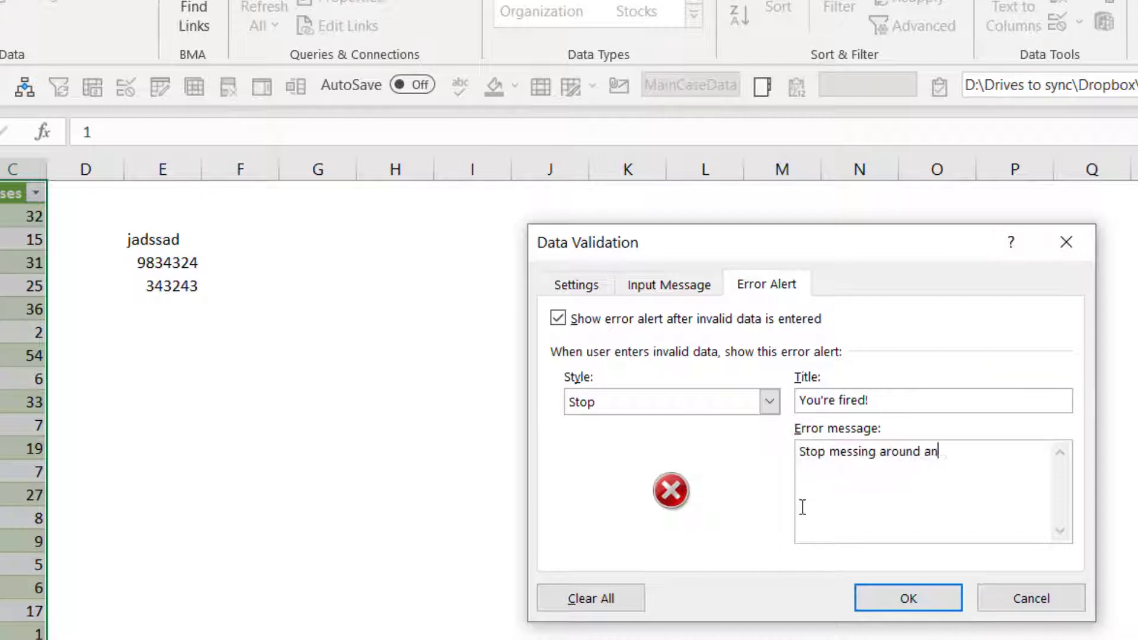
text(d making mistakes)
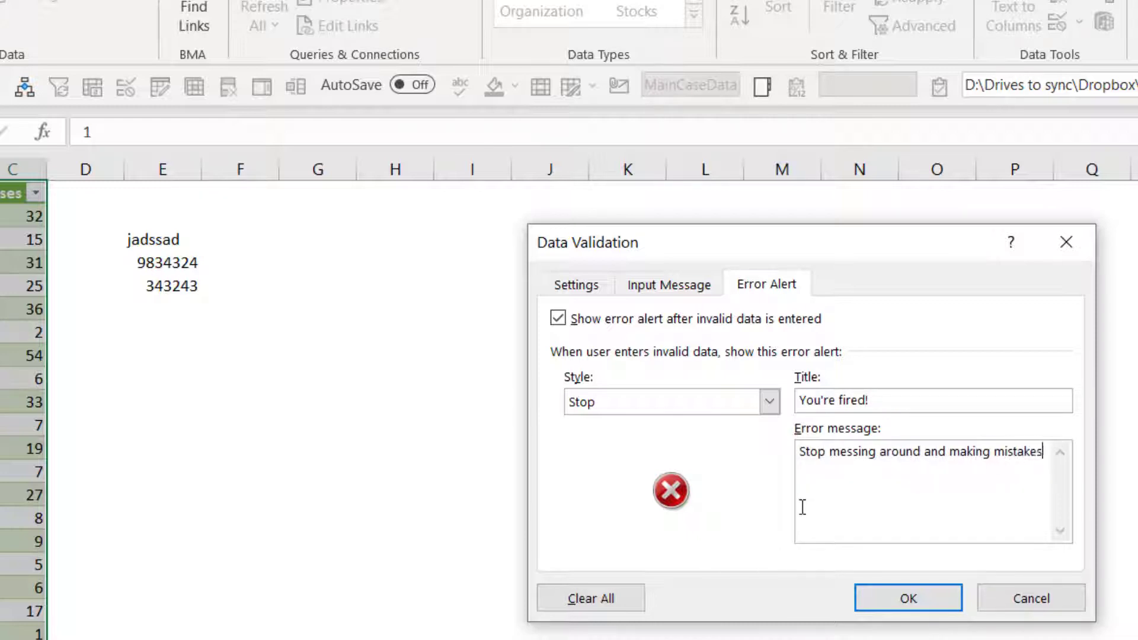
click(907, 598)
text(asdsad)
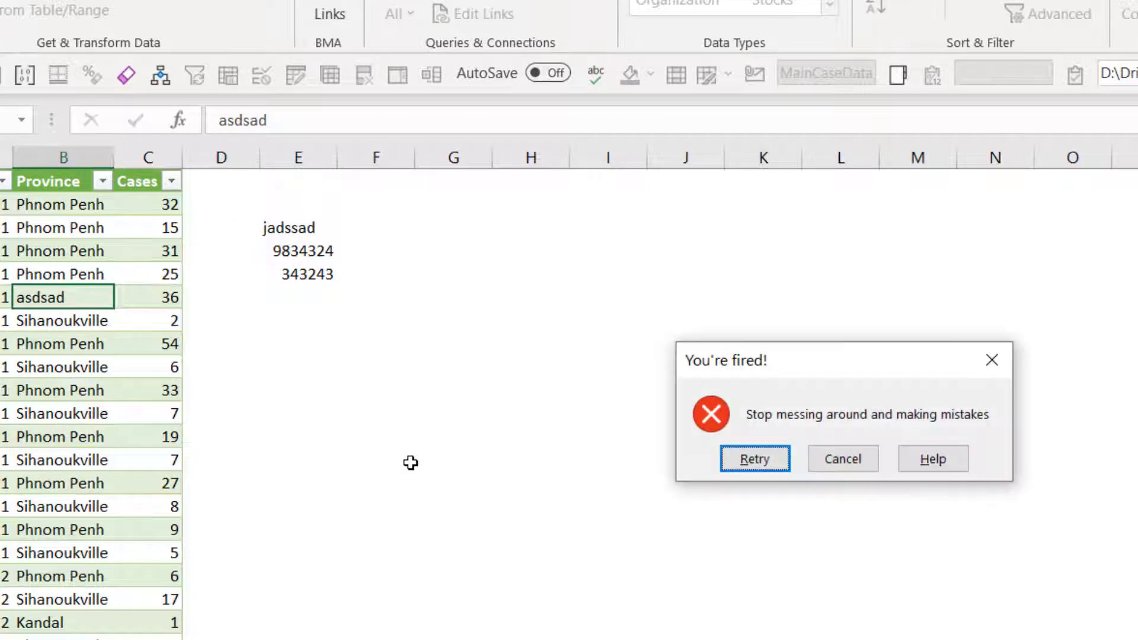
mouse_move(683, 399)
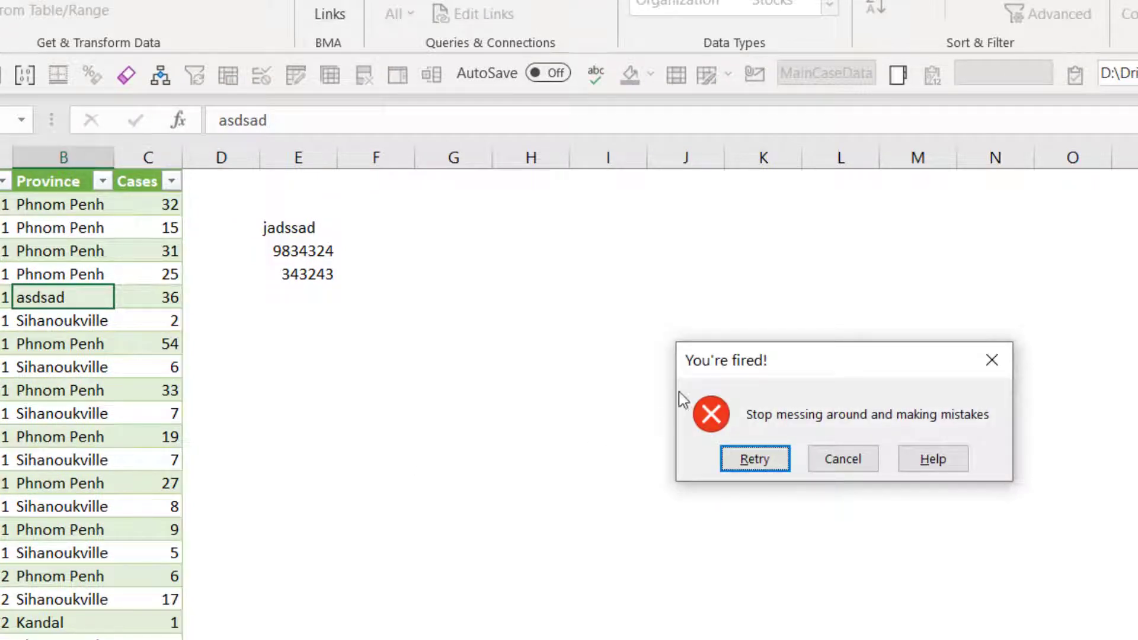
mouse_move(824, 371)
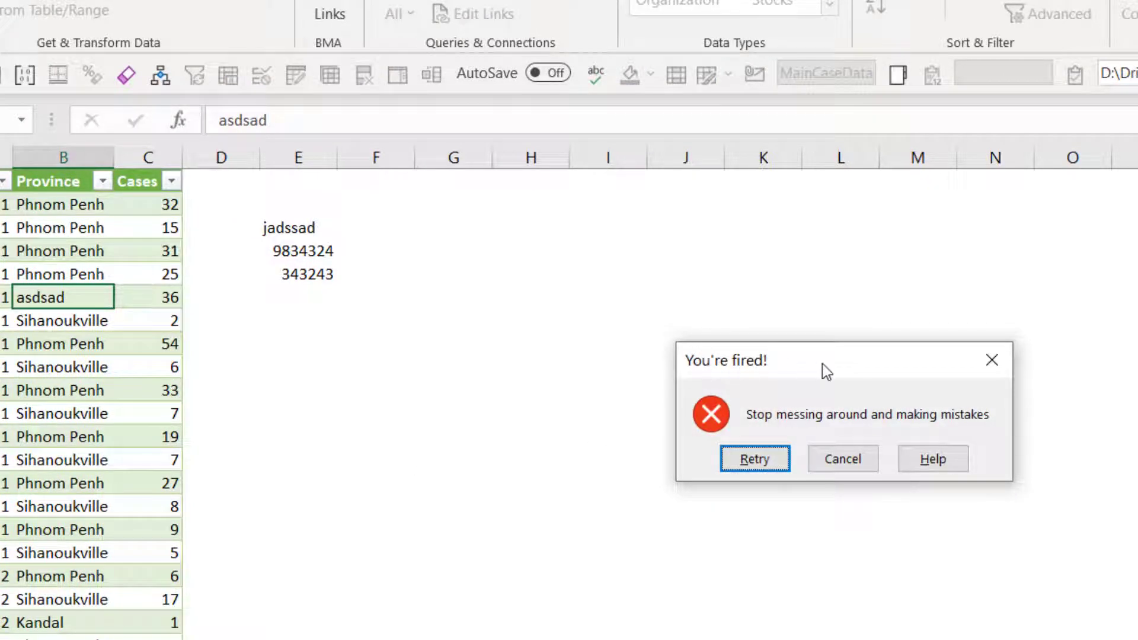
click(754, 457)
text(343)
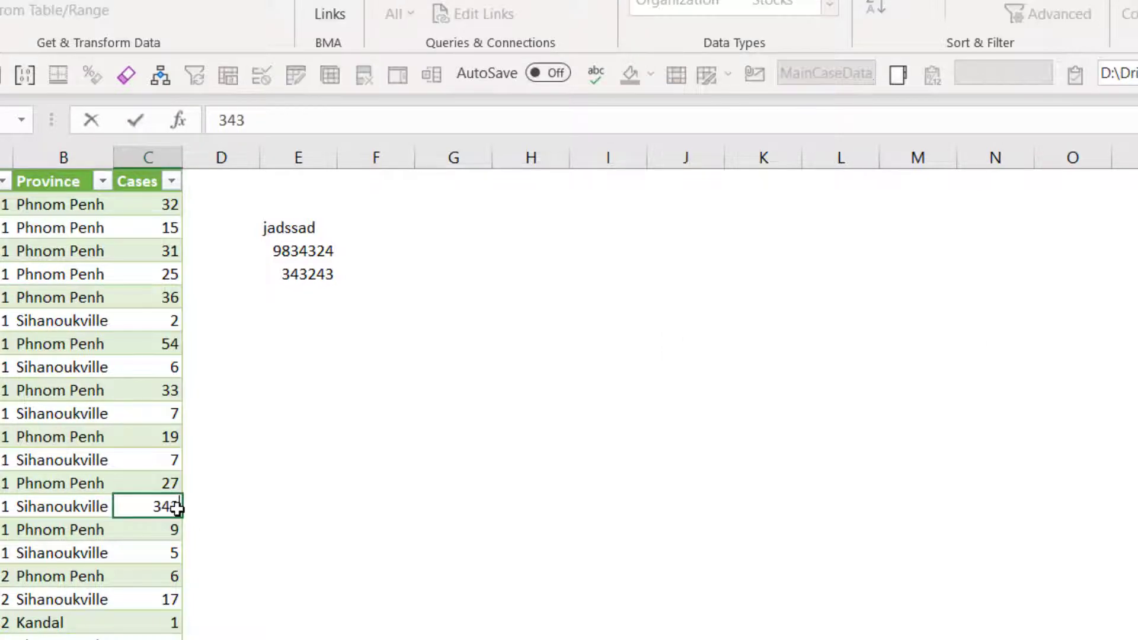
text(8)
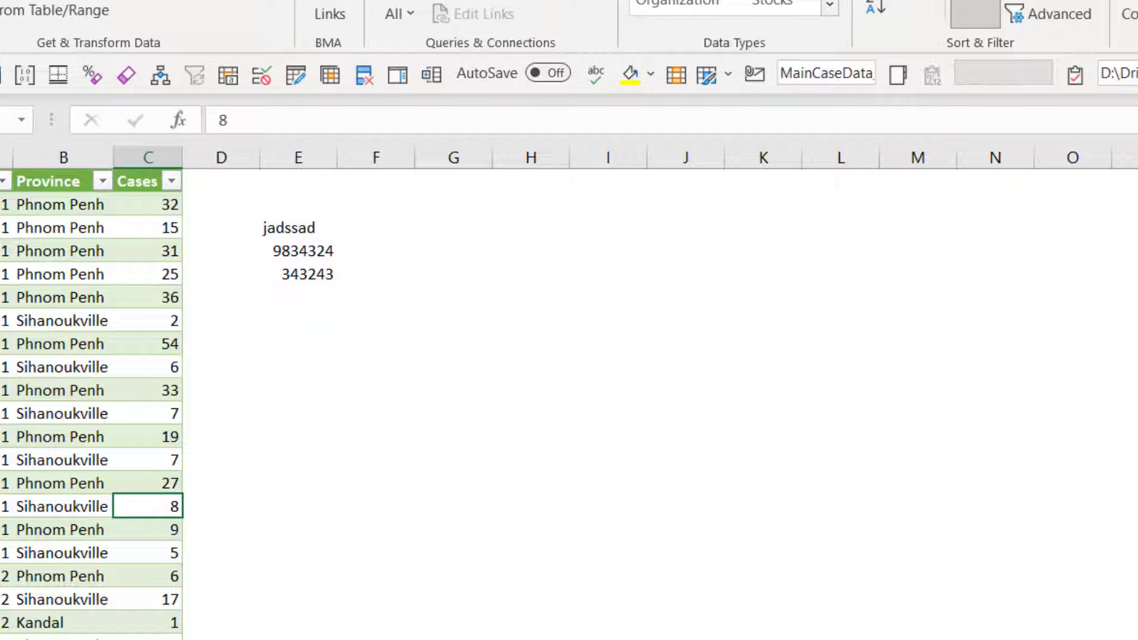
click(453, 274)
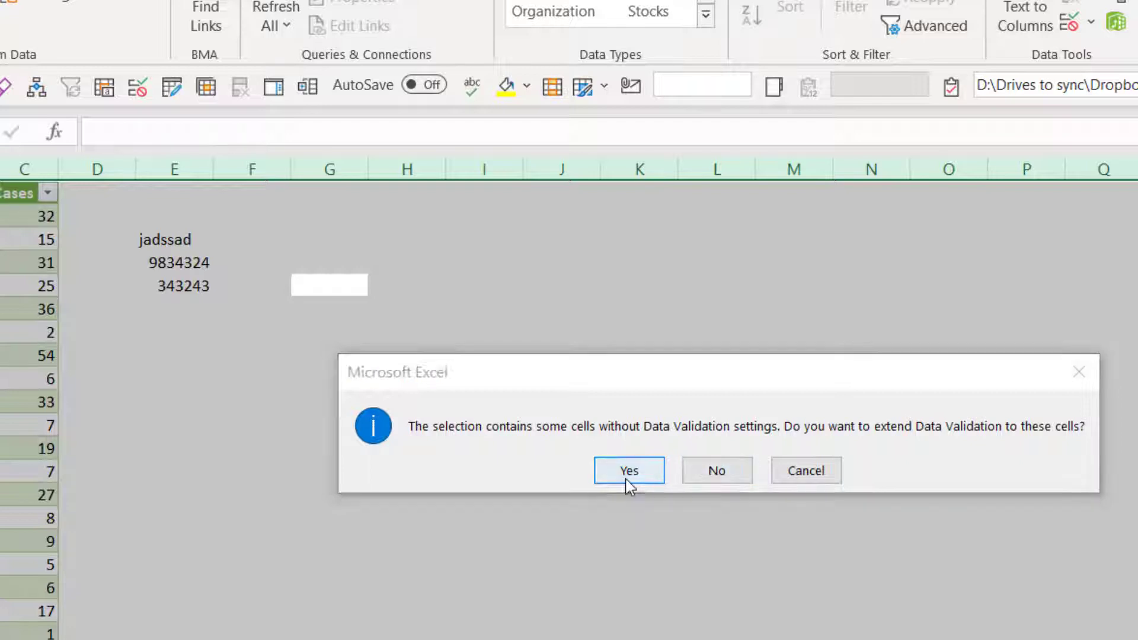
Confirm extending the You're fired! validation to the cells that lacked it.
click(628, 470)
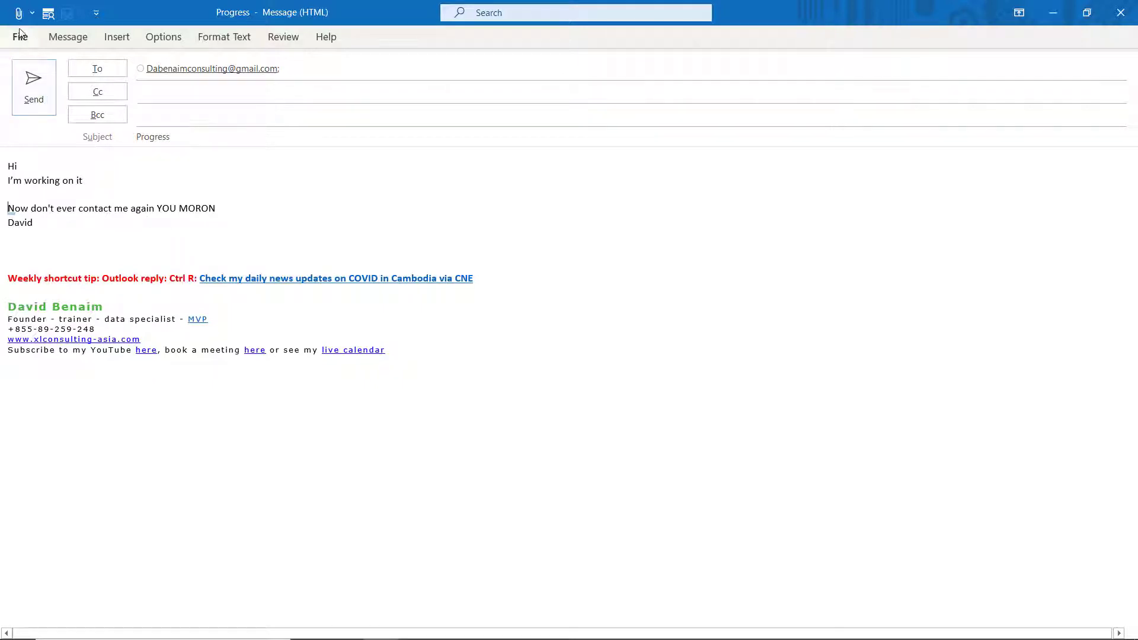
Reach Editor Options proofing settings through File > Options > Mail.
click(20, 37)
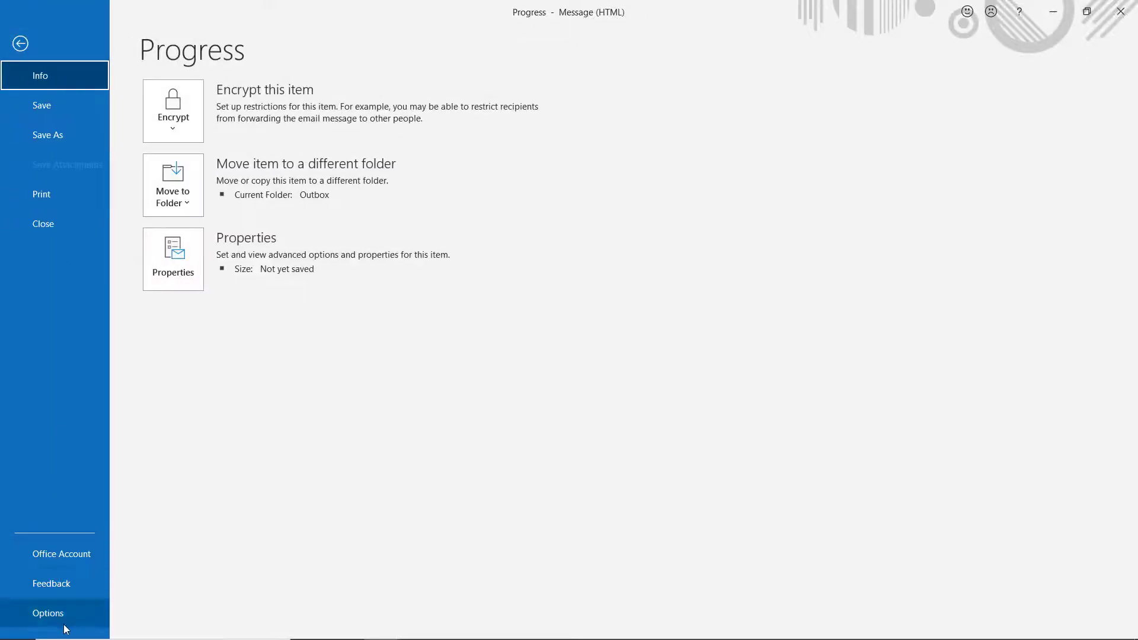
click(48, 613)
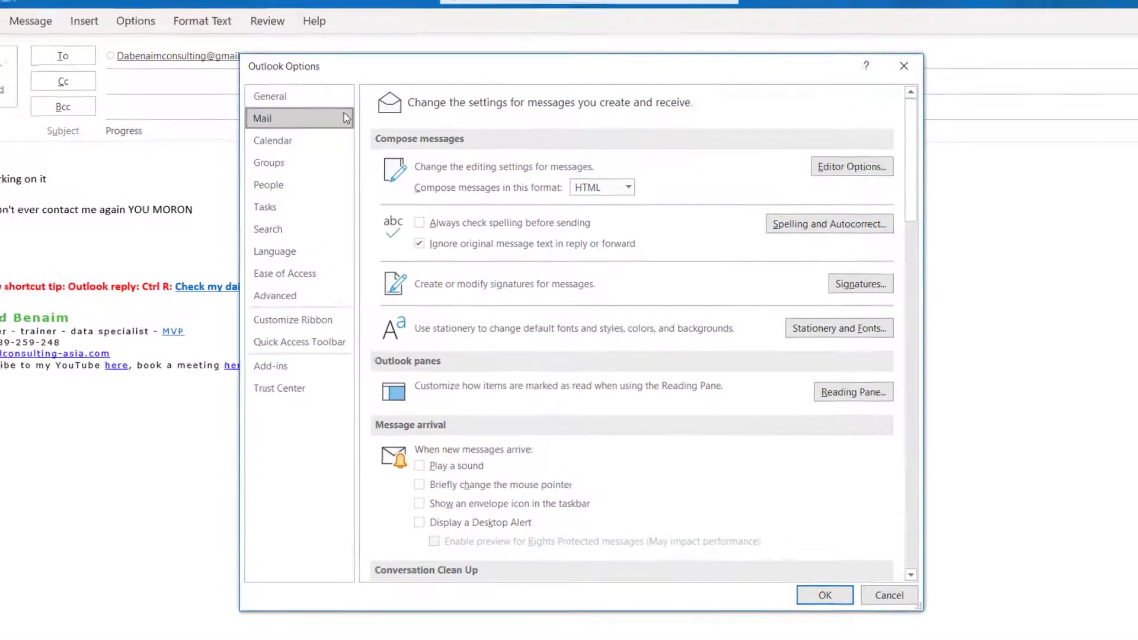
click(853, 166)
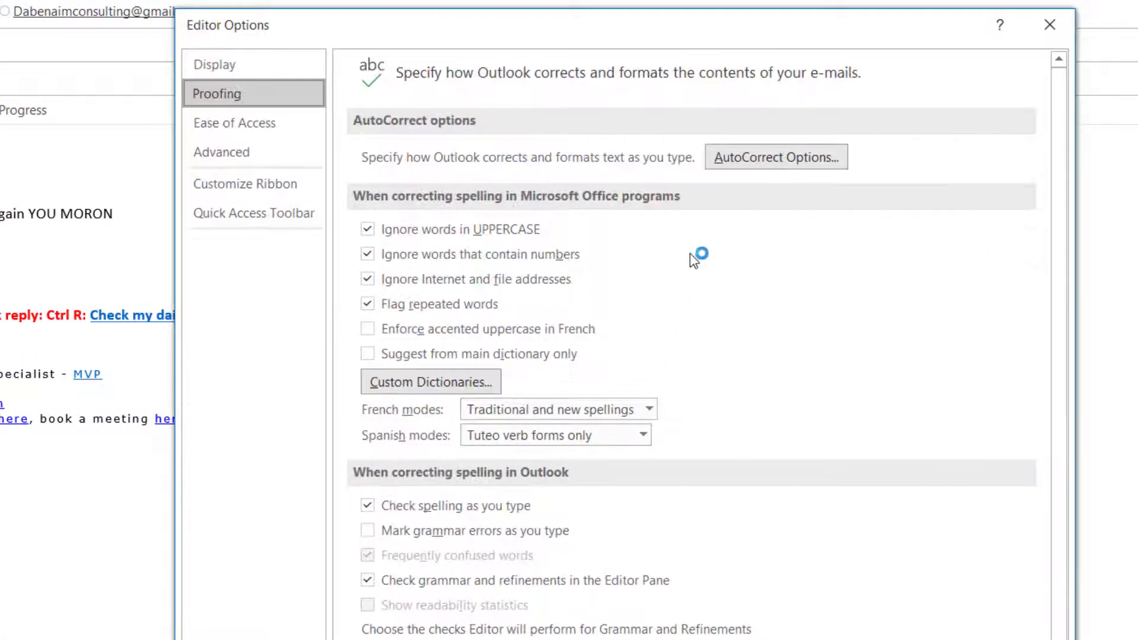
Add an AutoCorrect entry replacing 'Cheers' with 'GO AWAY!!!' and confirm.
click(775, 157)
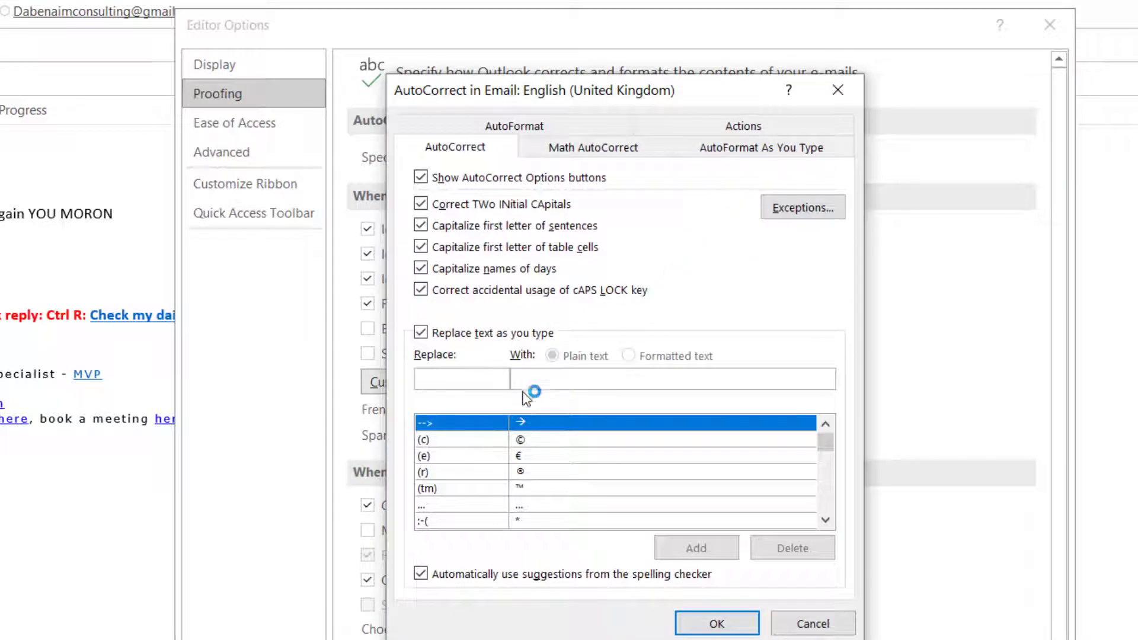
mouse_move(592, 485)
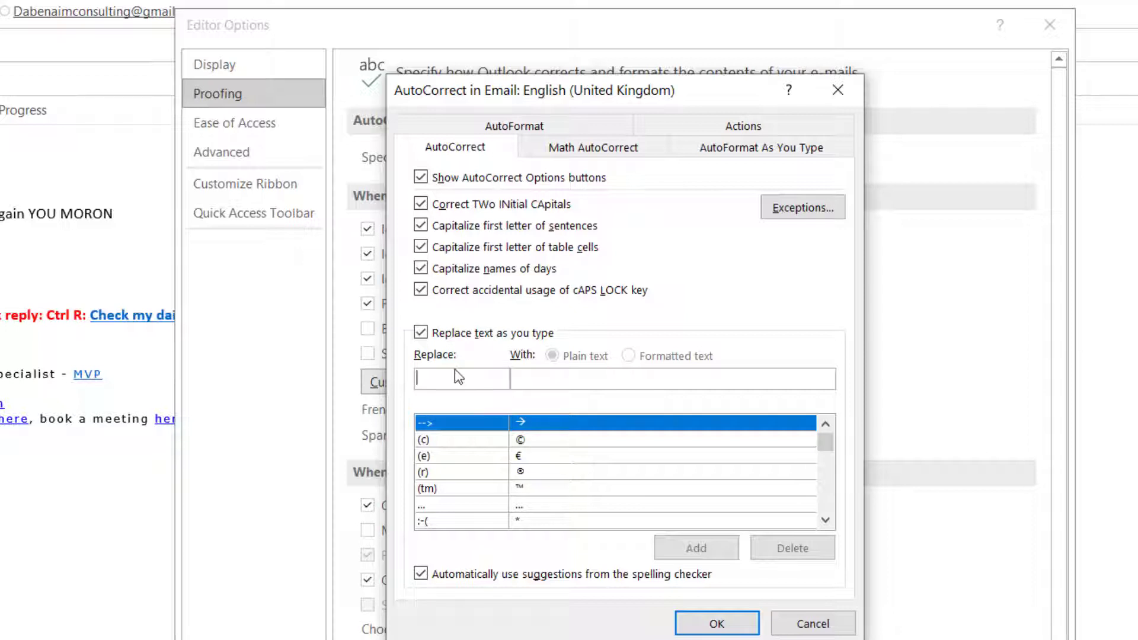
text(Kind regards)
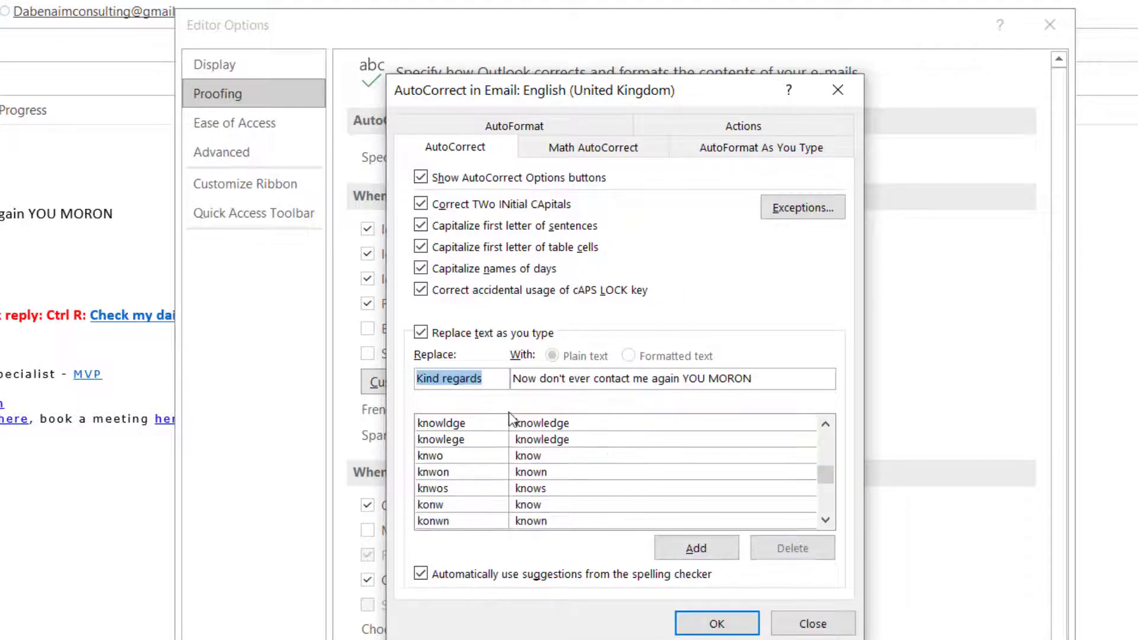
text(c)
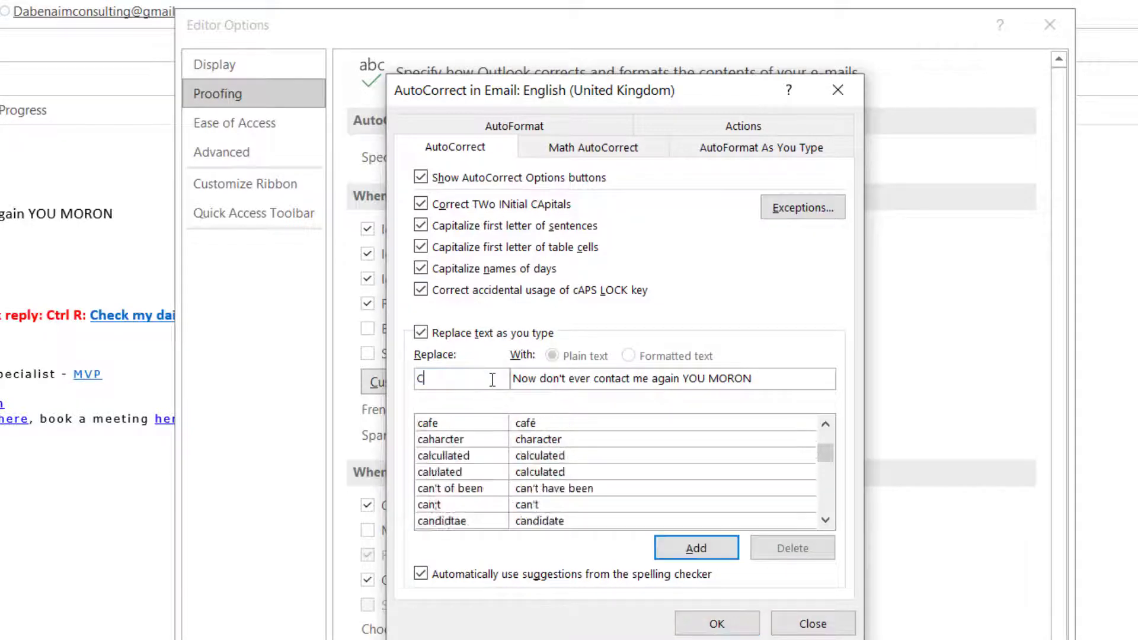
text(Cheers)
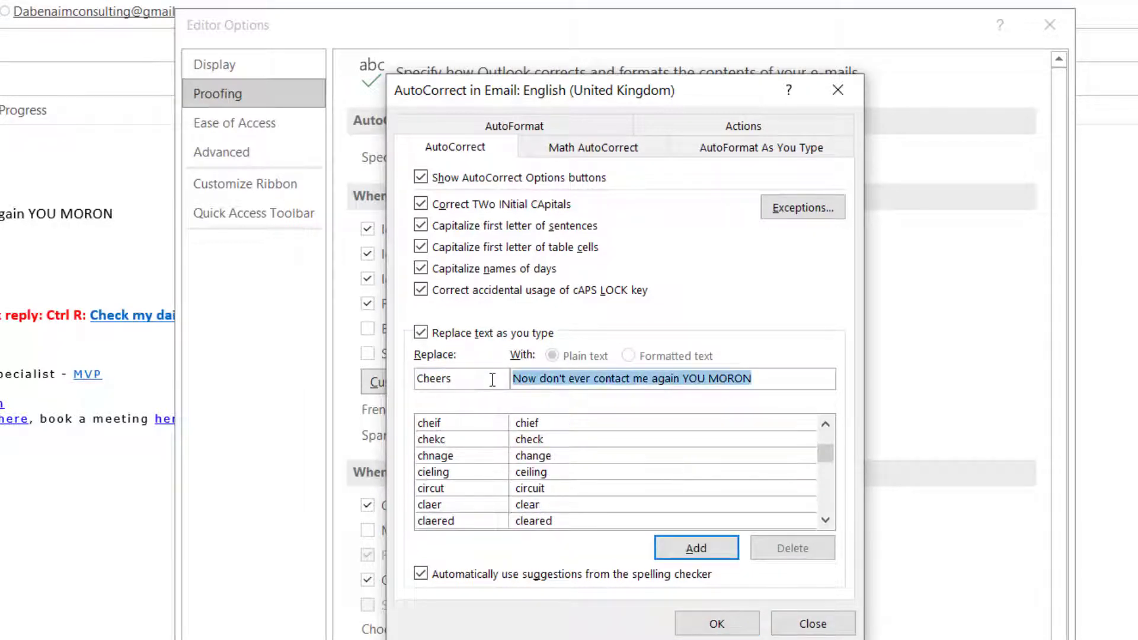
text(GO)
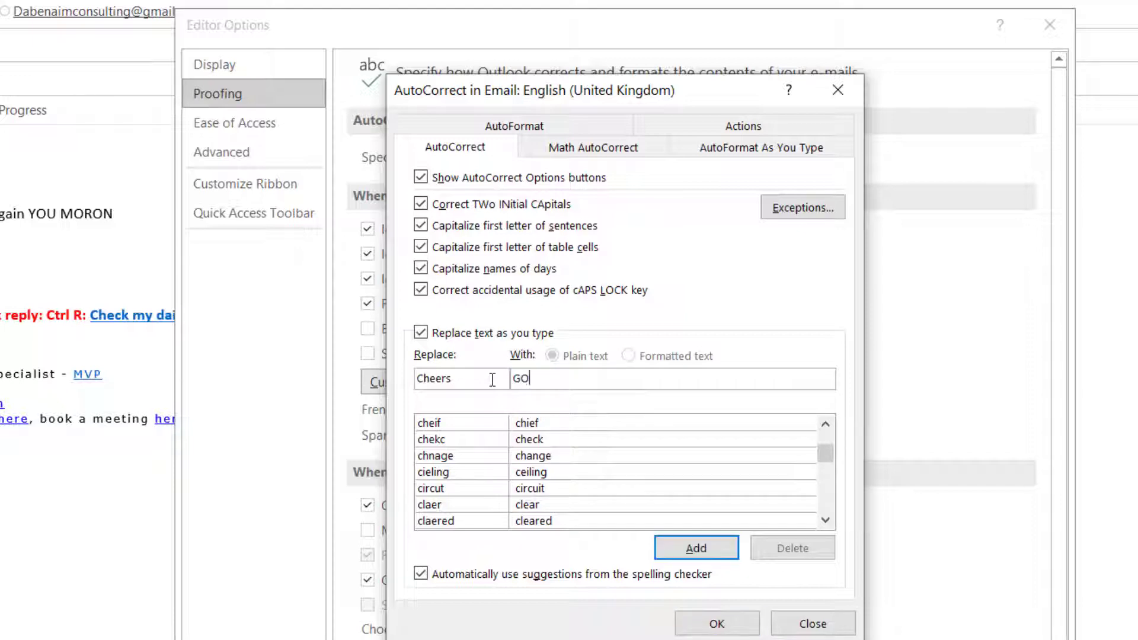
text(AWAY!!!)
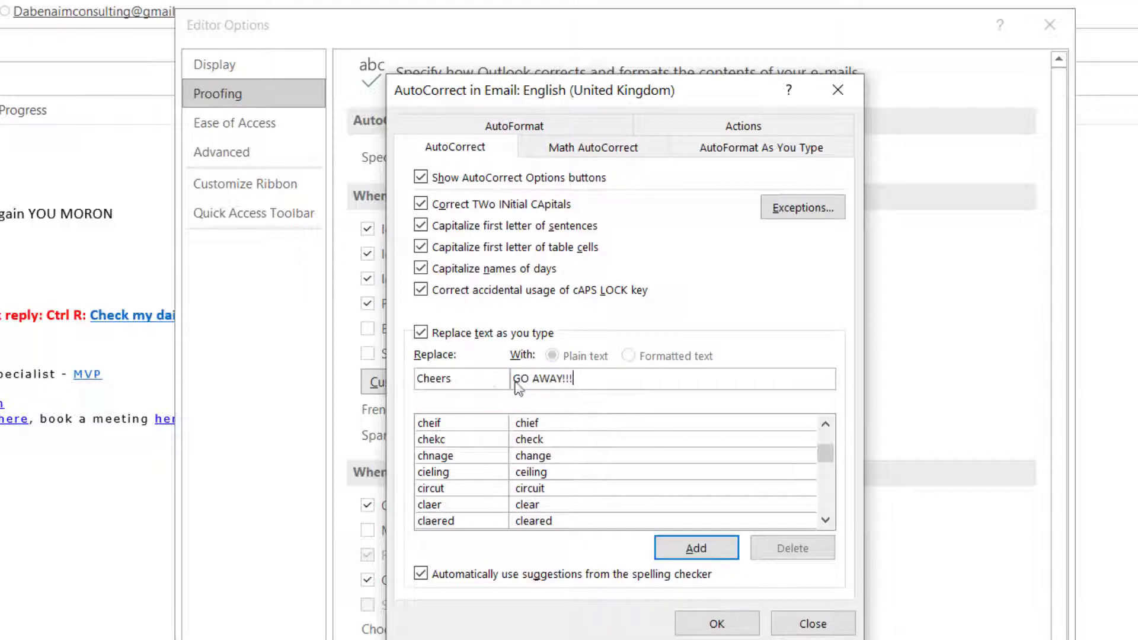
click(695, 547)
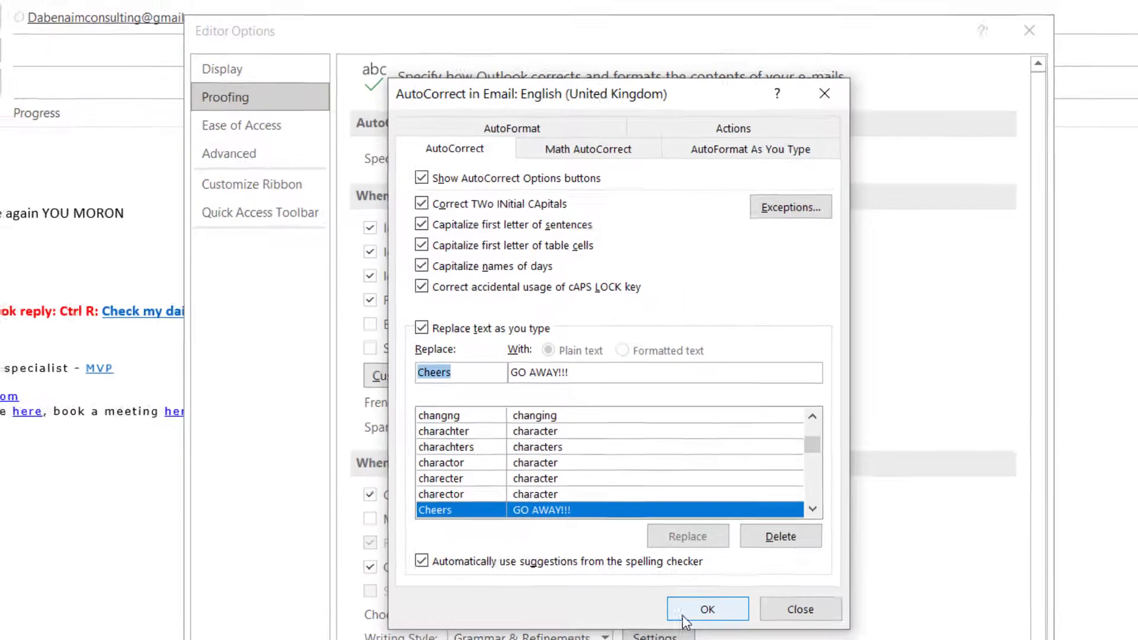
click(707, 610)
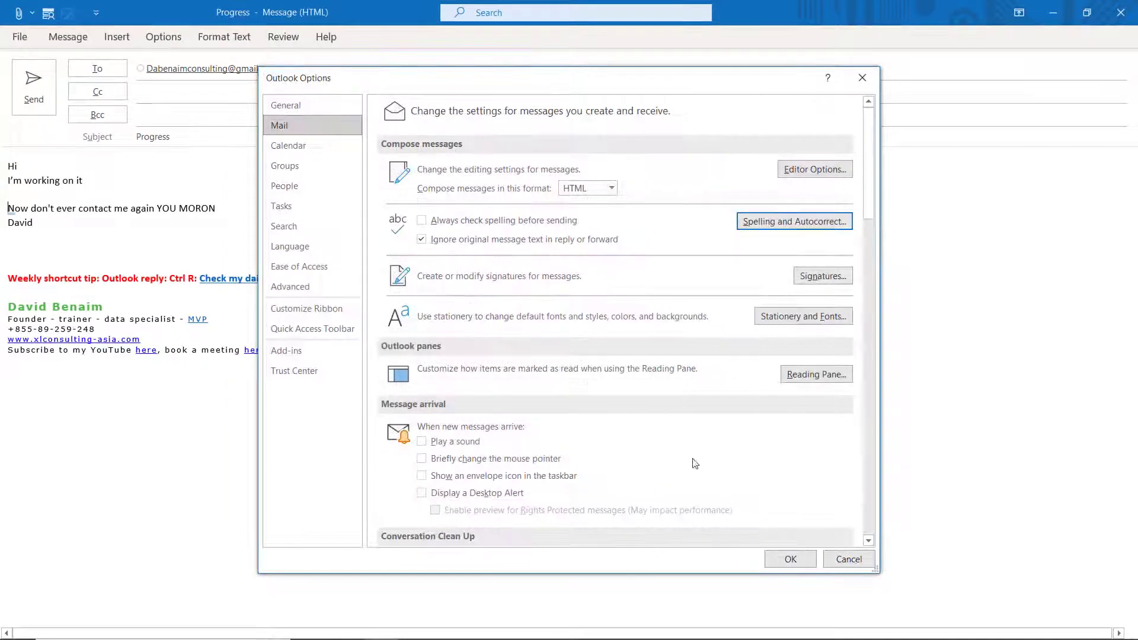
Type Cheers so it becomes GO AWAY!!!, then start a row of arrows above it with '^'.
click(846, 558)
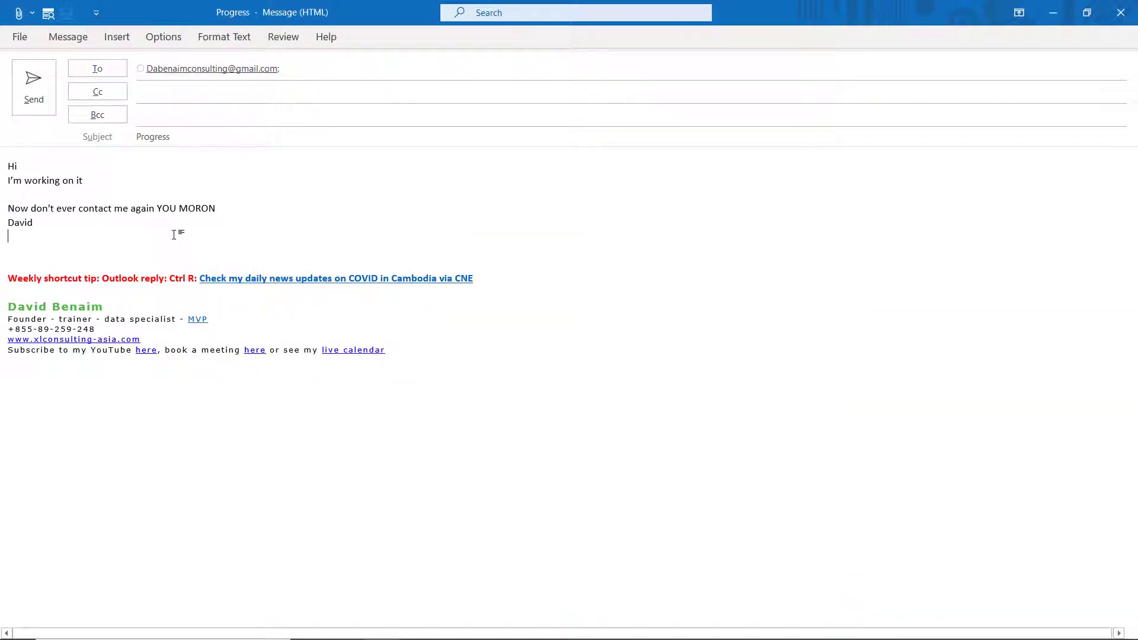
text(Cheers)
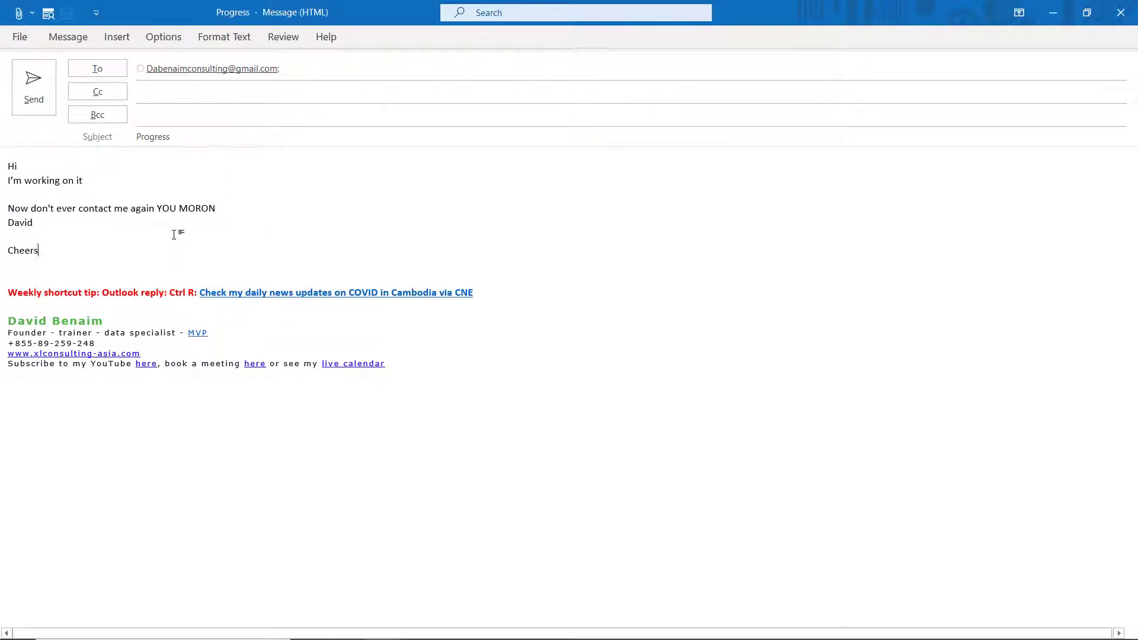
text(GO AWAY!!!)
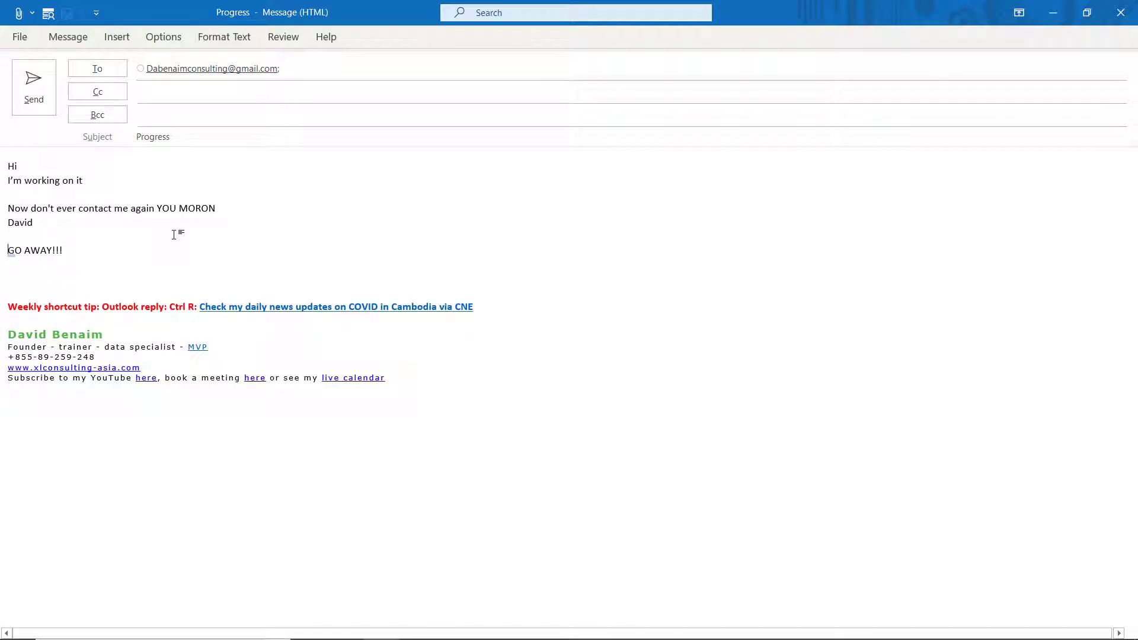
key(enter)
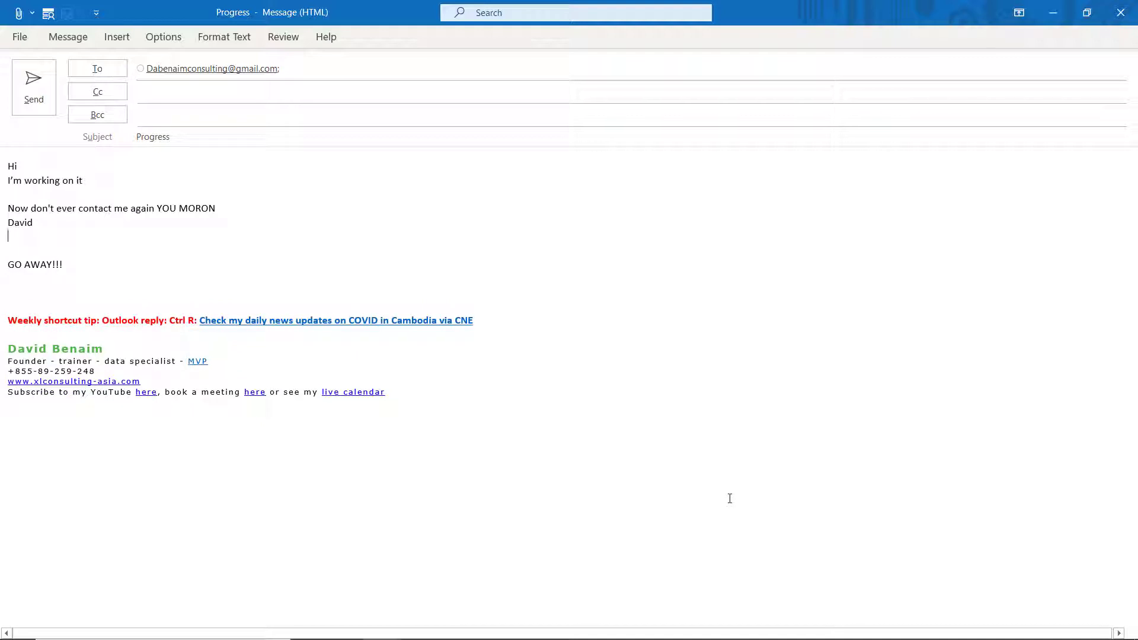
text(^)
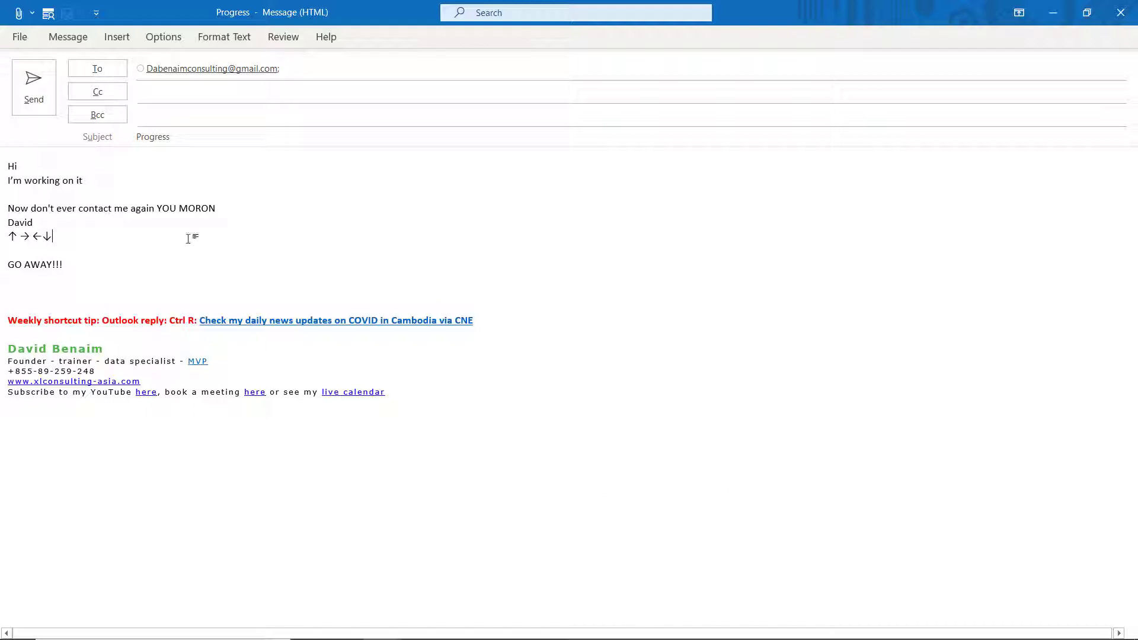
Insert rightwards and leftwards arrows from More Symbols and select the new arrows.
click(117, 36)
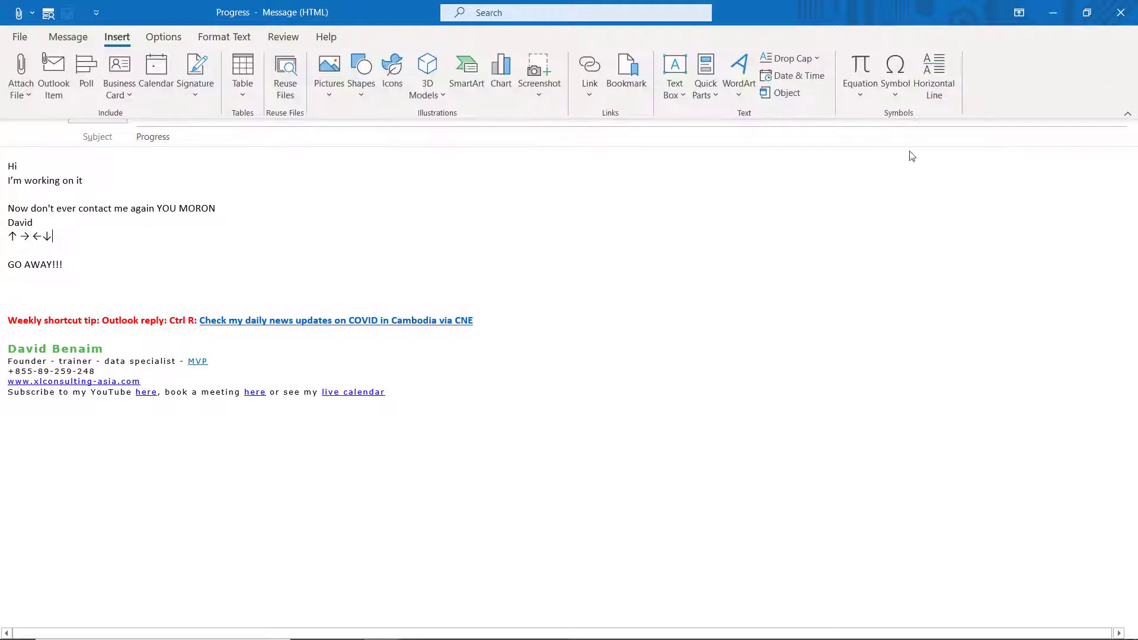
click(896, 72)
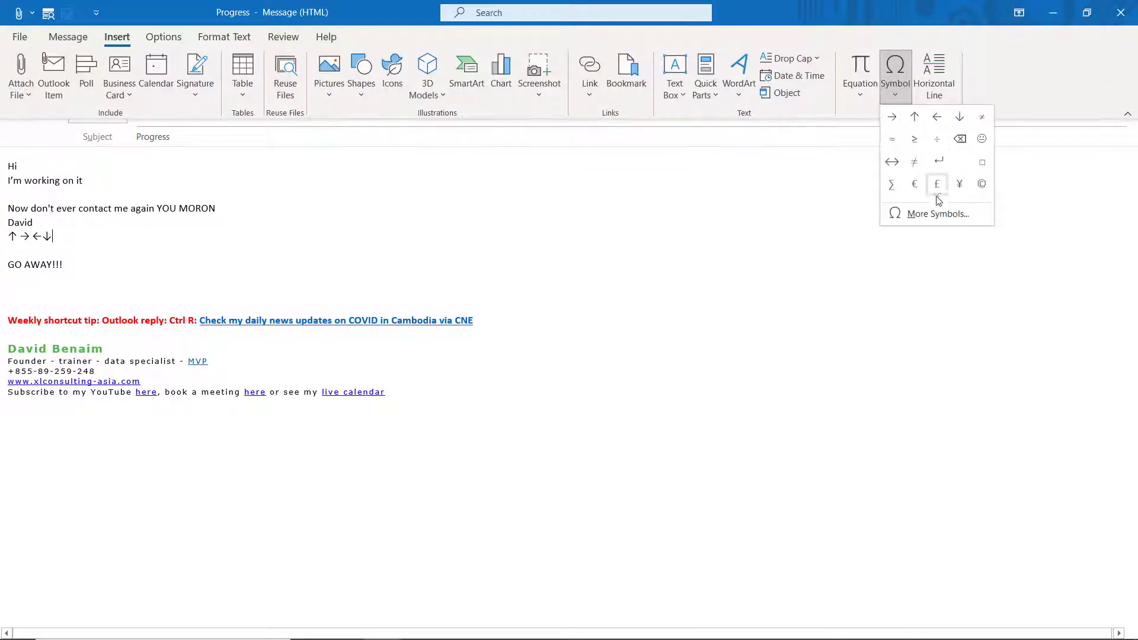
click(939, 213)
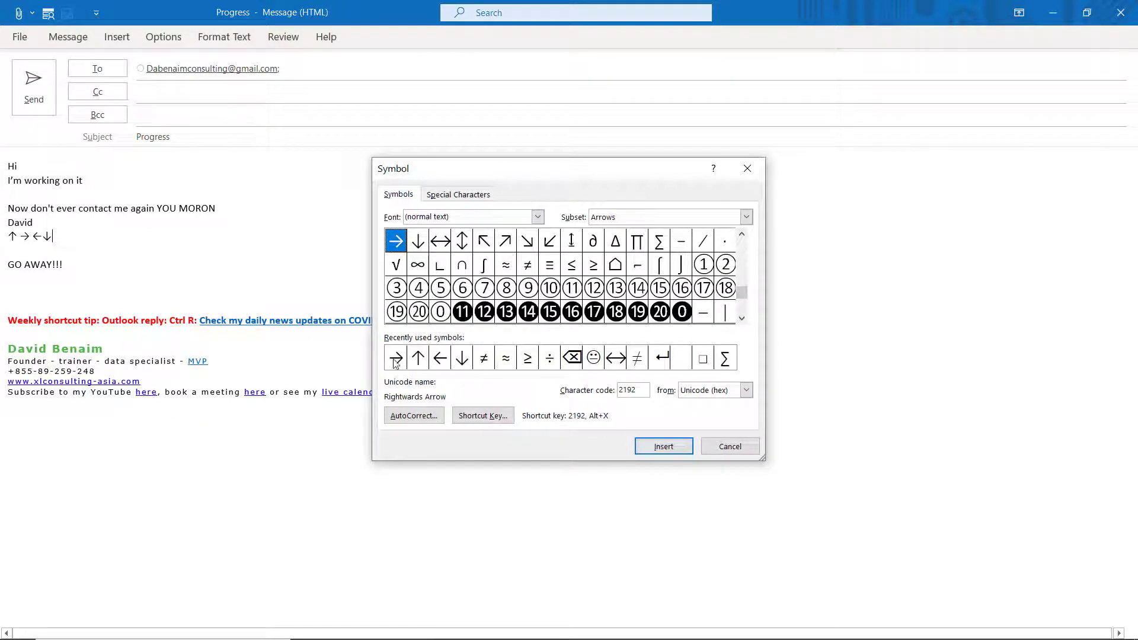
click(440, 357)
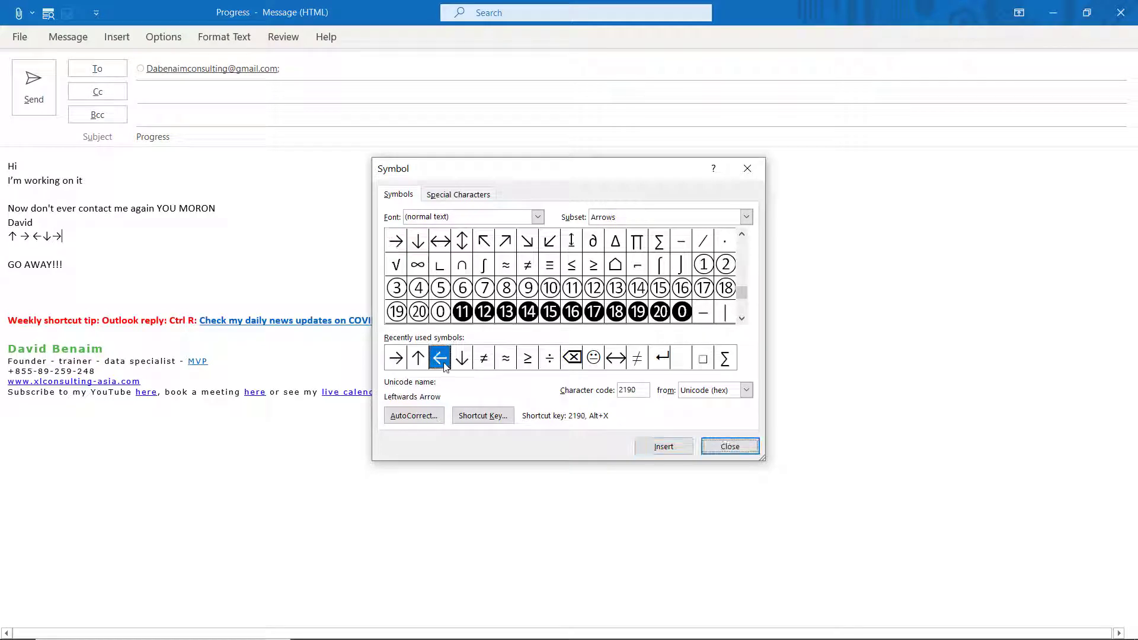
click(662, 445)
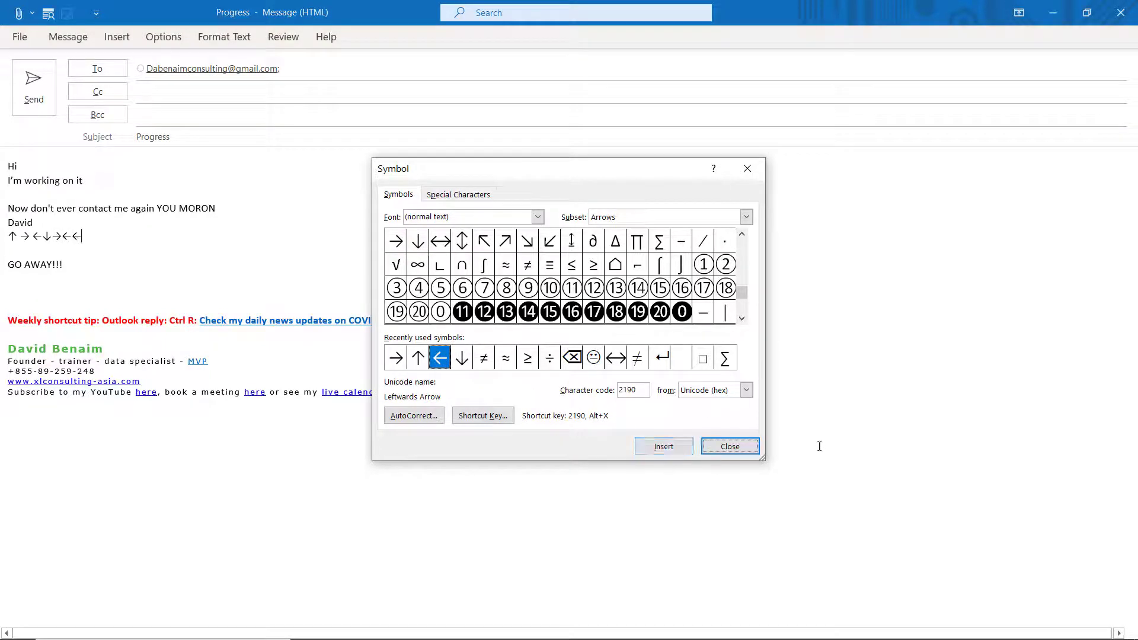
click(729, 446)
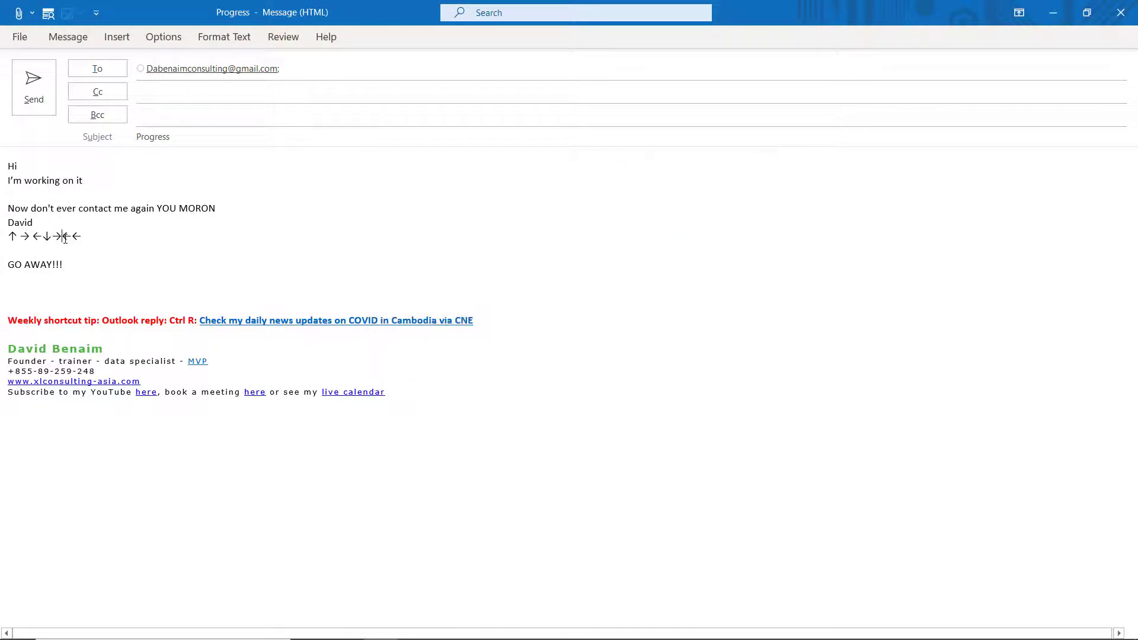
drag(33, 236, 82, 236)
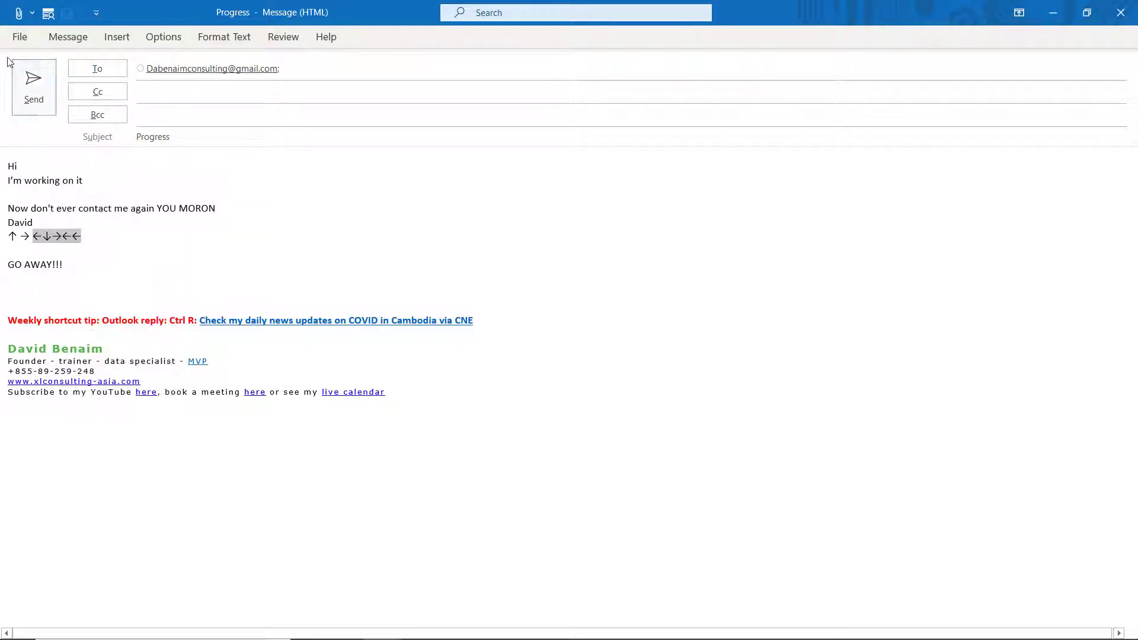
mouse_move(587, 246)
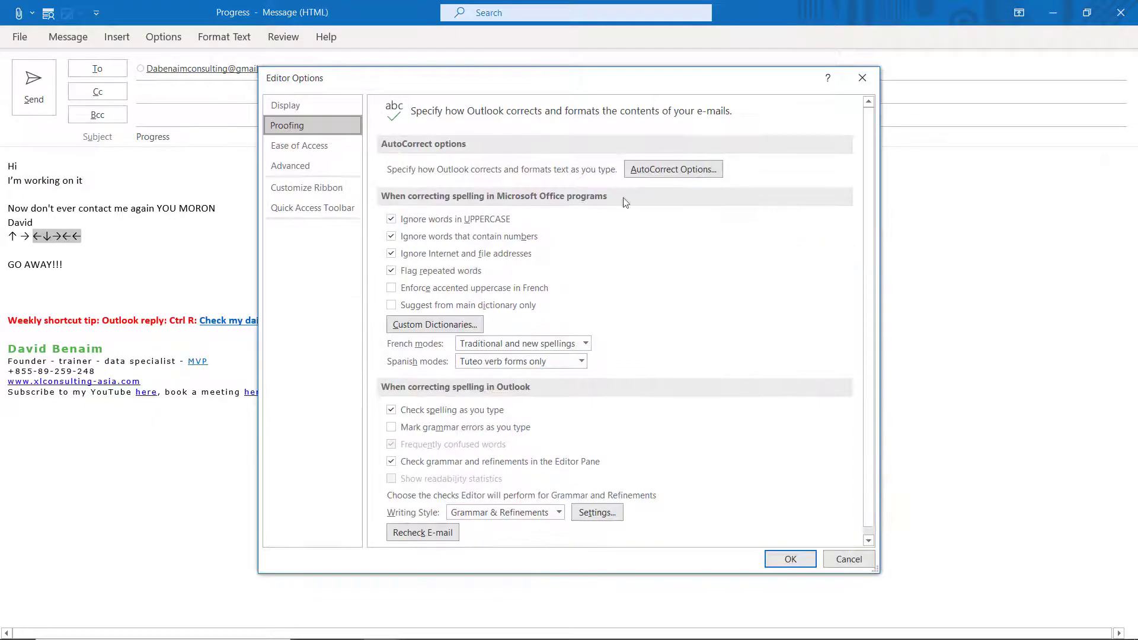
Browse the AutoCorrect entries for the '<<' arrow shortcut, then close AutoCorrect and Proofing with OK.
click(673, 170)
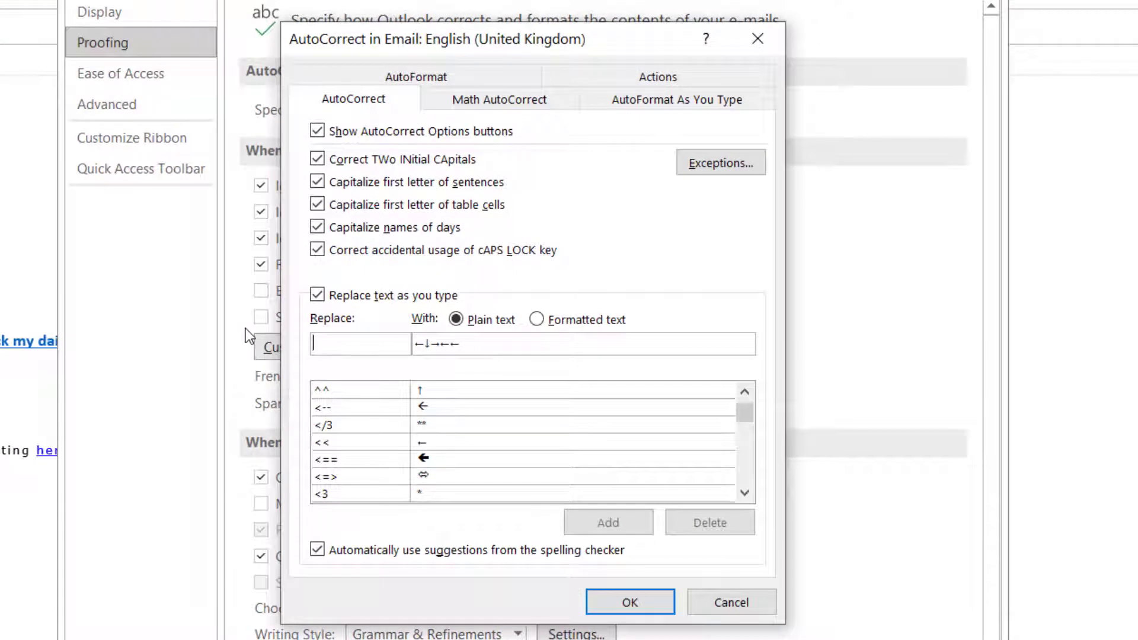
text(<<)
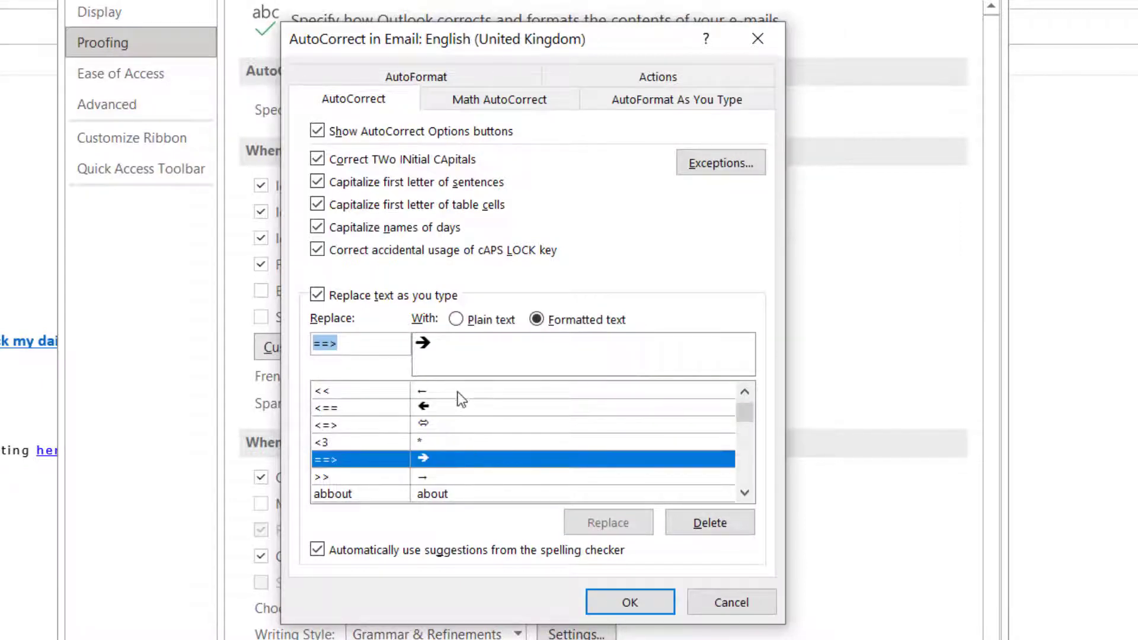
click(335, 390)
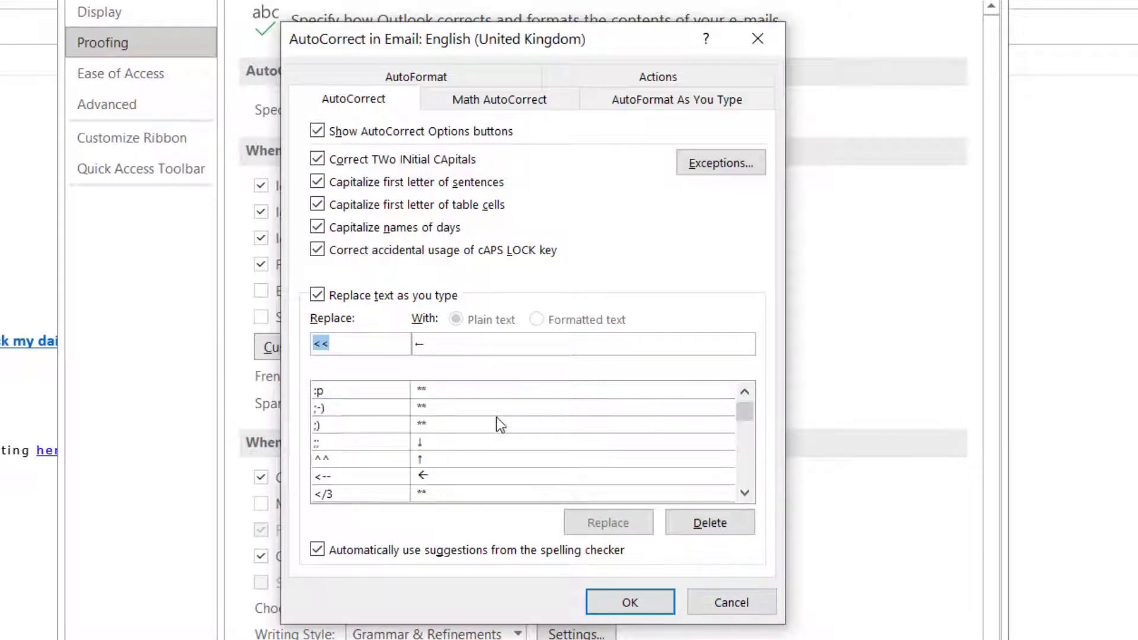
click(630, 603)
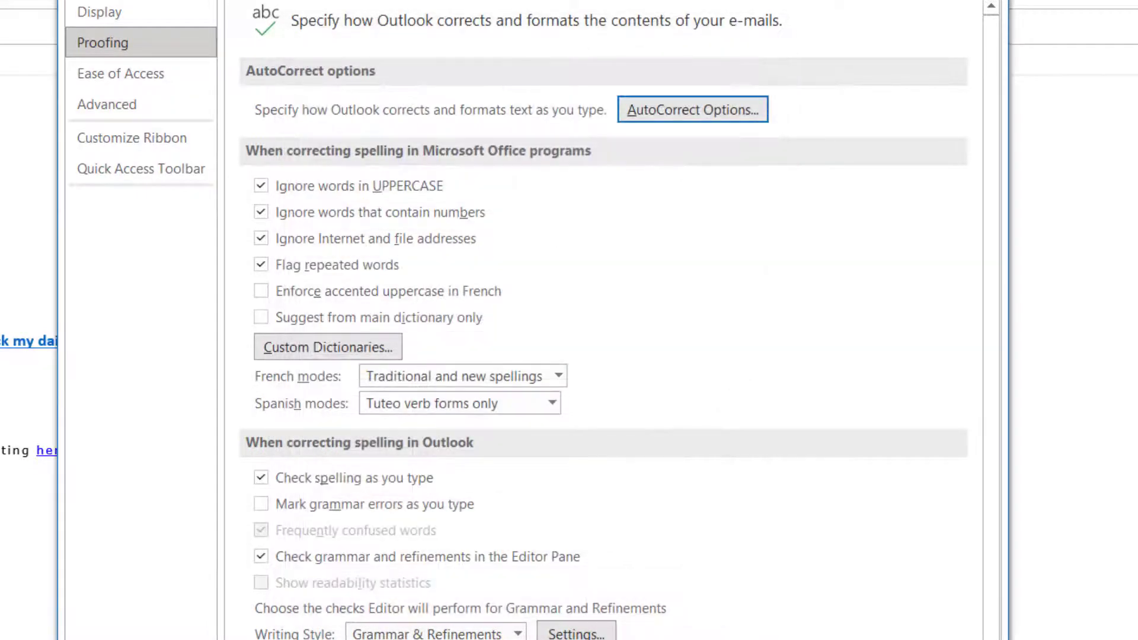
click(88, 43)
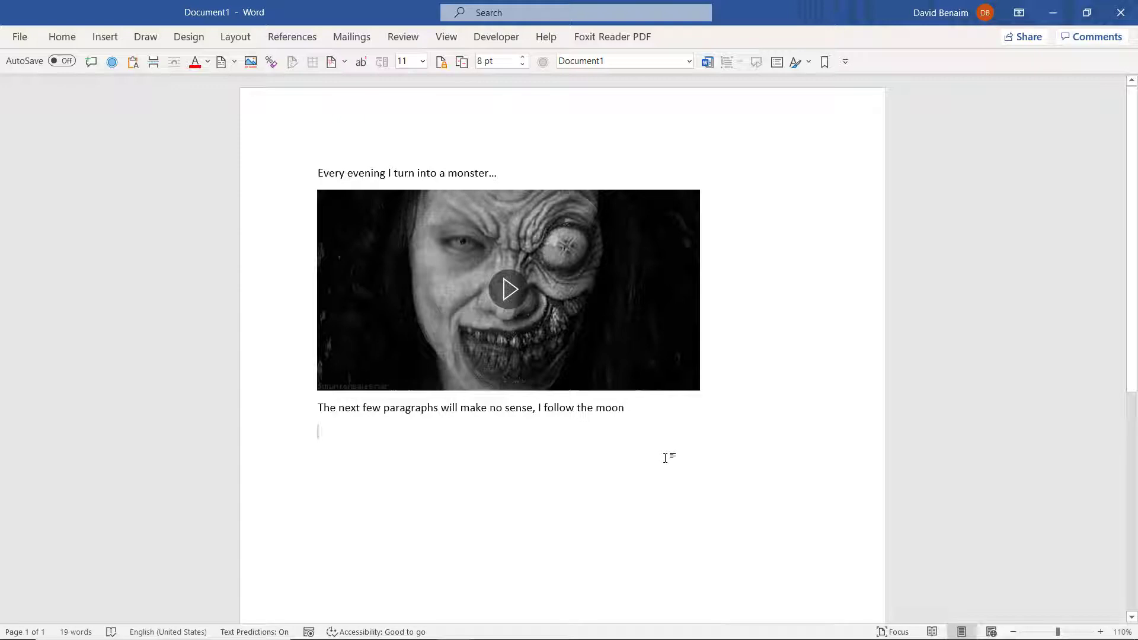
click(509, 289)
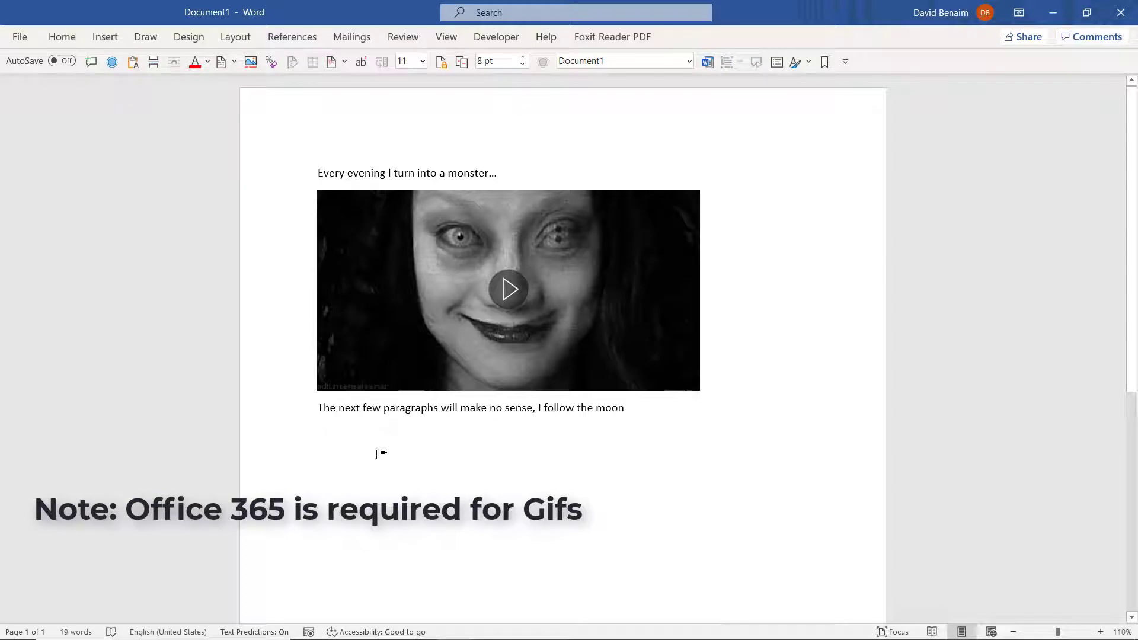
click(320, 432)
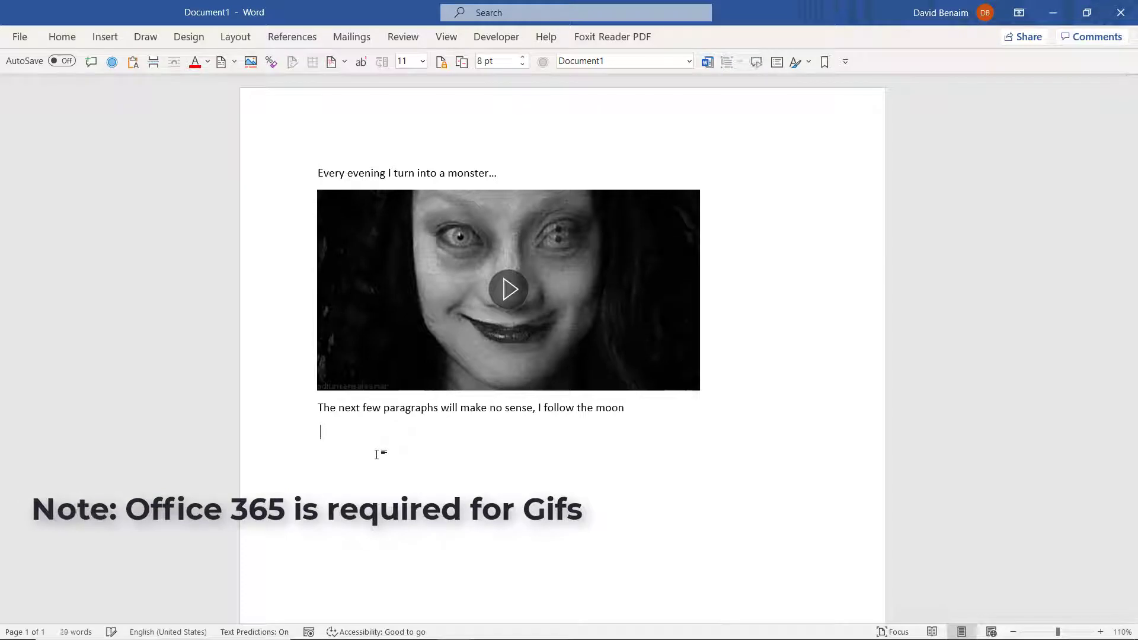
text(Earl)
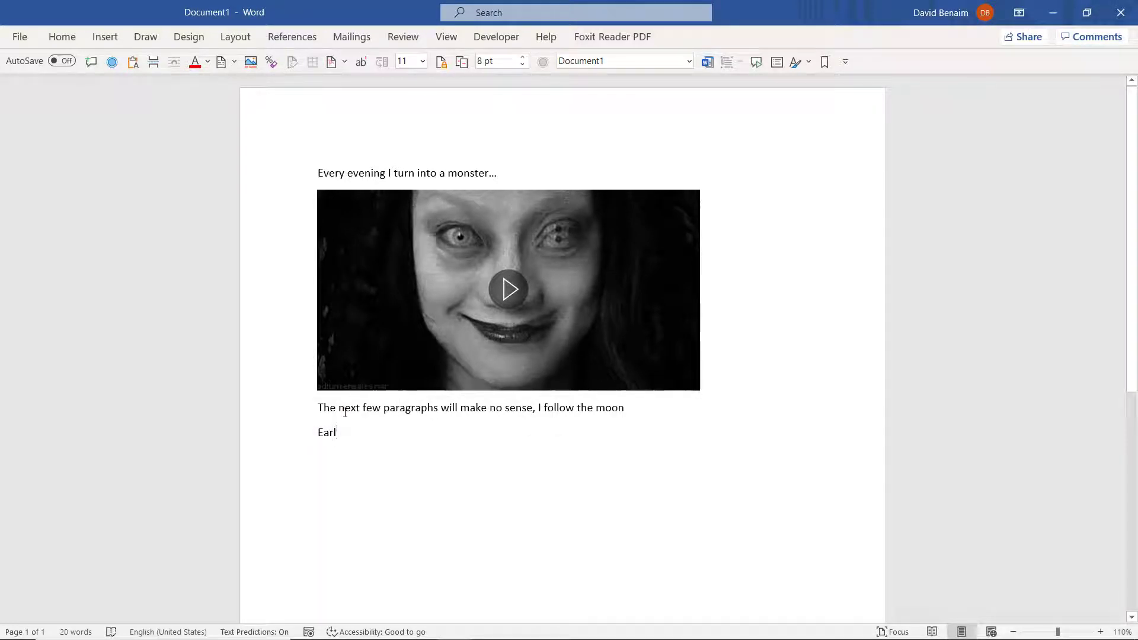
mouse_move(373, 458)
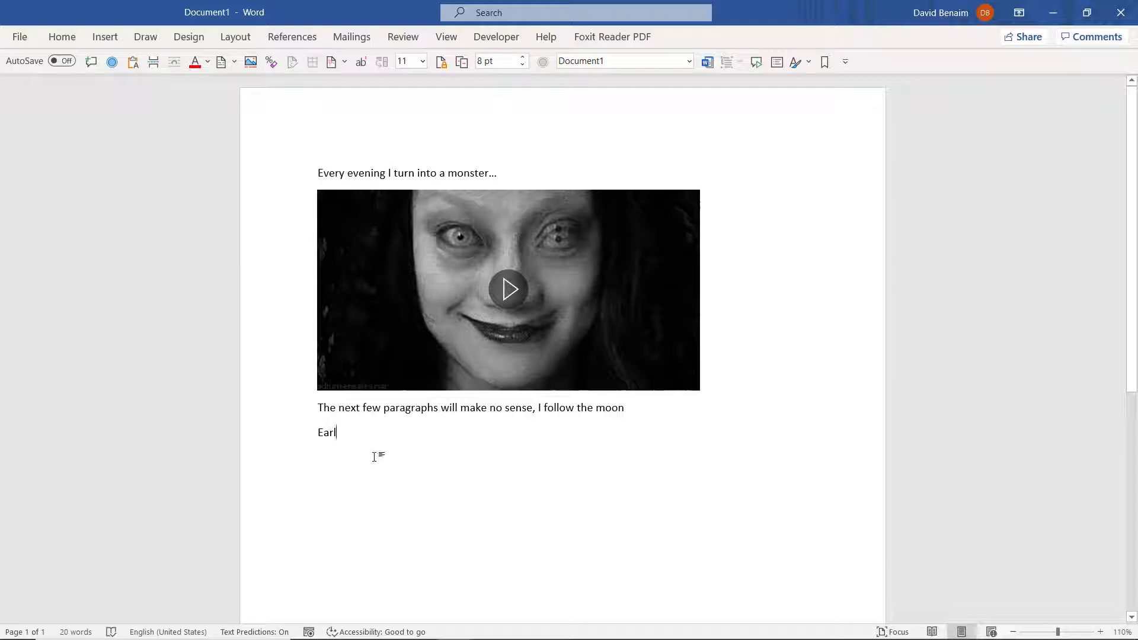
mouse_move(365, 434)
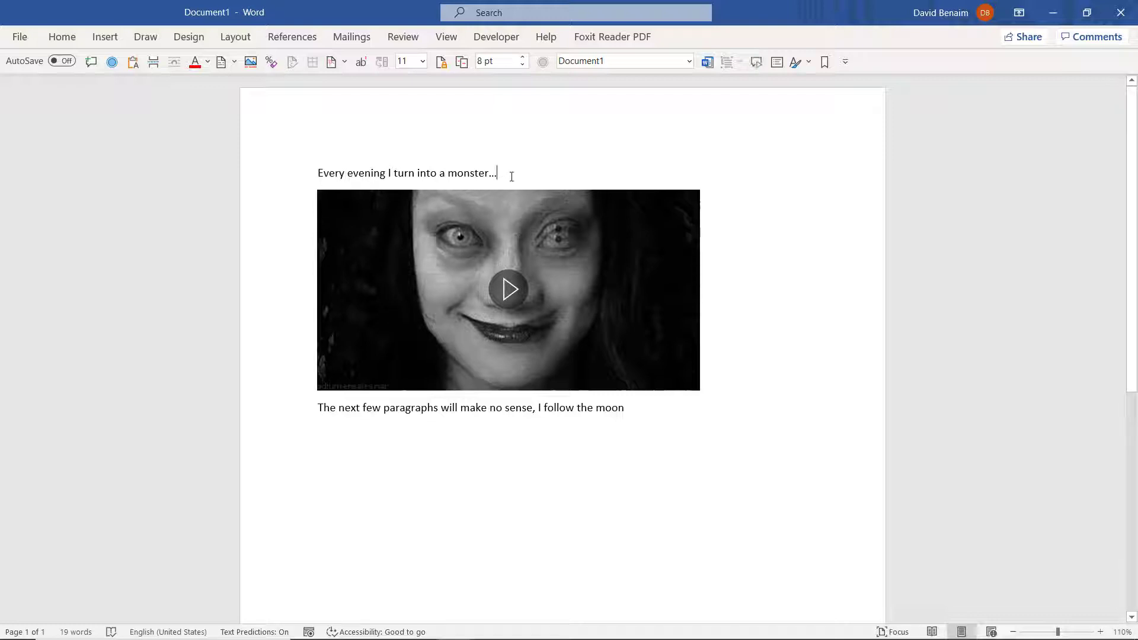
Add the text 'Add some new stuff' and select the whole document.
text(Add some)
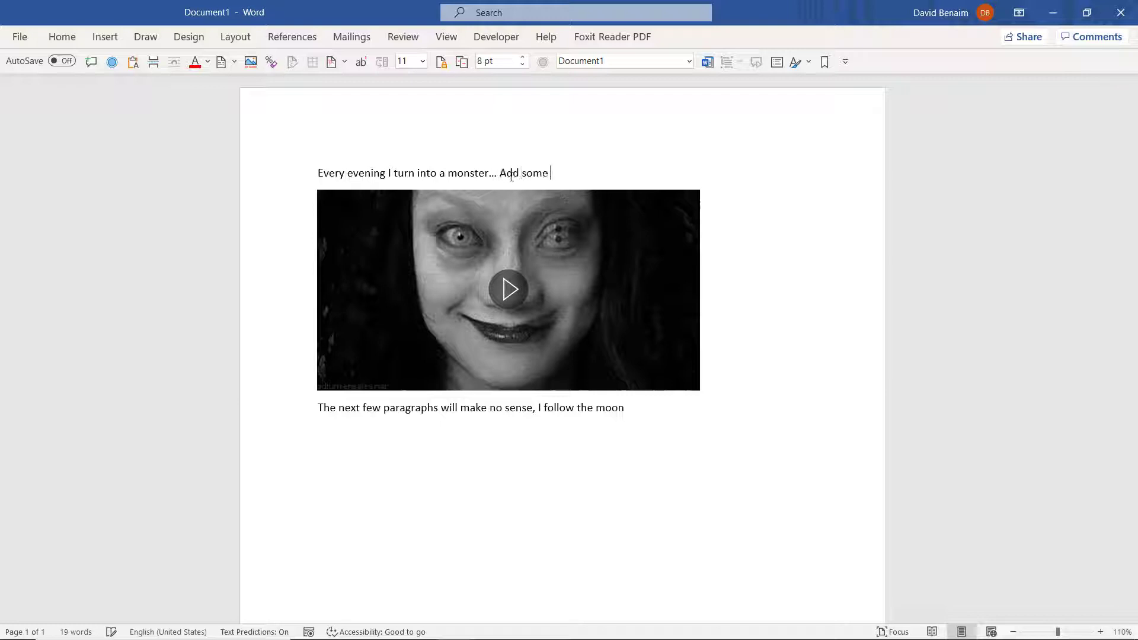
text(new stuff)
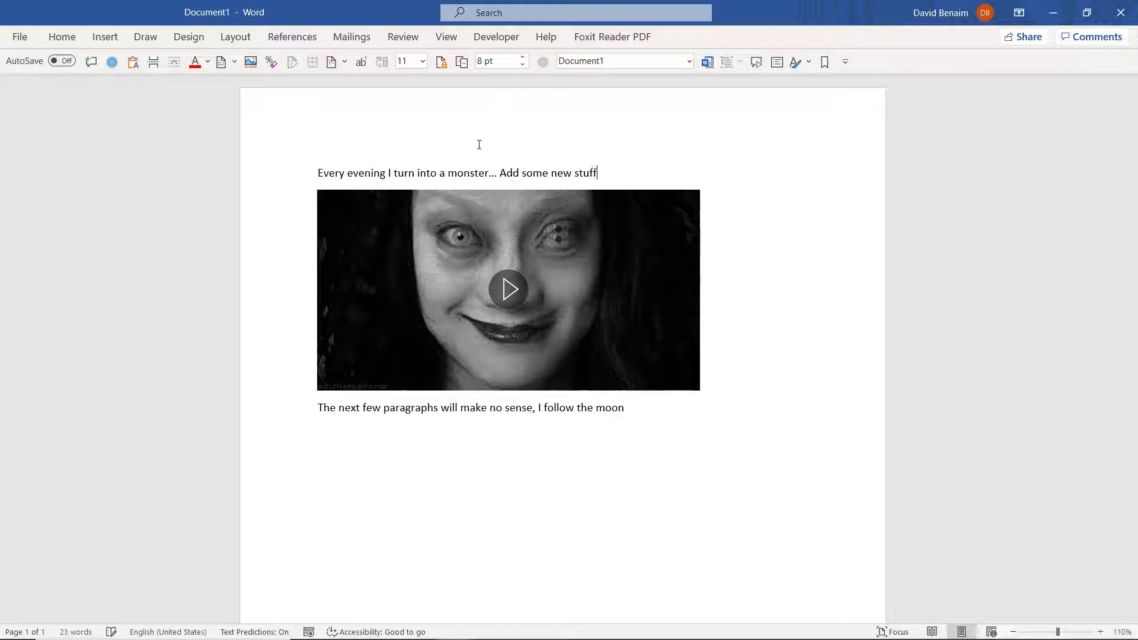
key(ctrl+a)
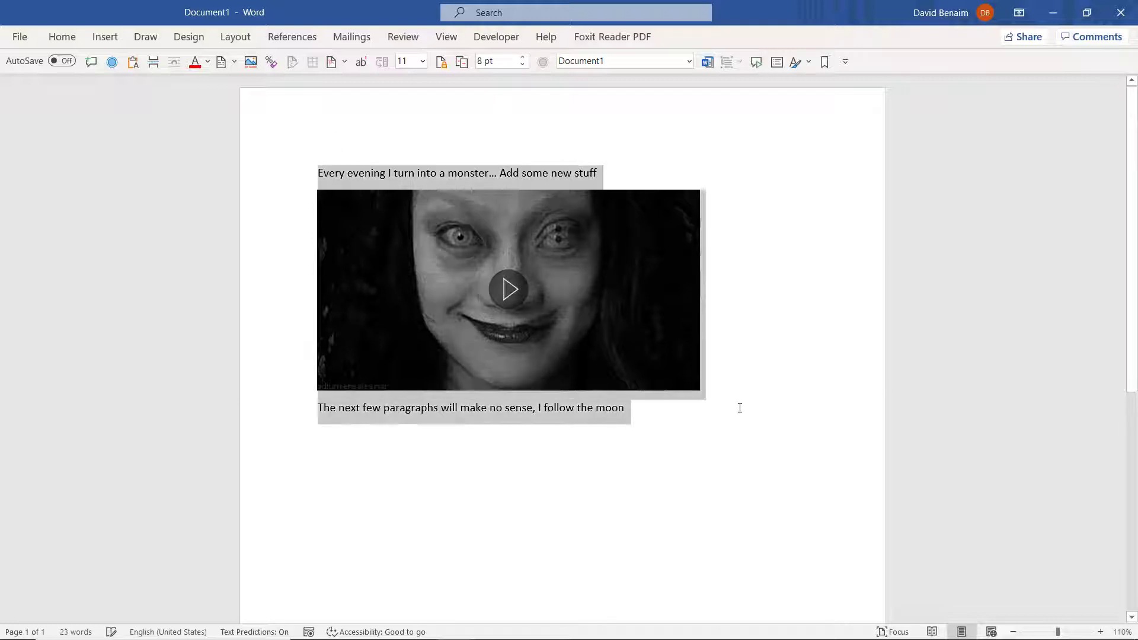
Save the selection as a new Quick Parts AutoText entry named 'Scary'.
click(62, 37)
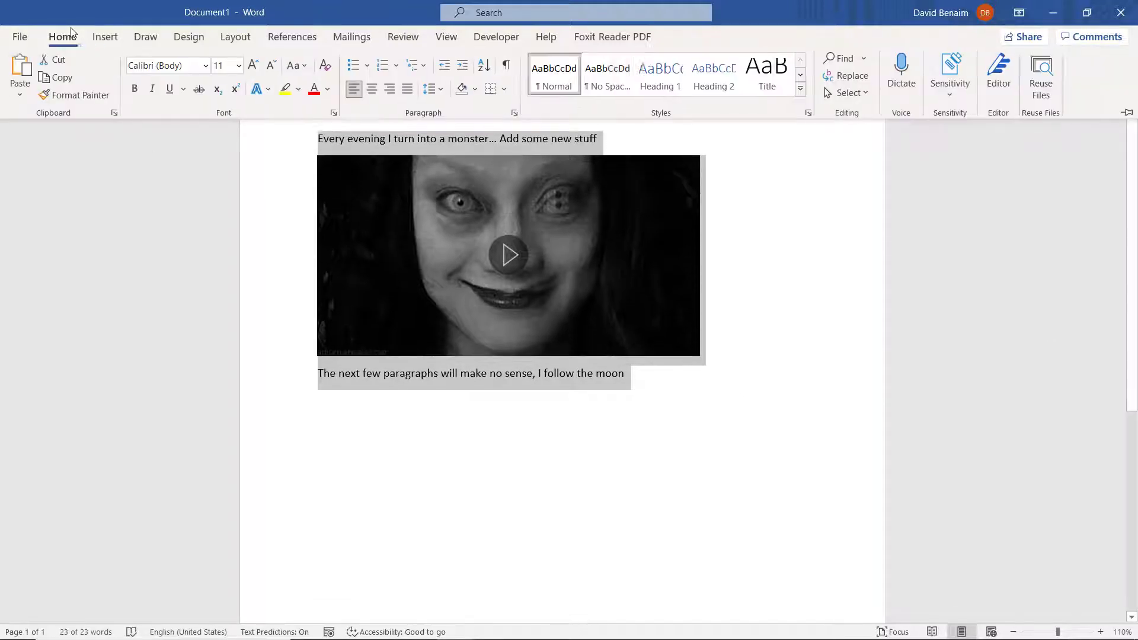
click(104, 37)
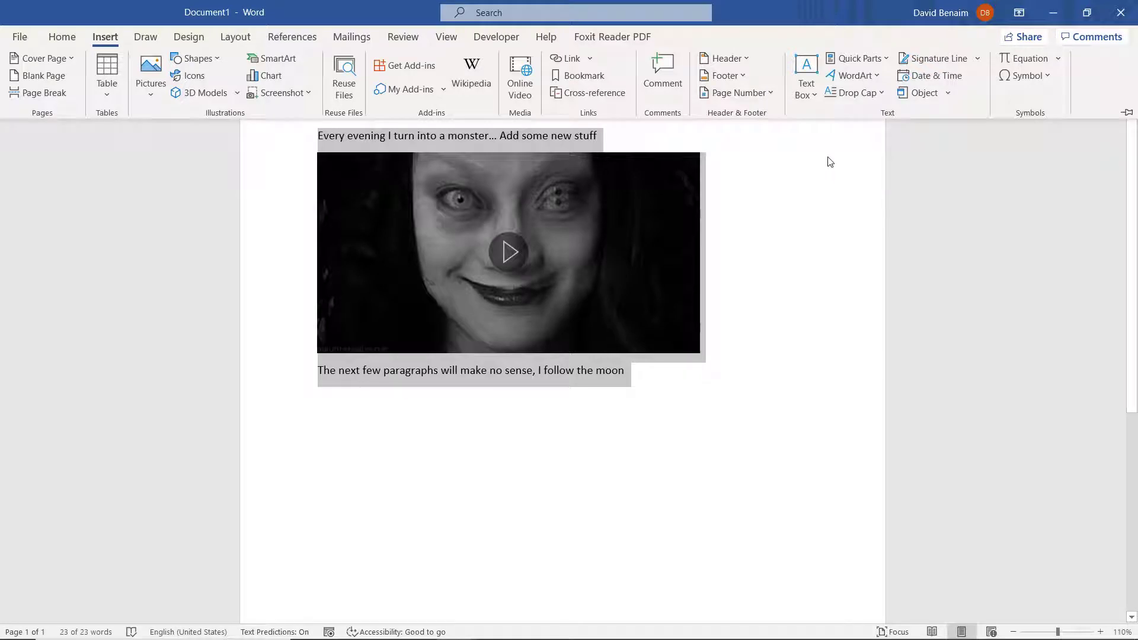
click(856, 58)
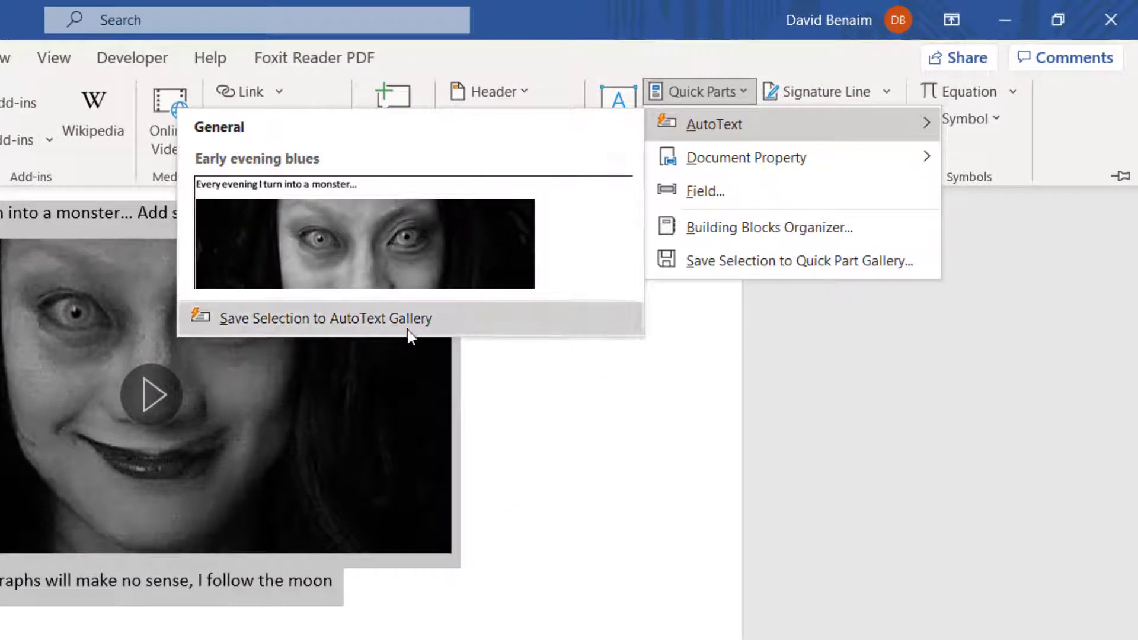
click(324, 318)
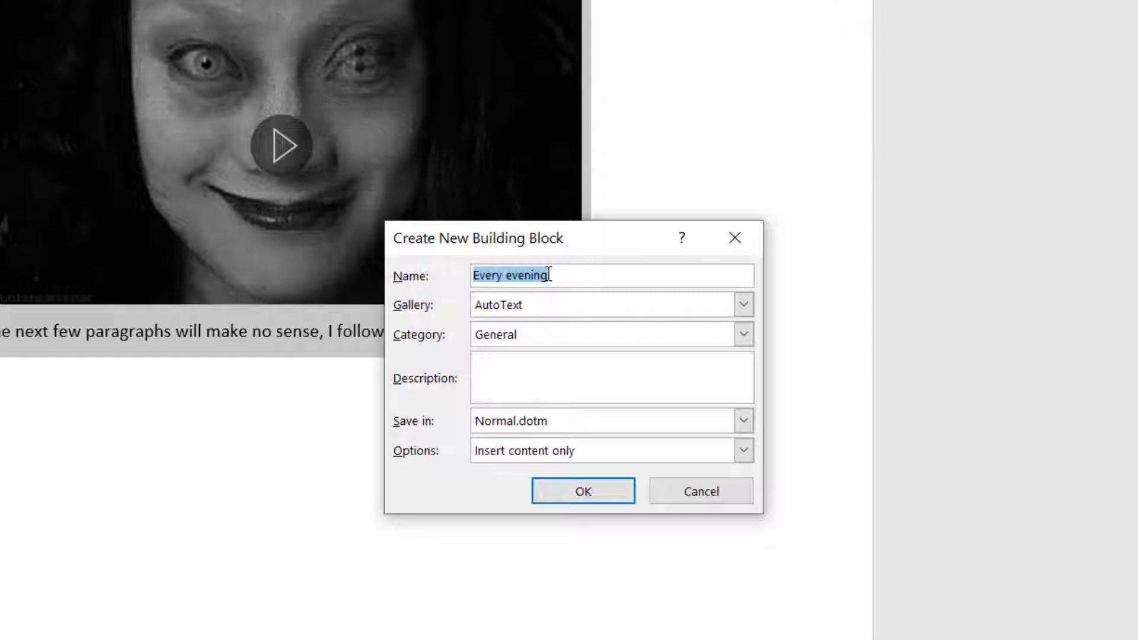
text(Scary)
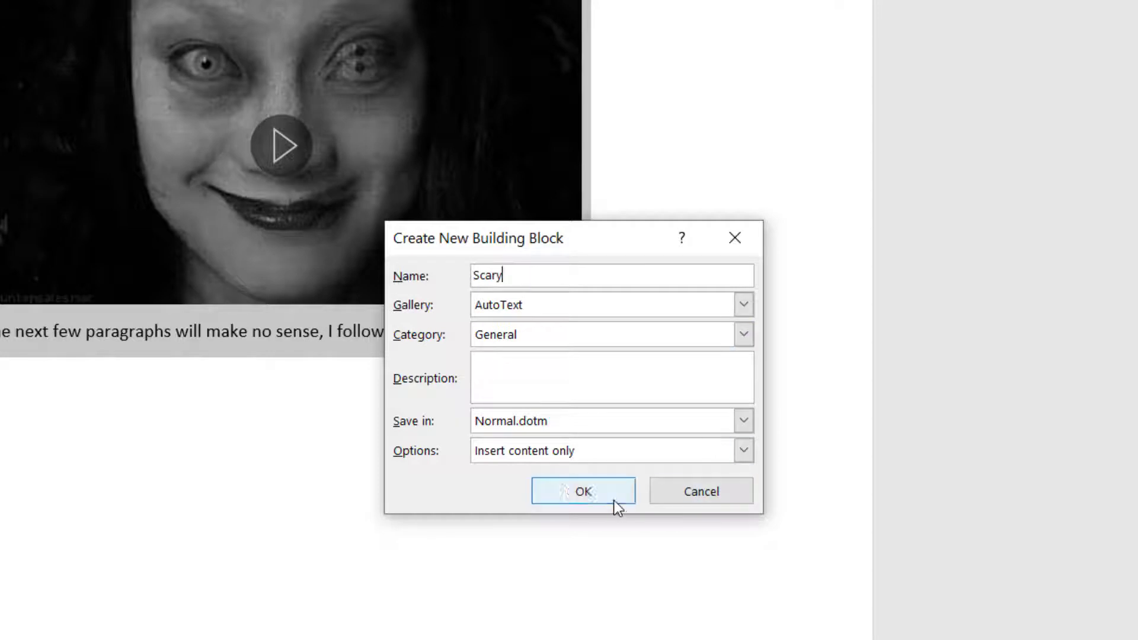
click(583, 491)
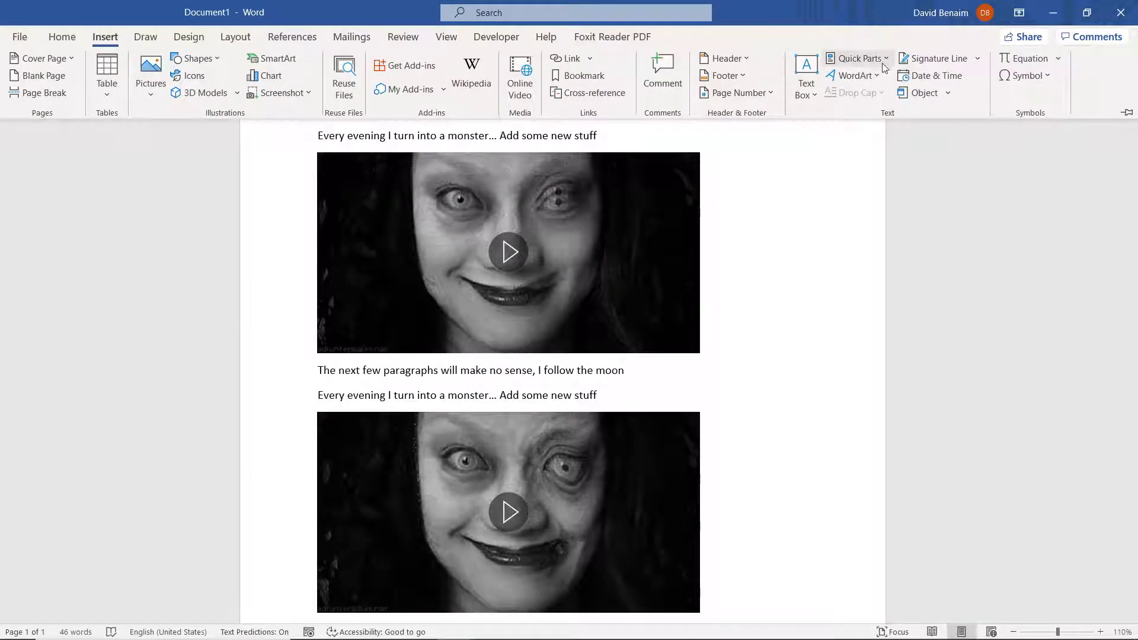
click(856, 58)
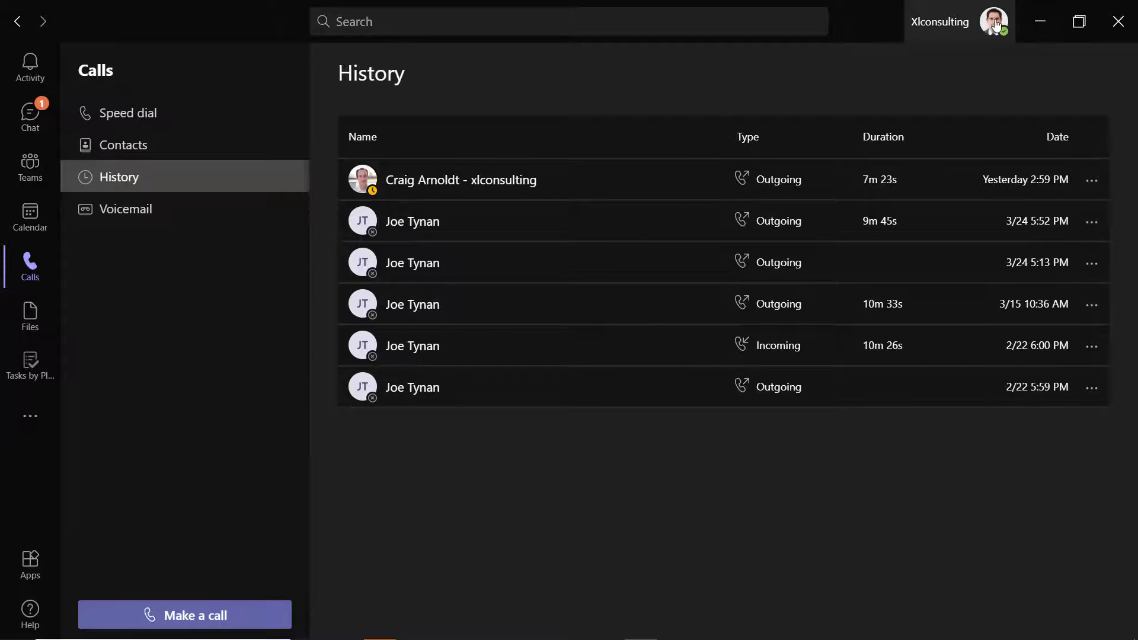
Extend the Teams status message with 'WHatever you want' and save it with Done.
click(993, 21)
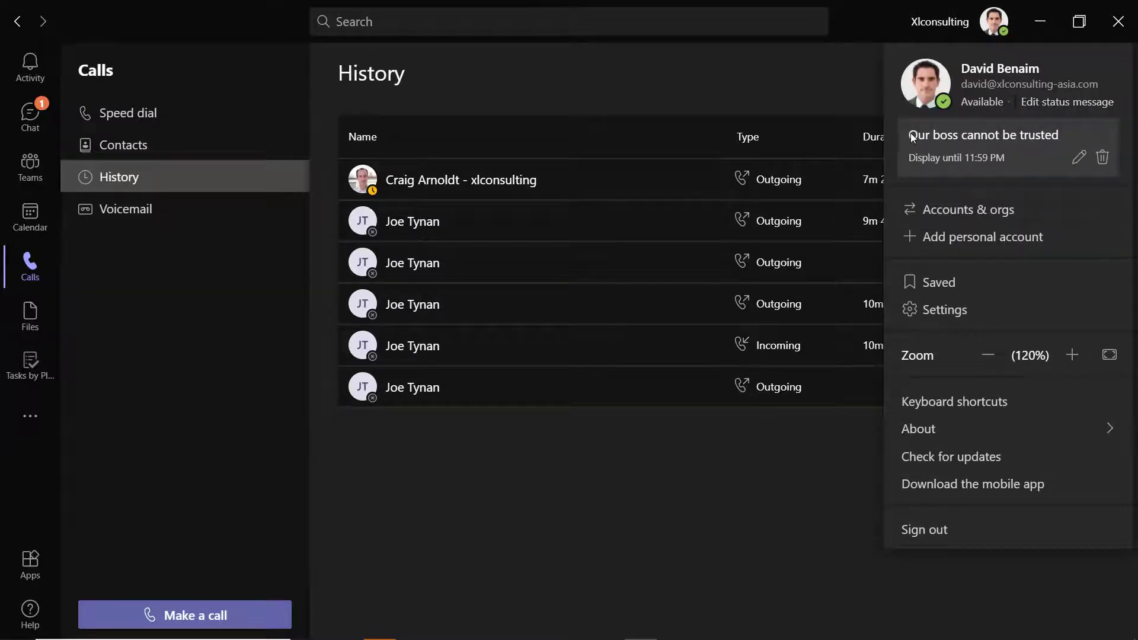
mouse_move(1070, 138)
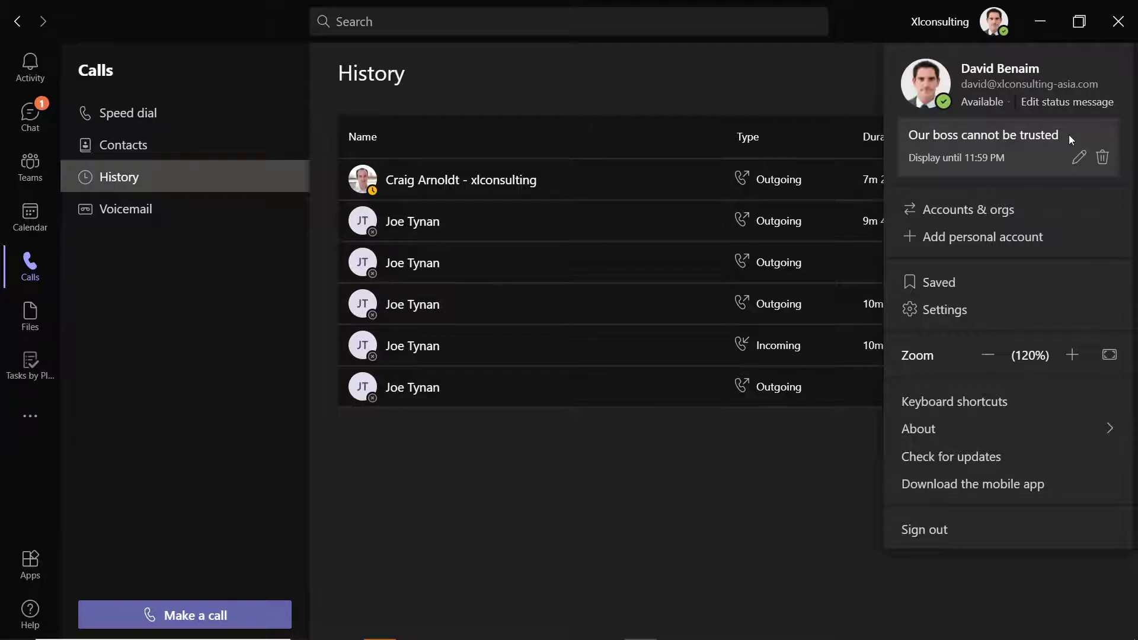
mouse_move(1082, 123)
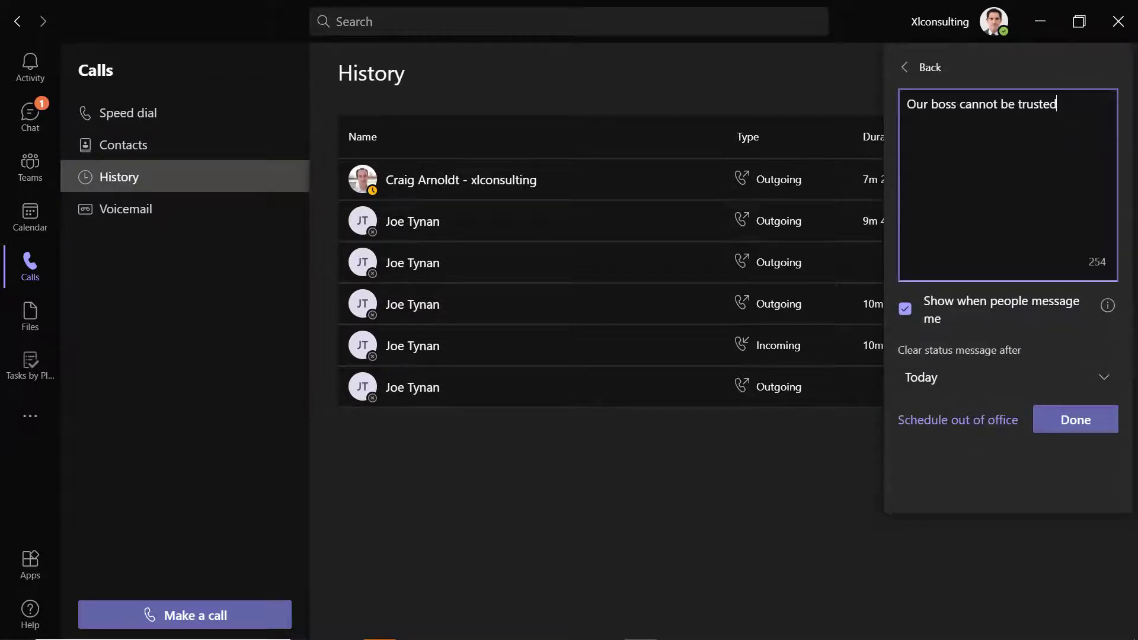
text(WHatever you want)
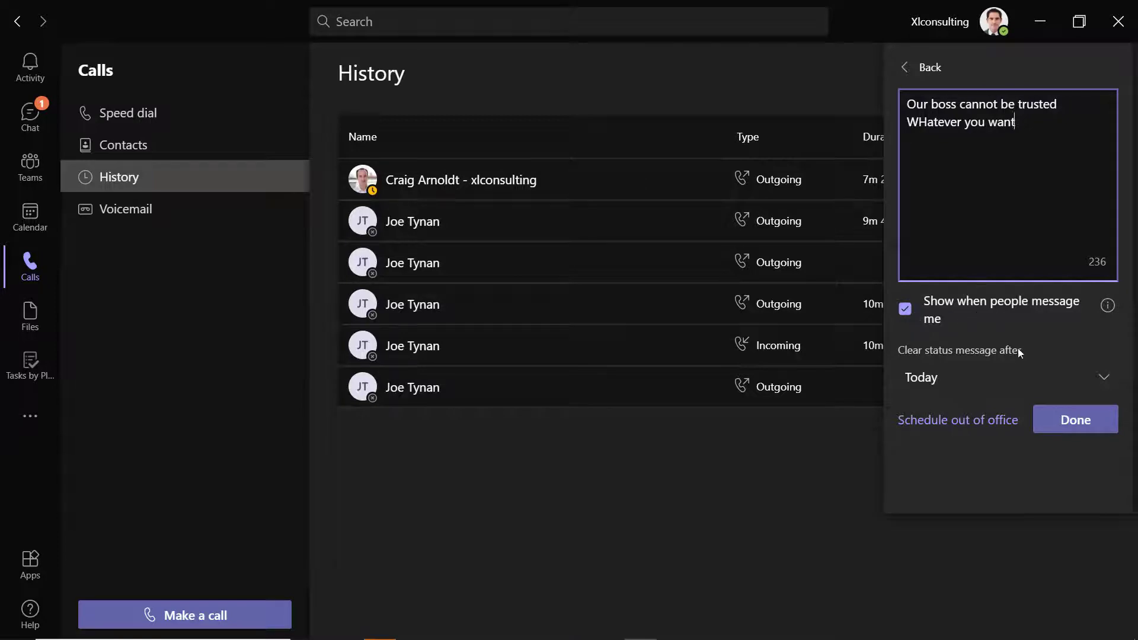
click(1076, 420)
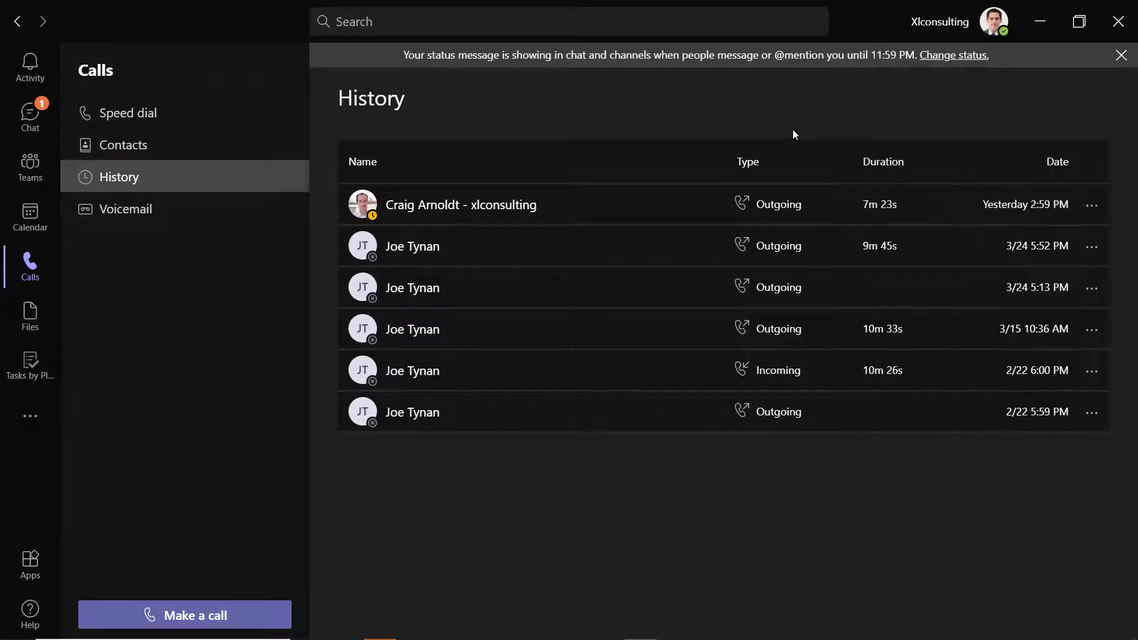
mouse_move(998, 72)
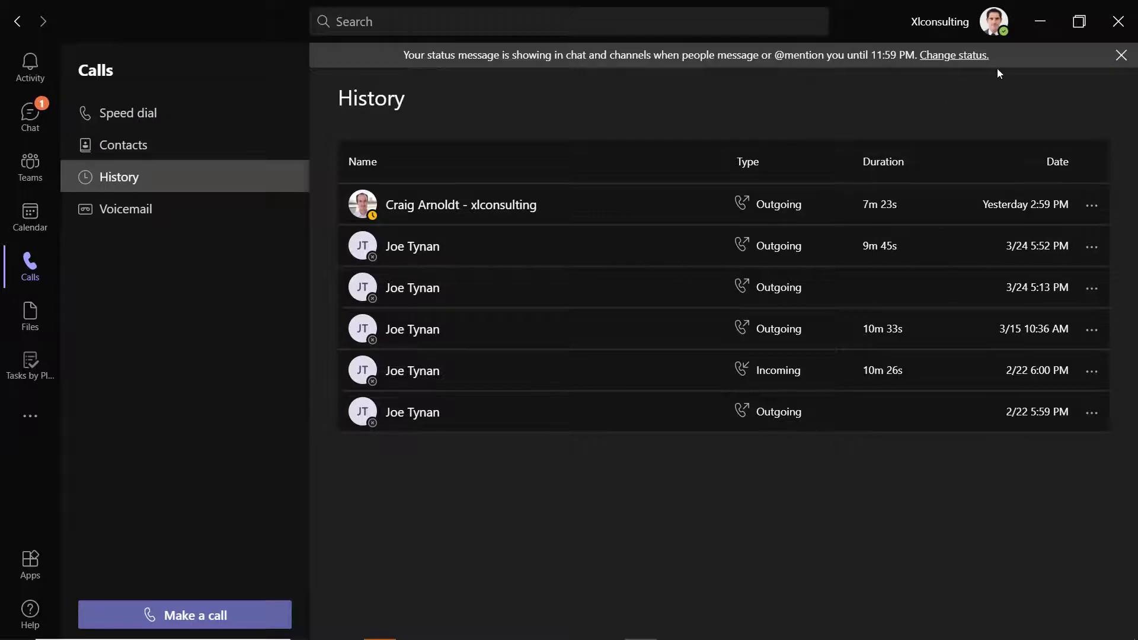
mouse_move(975, 70)
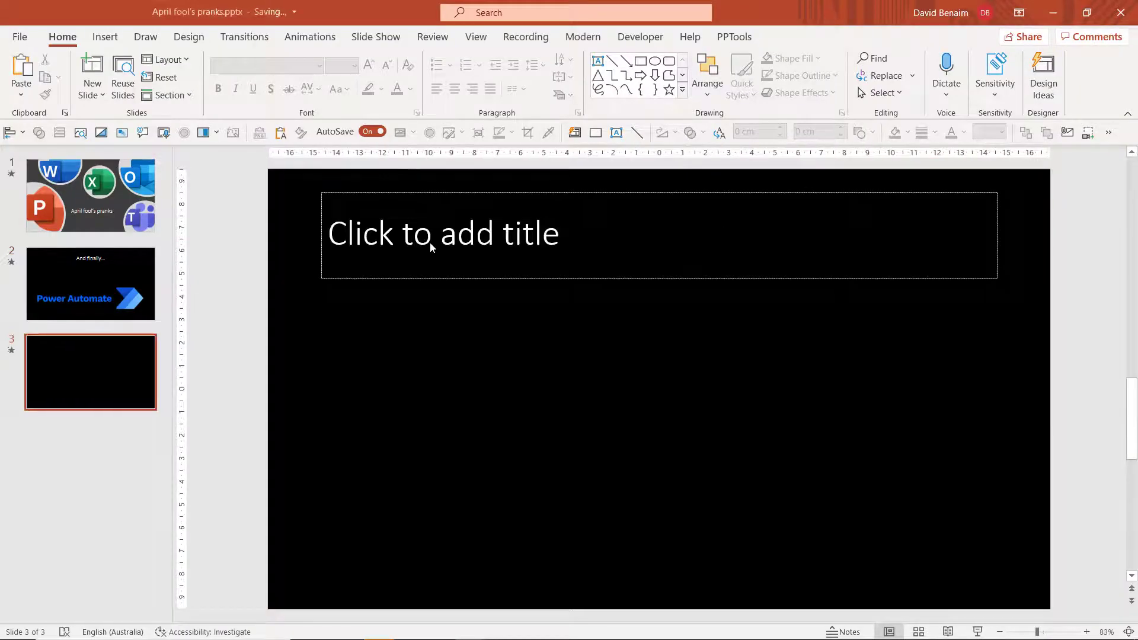
Enter placeholder text 'sadsadsda' while moving to a new blank presentation.
text(sadsadsda)
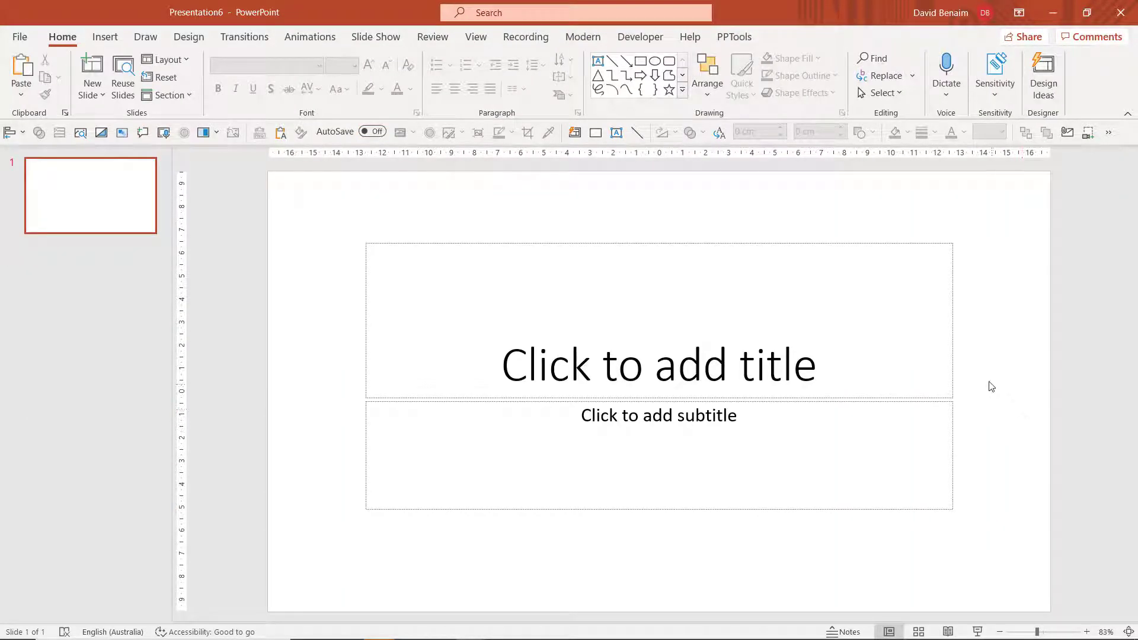
mouse_move(900, 594)
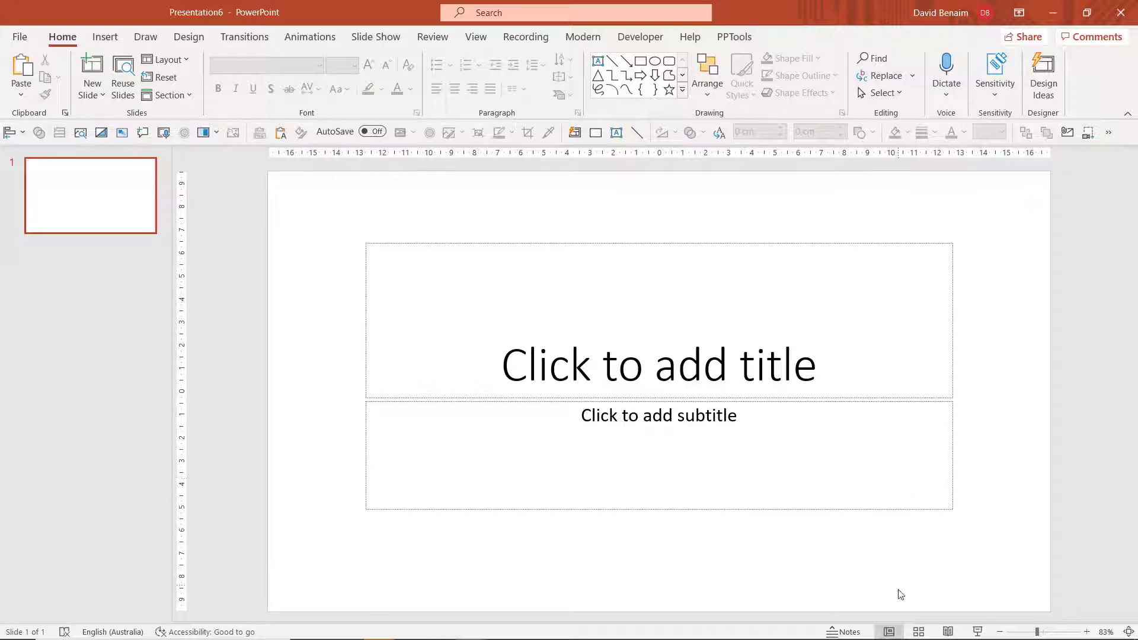
In Slide Master view, colour the parent master's title placeholder text red.
click(475, 37)
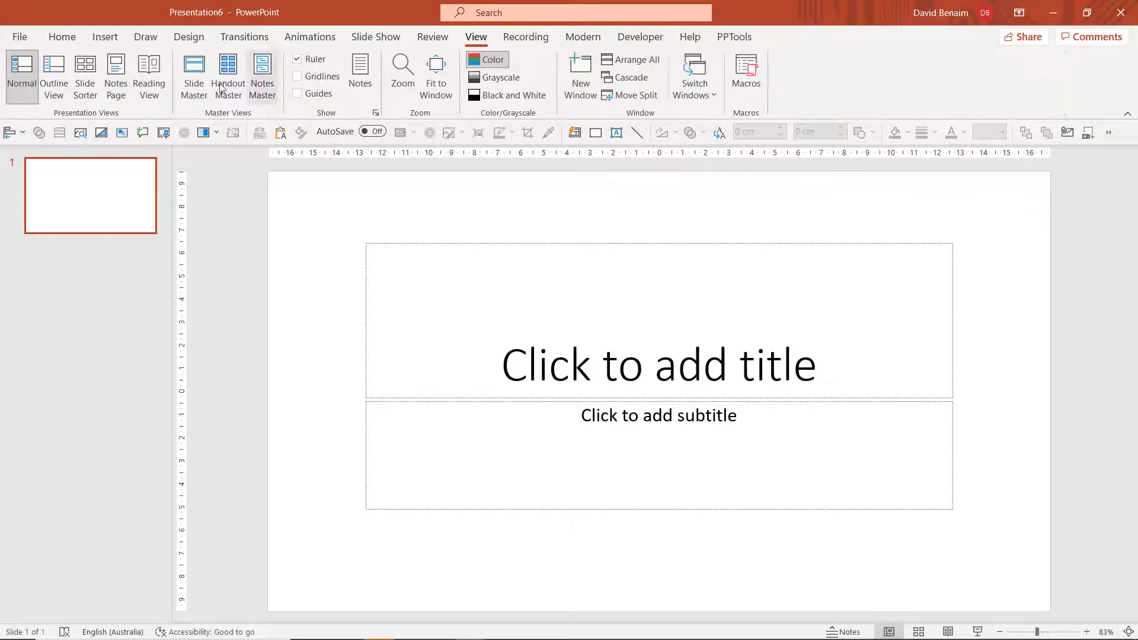
click(193, 76)
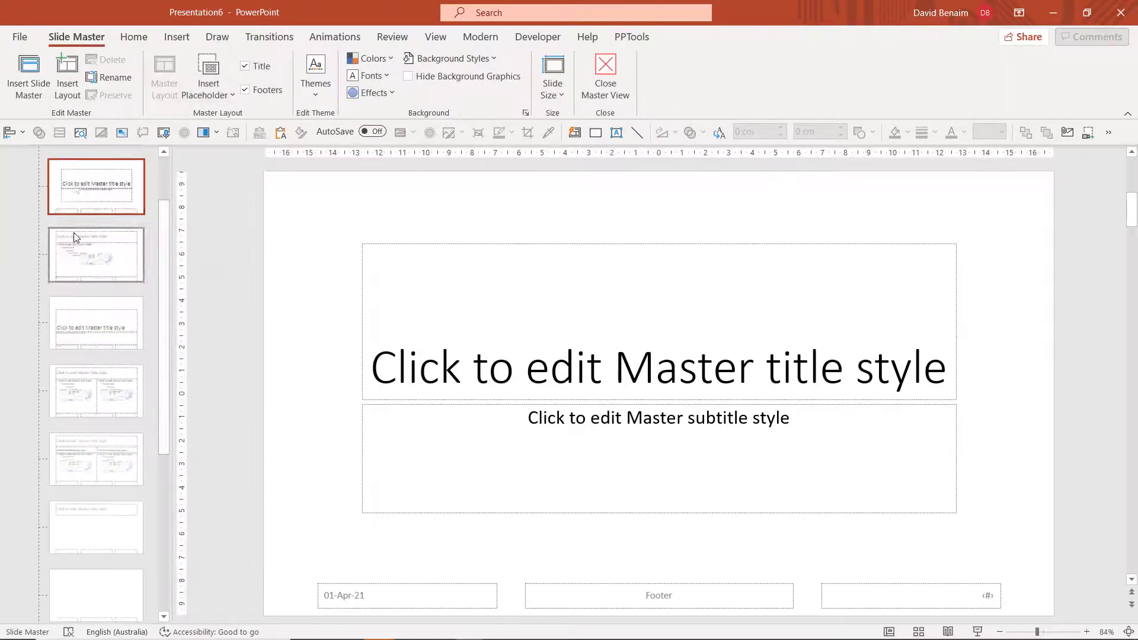
click(95, 186)
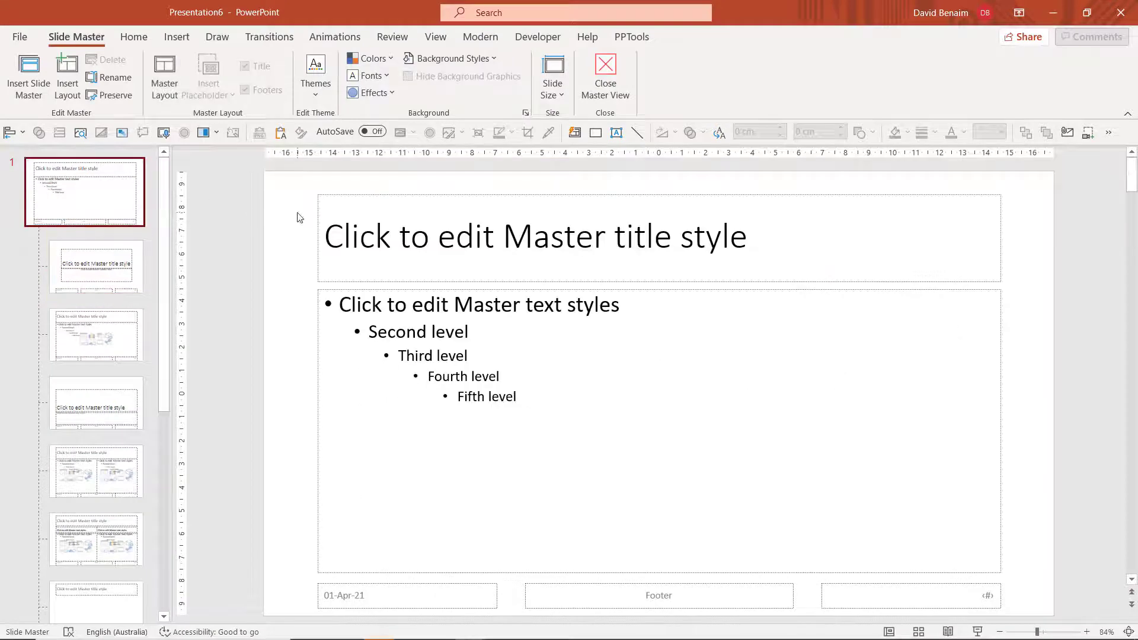
click(535, 236)
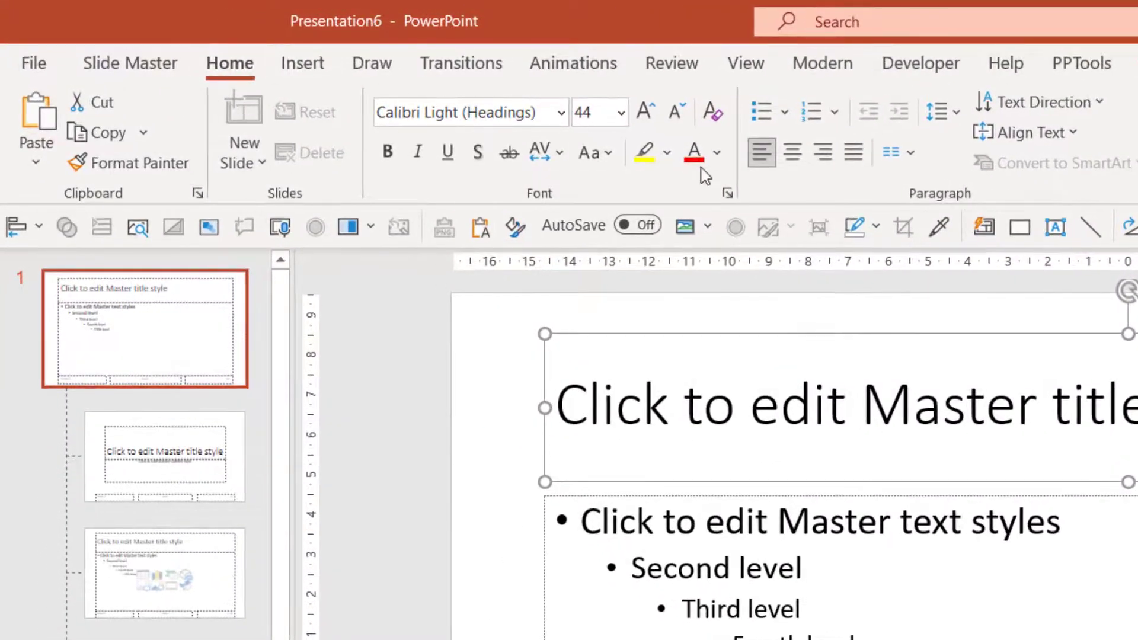
click(693, 151)
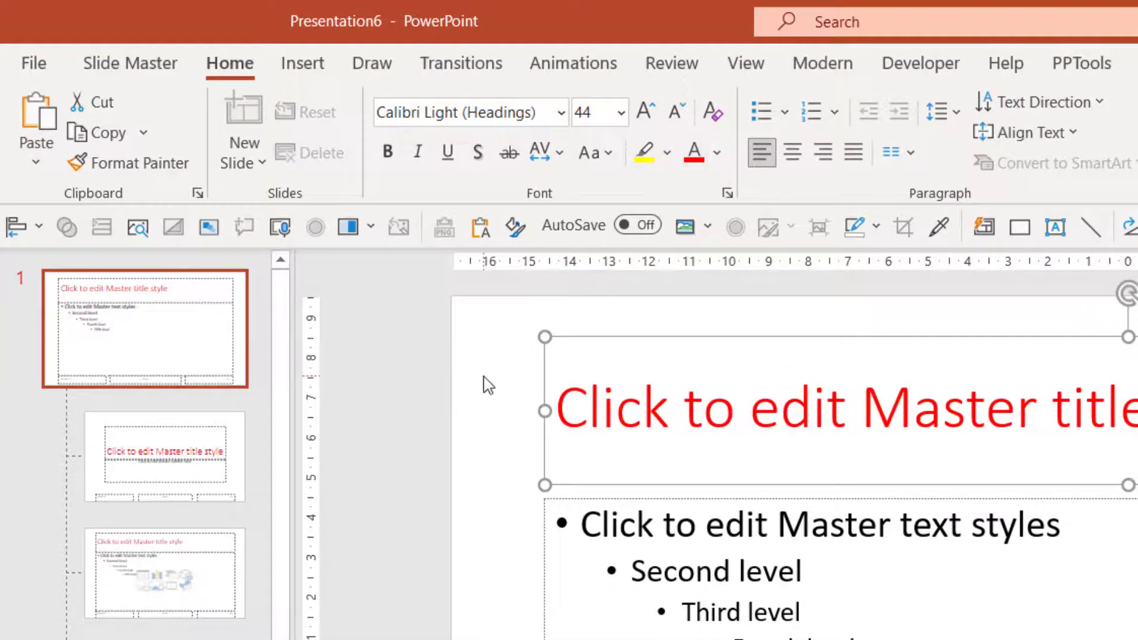
Insert a scary bear sticker found by searching 'scary' in the stock Stickers collection.
click(302, 63)
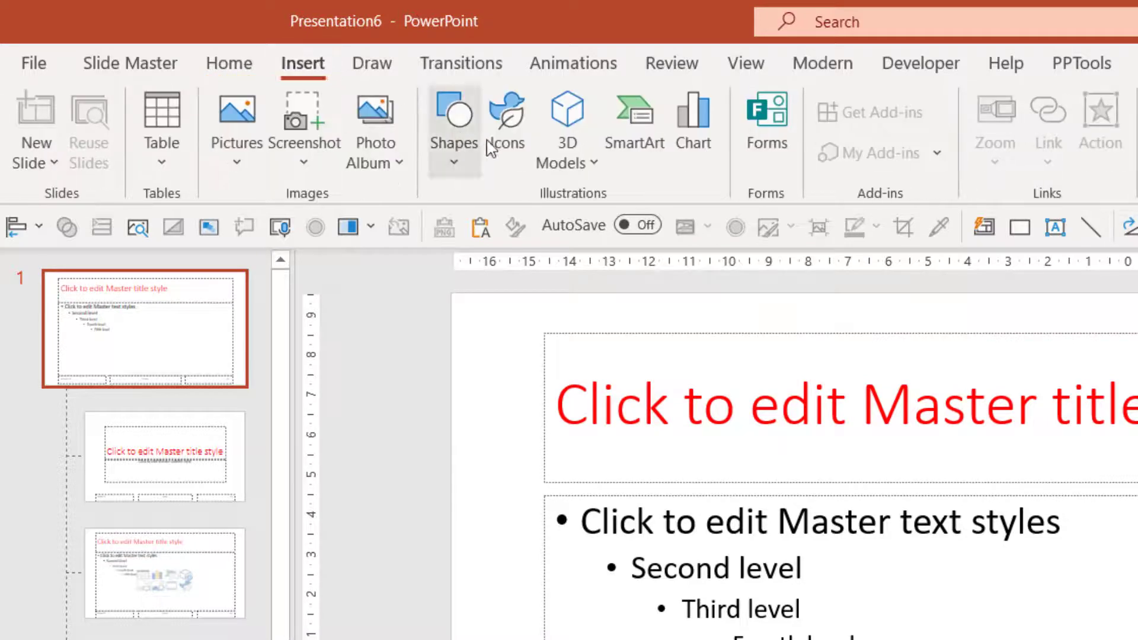
click(506, 123)
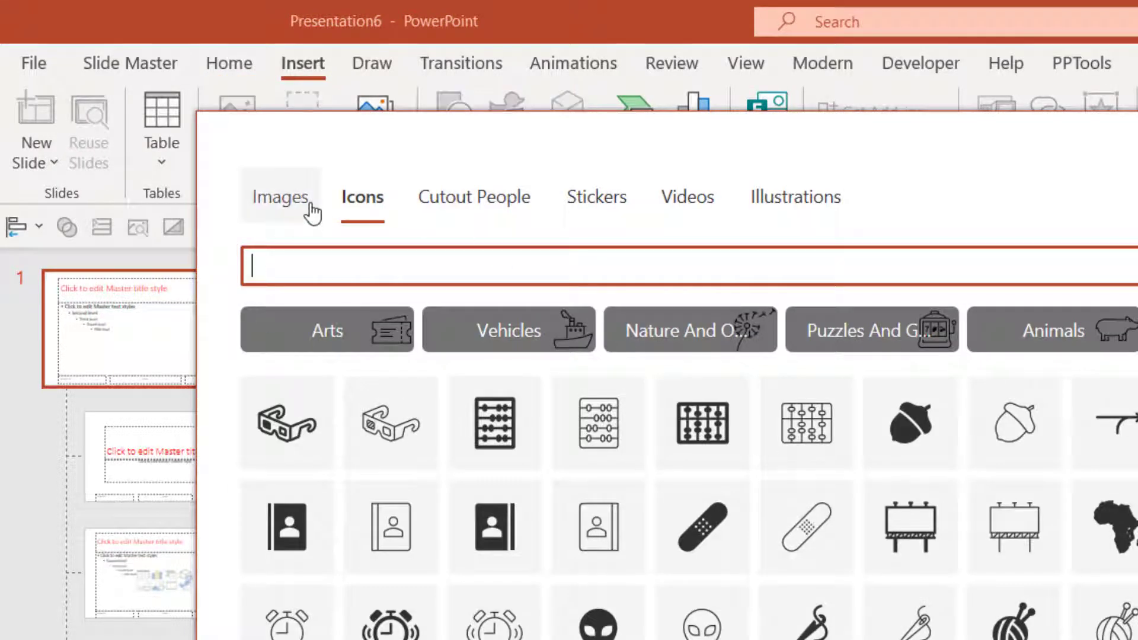
click(280, 196)
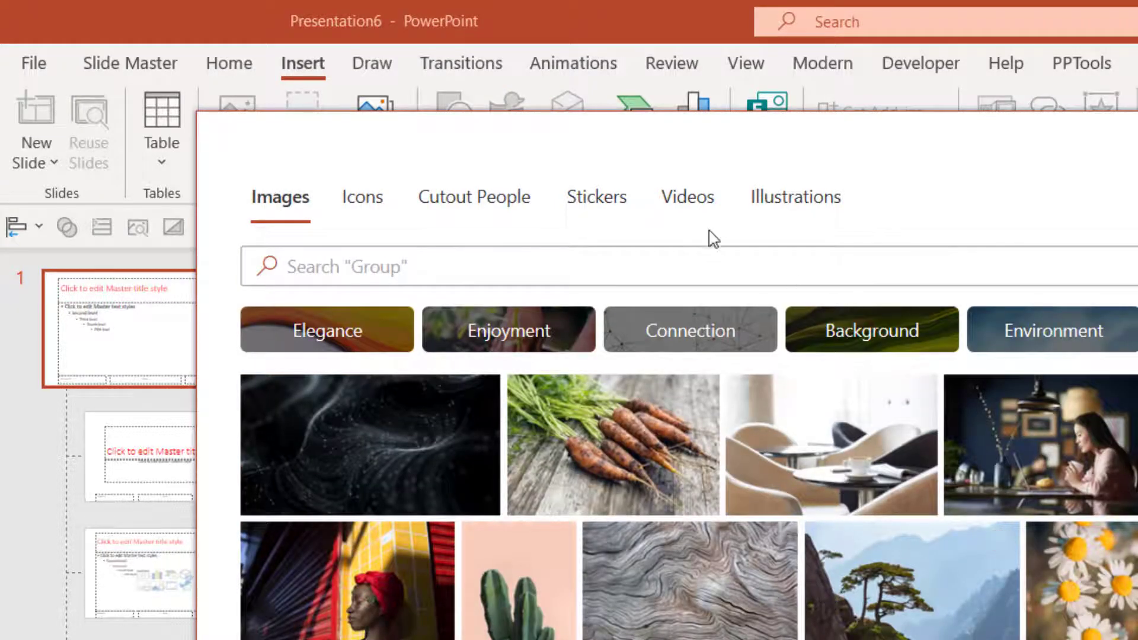
mouse_move(686, 197)
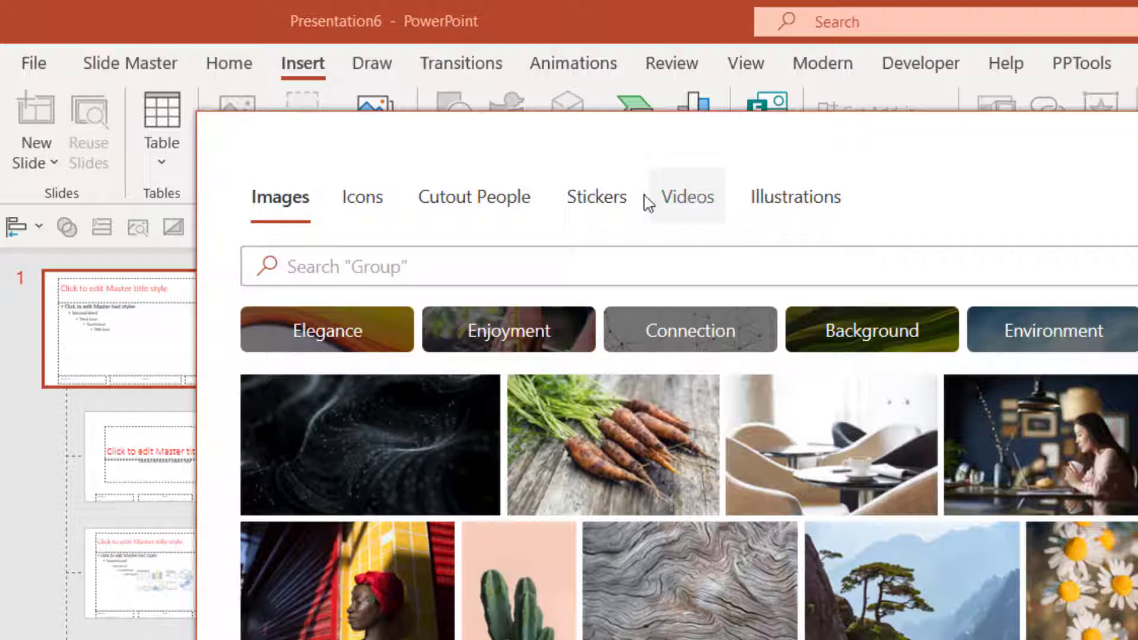
click(597, 197)
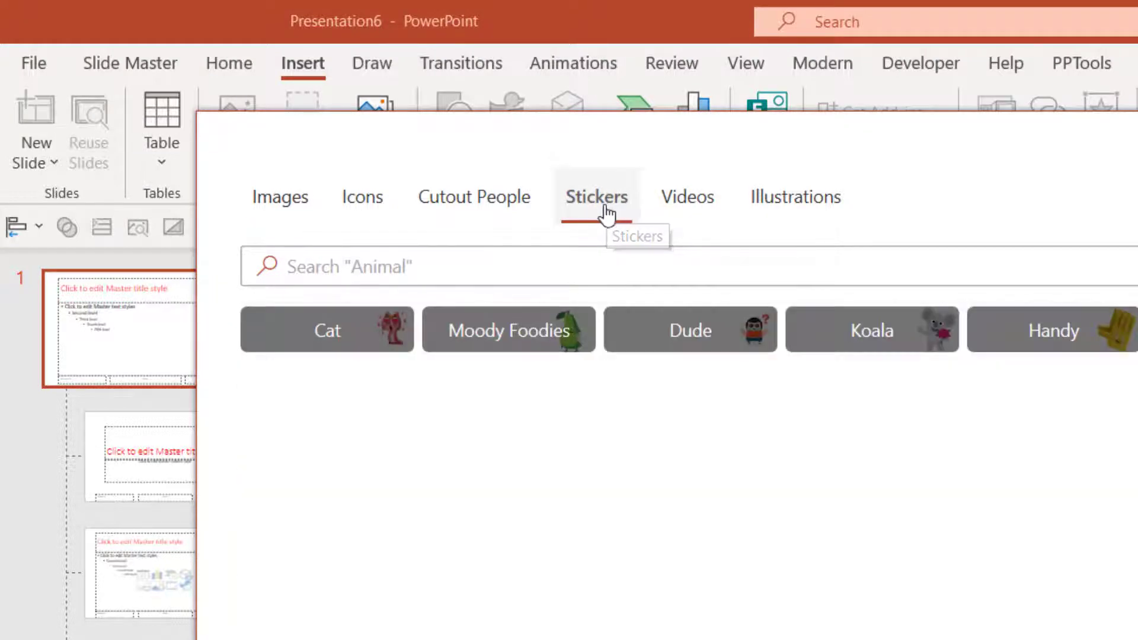
text(spb)
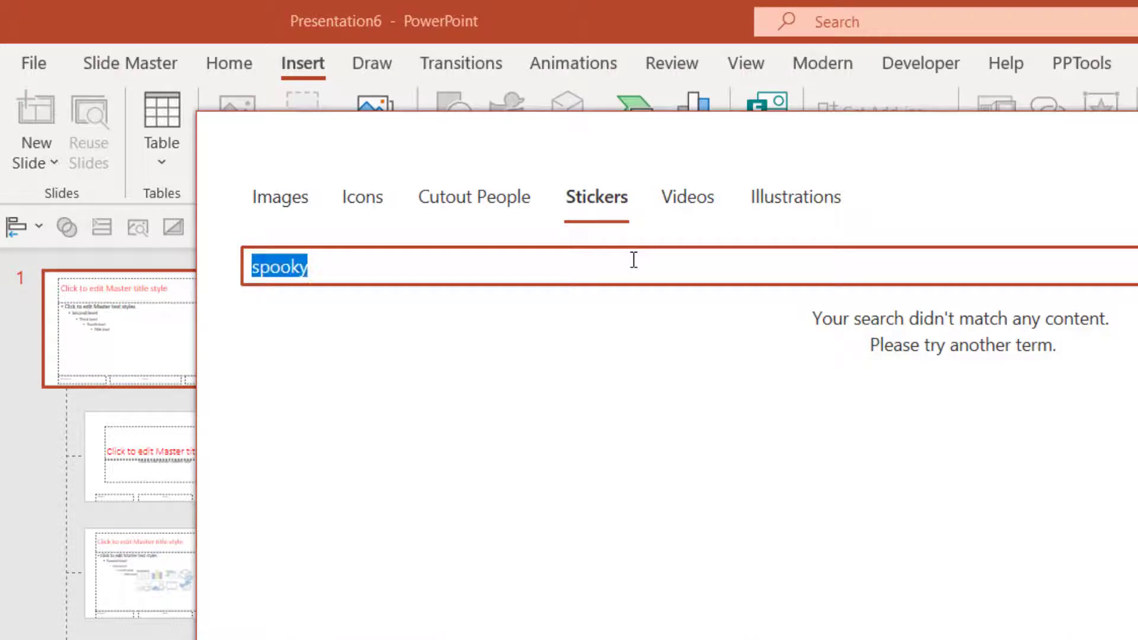
text(scary)
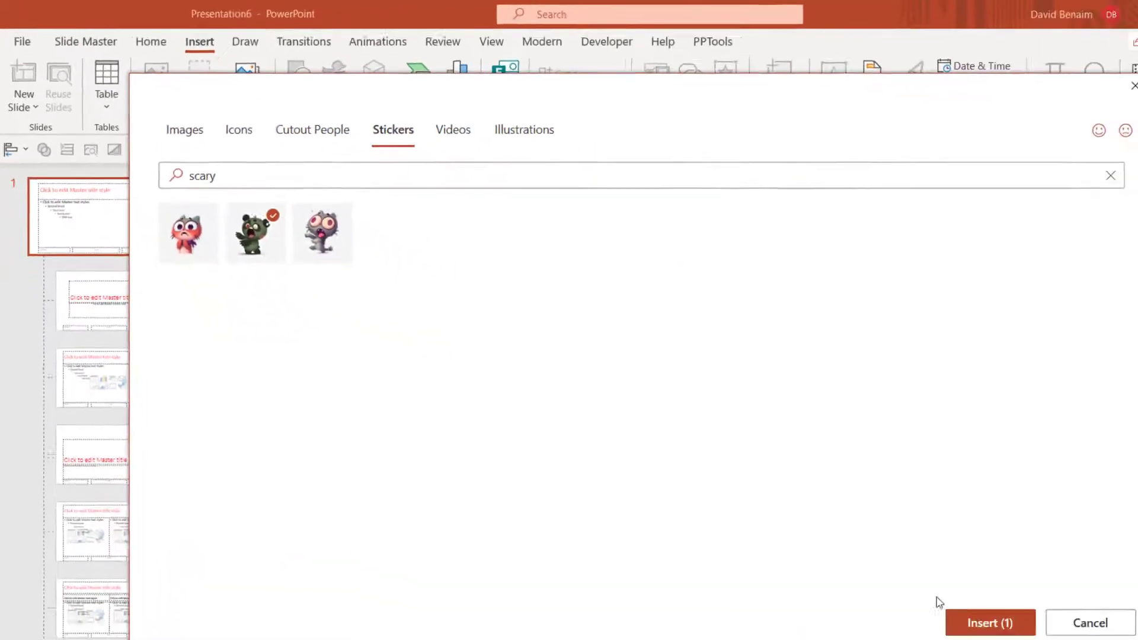
click(989, 623)
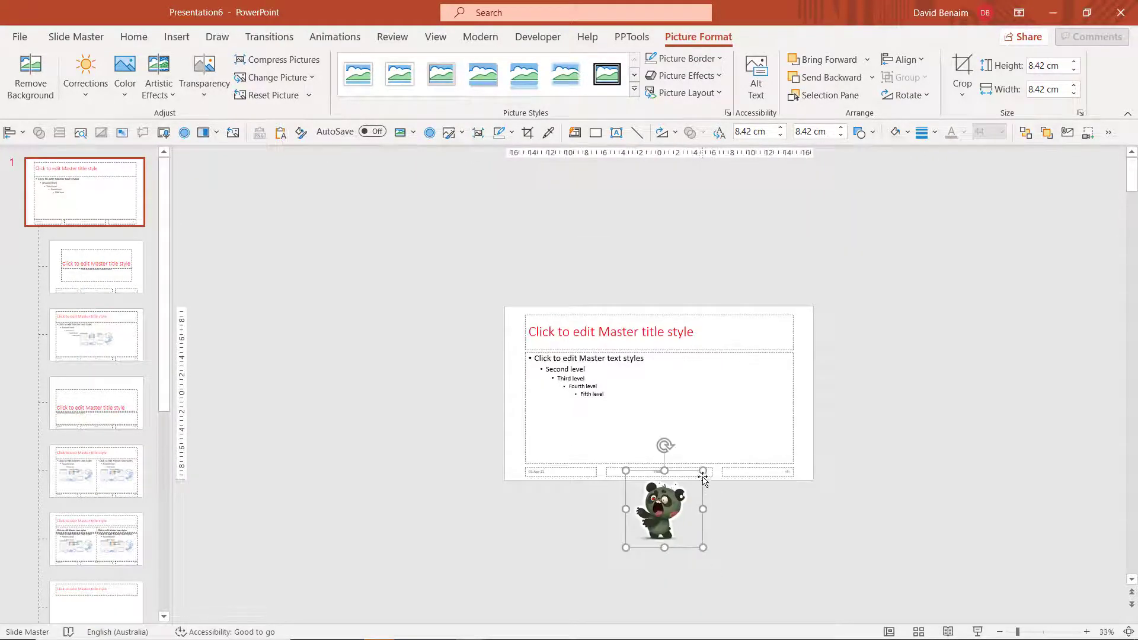
Resize the bear sticker to 5.35 cm by 5.35 cm using a corner handle.
drag(703, 476, 703, 486)
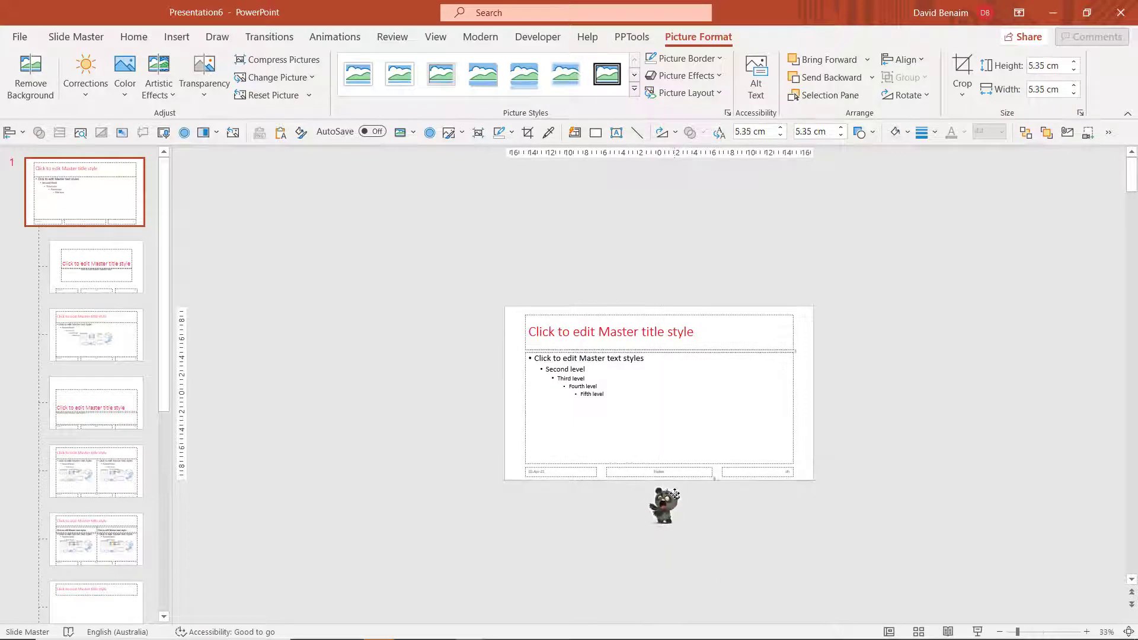
click(661, 506)
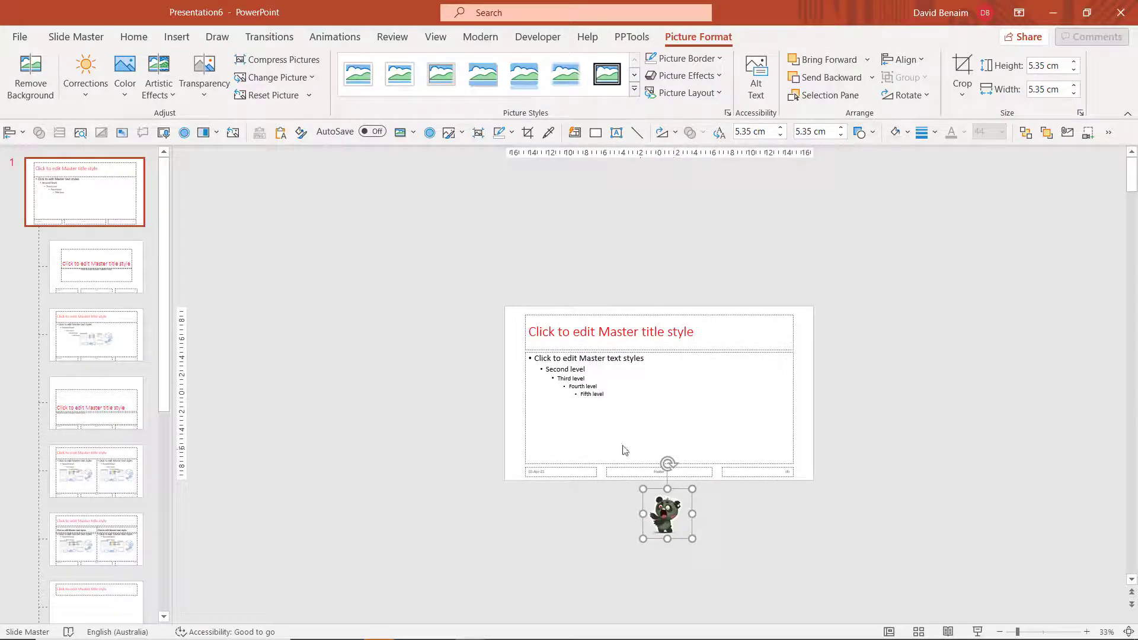
mouse_move(678, 509)
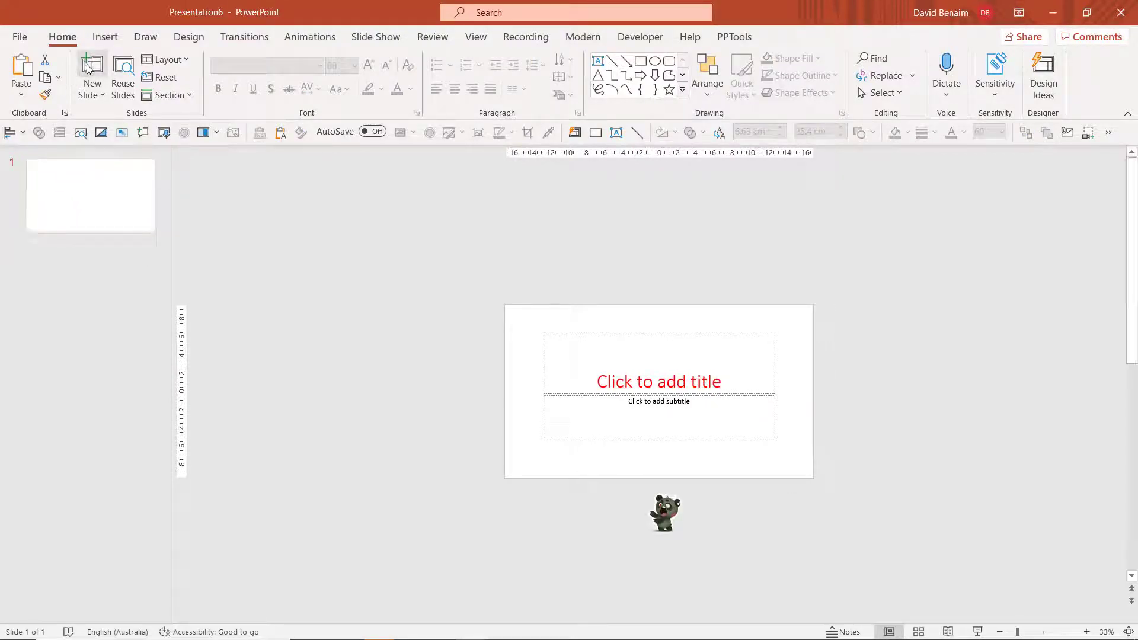
Add a second Title and Content slide from the Home ribbon.
click(91, 69)
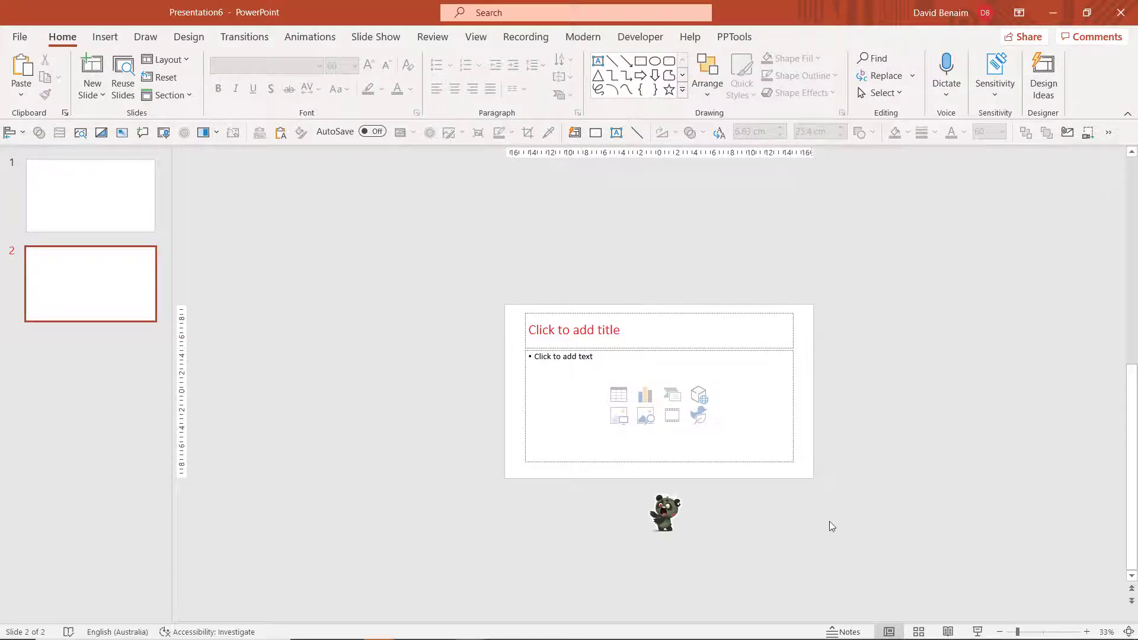
mouse_move(895, 601)
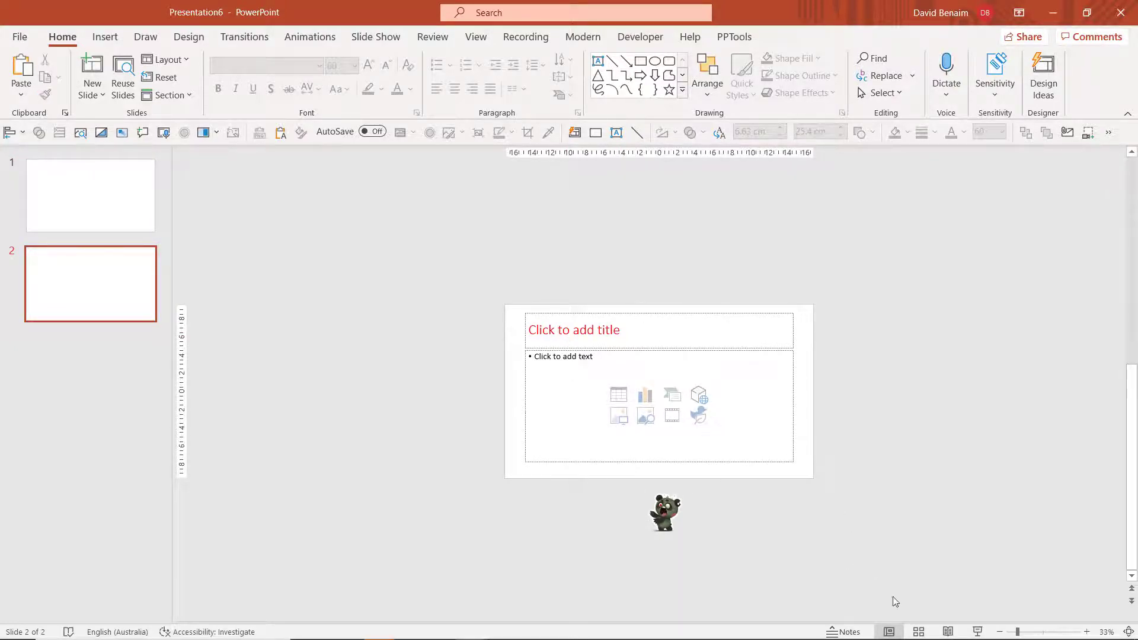
mouse_move(888, 631)
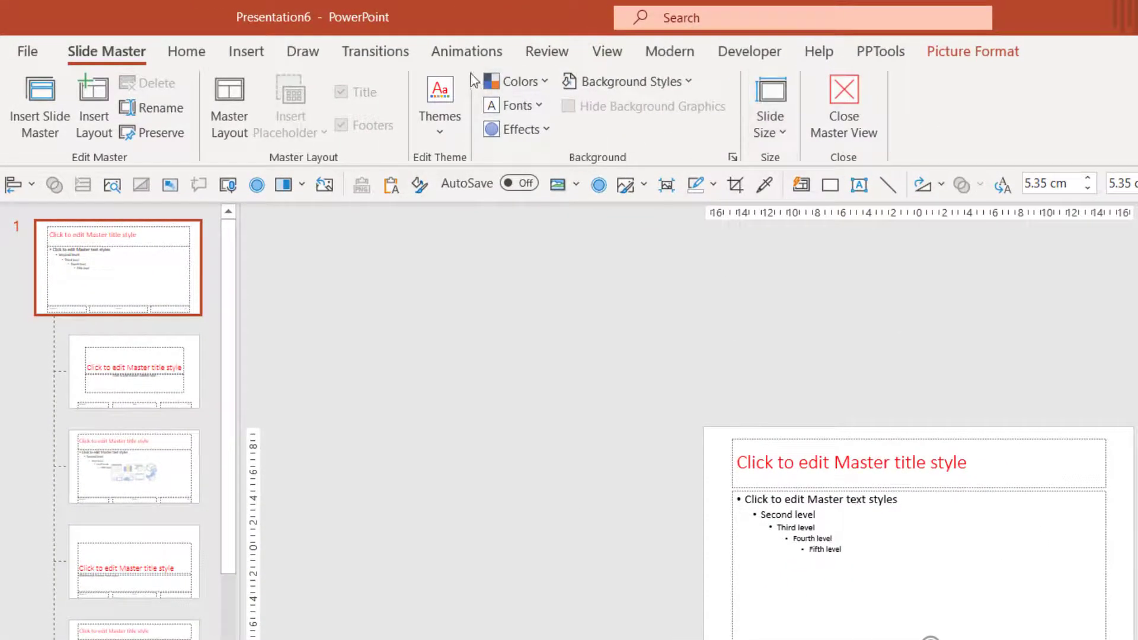
Show the Animations effect choices for the bear sticker on the slide master.
click(467, 51)
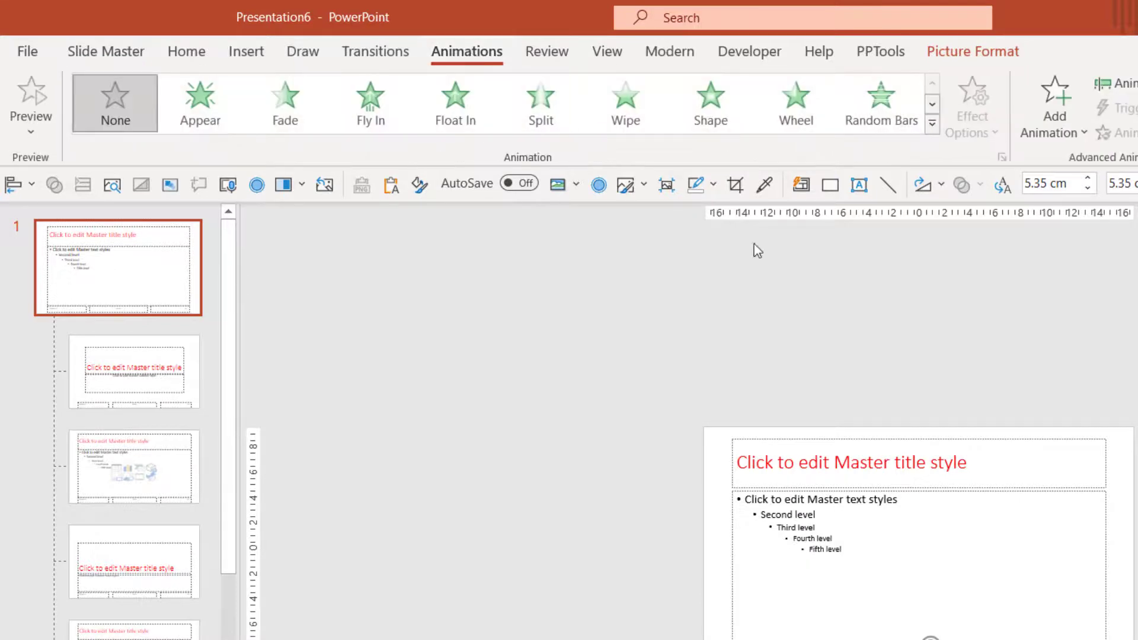
mouse_move(916, 277)
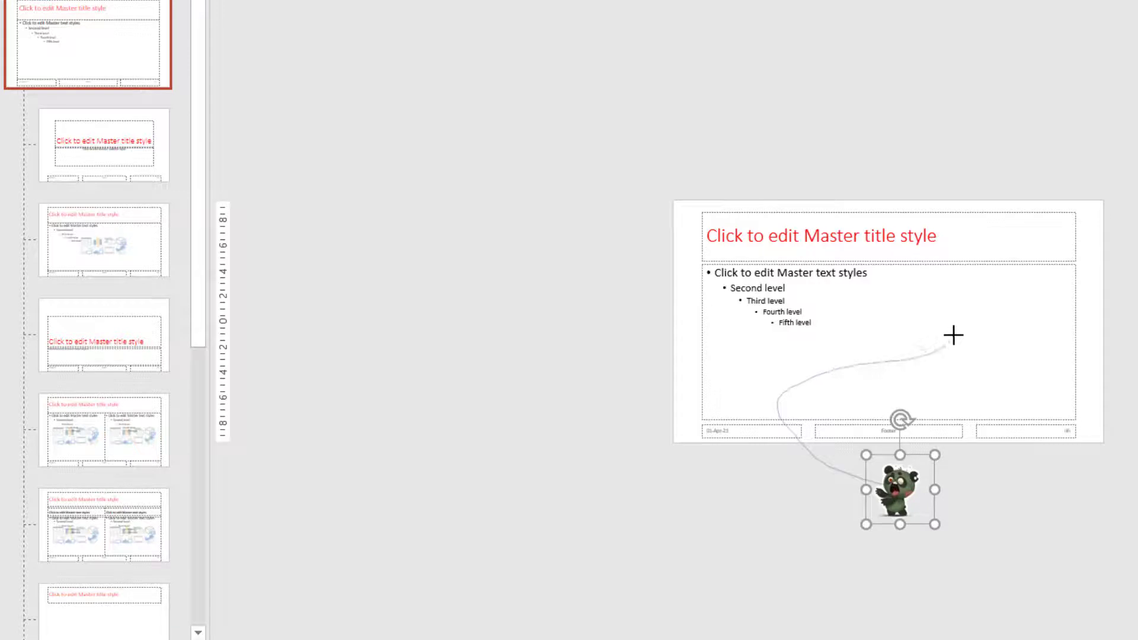
mouse_move(829, 245)
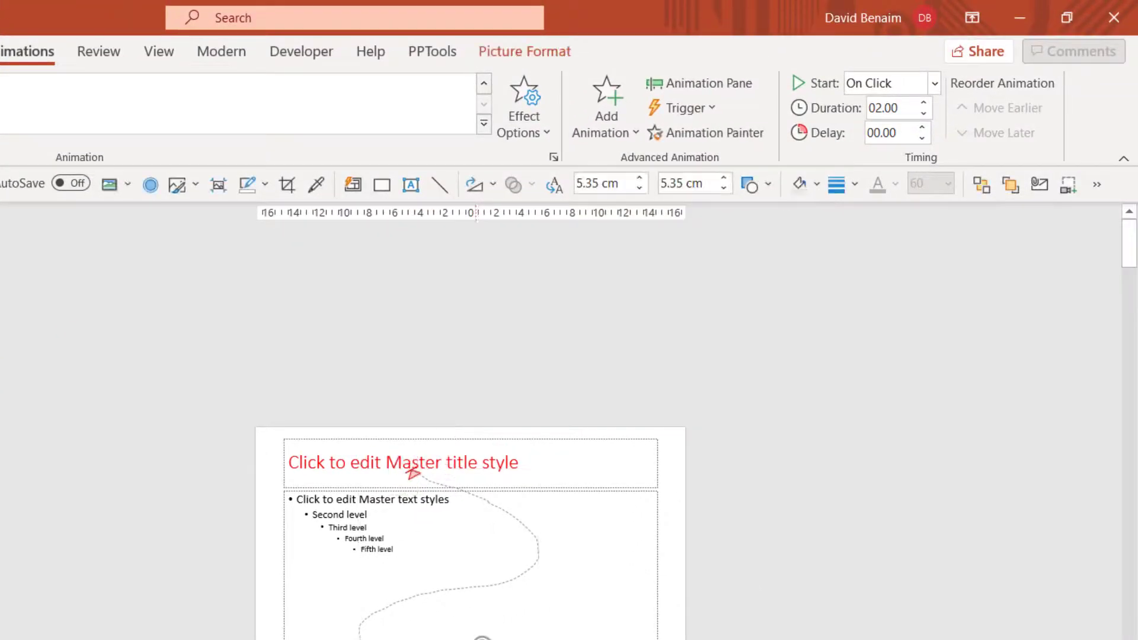
Add a Grow/Shrink emphasis effect and set its Effect Options amount to Larger.
click(605, 106)
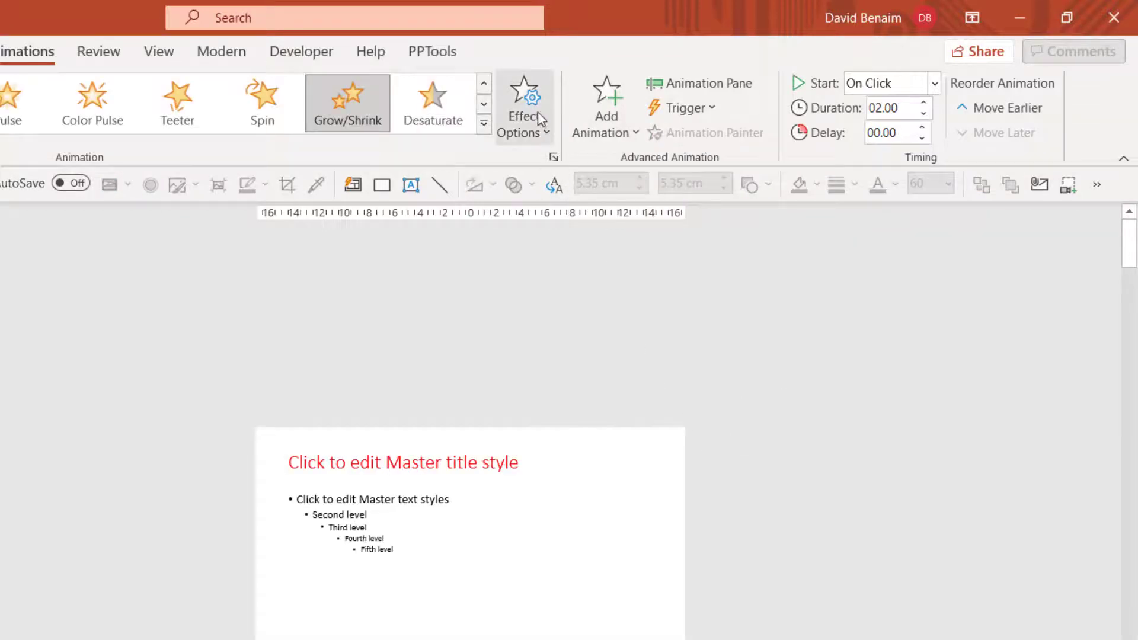
click(523, 105)
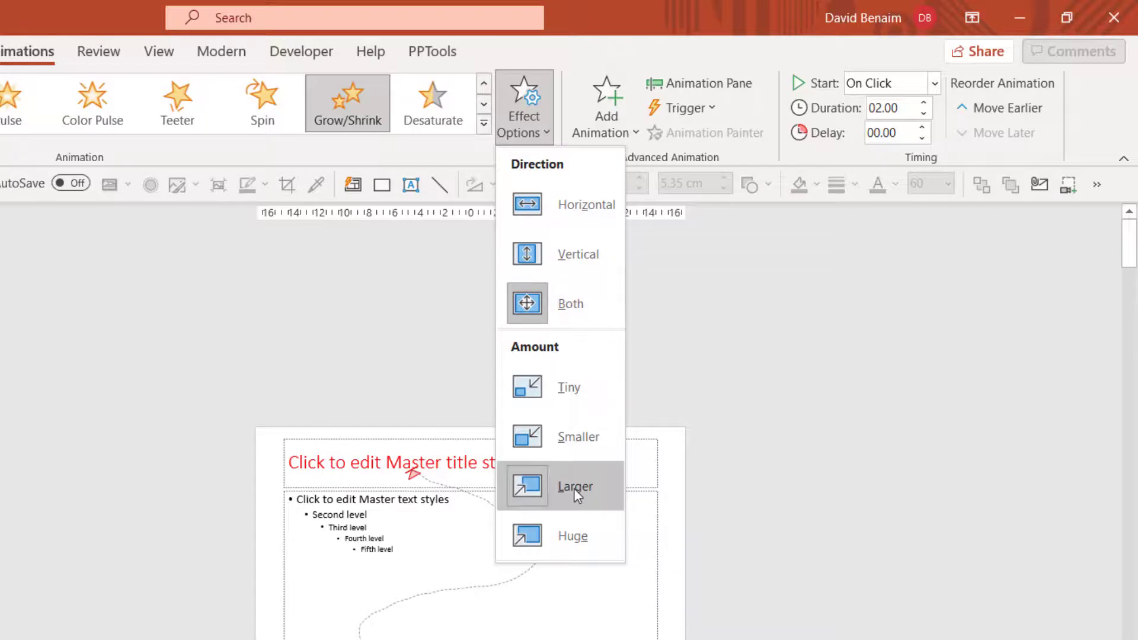
click(574, 486)
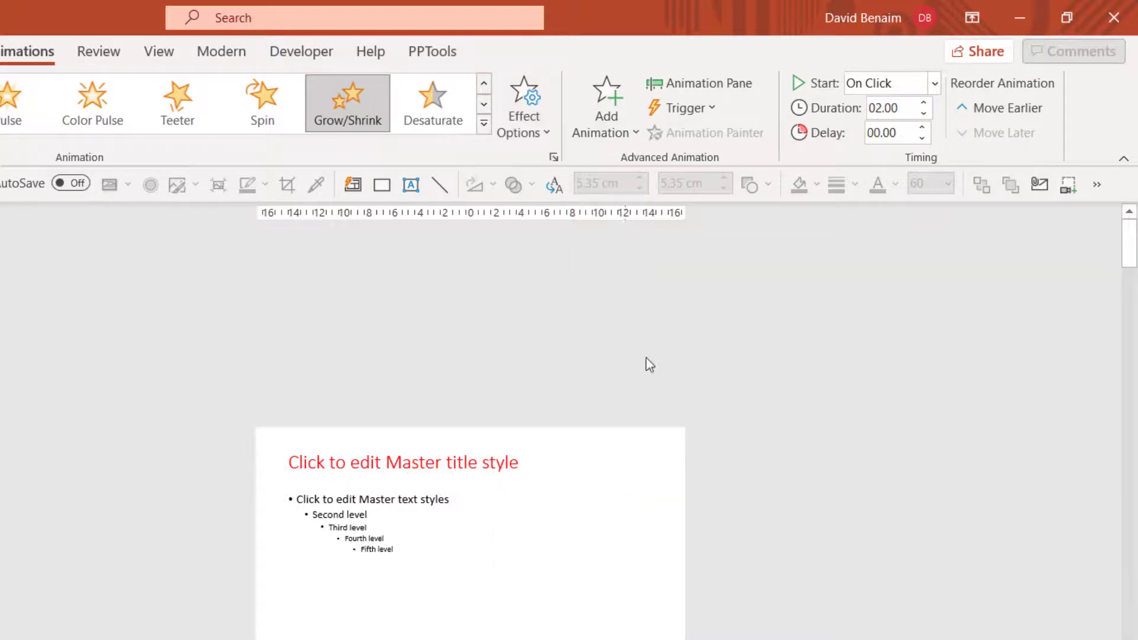
mouse_move(699, 83)
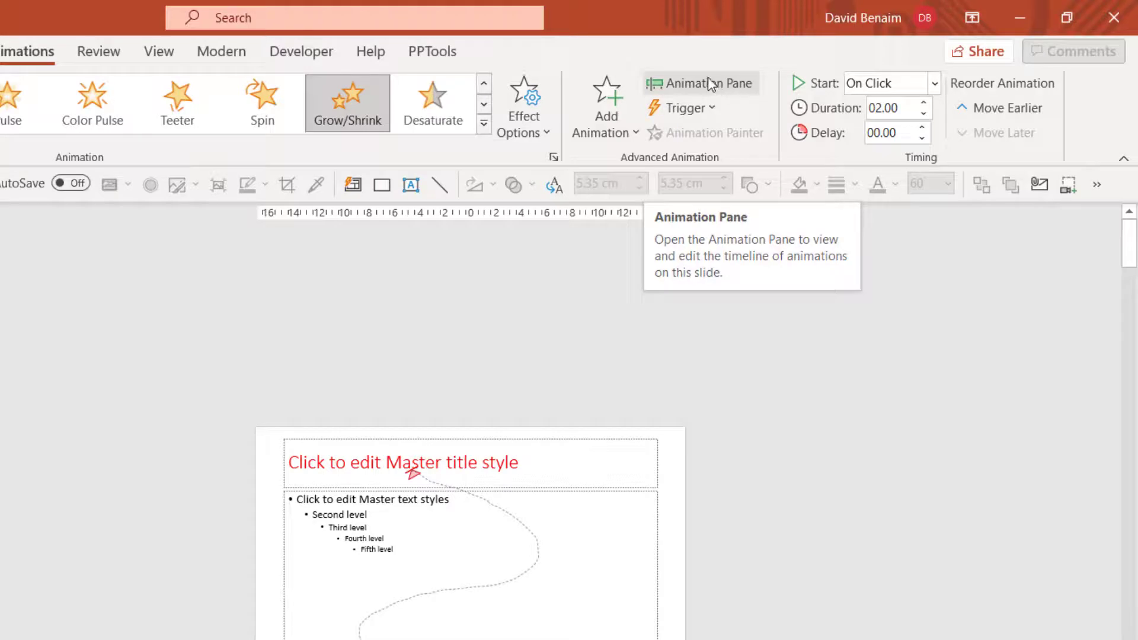
Set both sticker animations to start With Previous and raise the duration to 6.00.
click(699, 82)
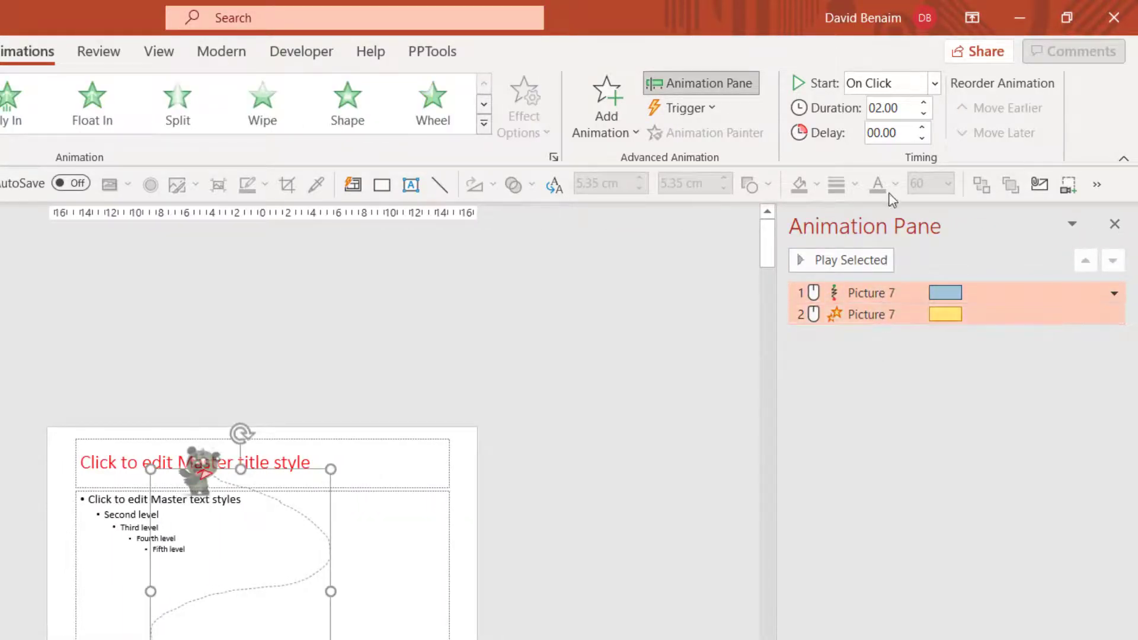
click(934, 83)
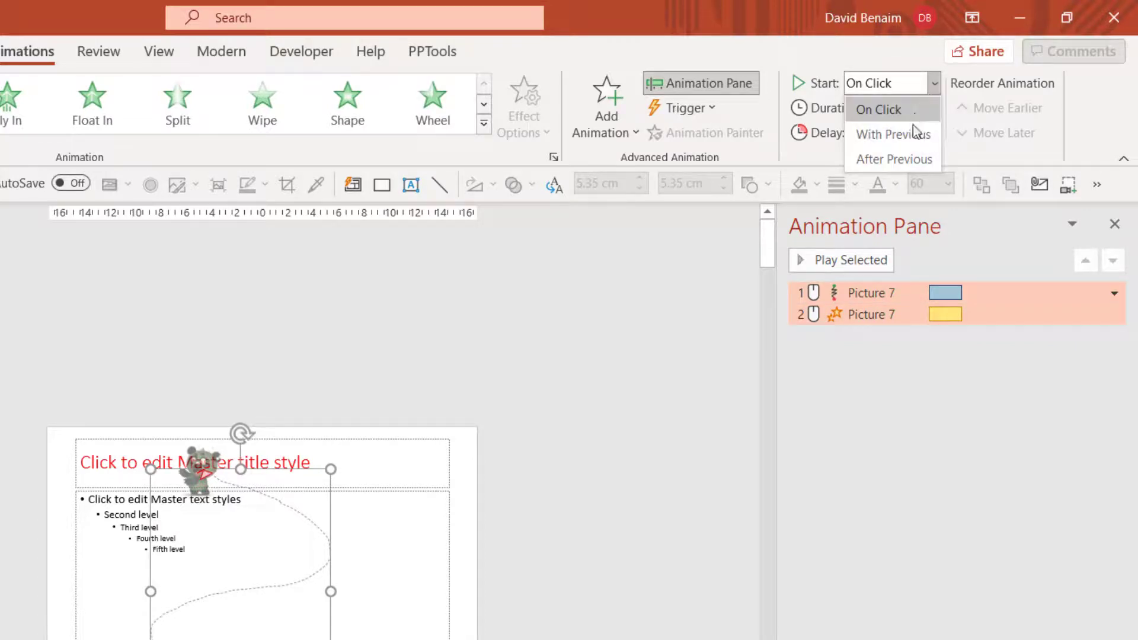
click(885, 134)
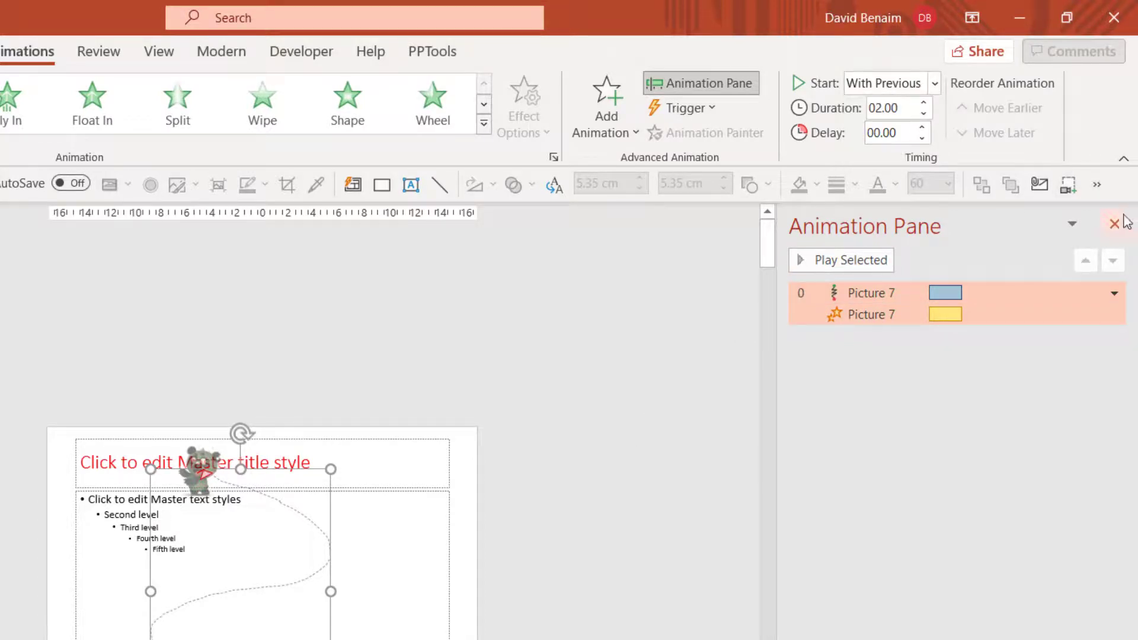
click(1114, 224)
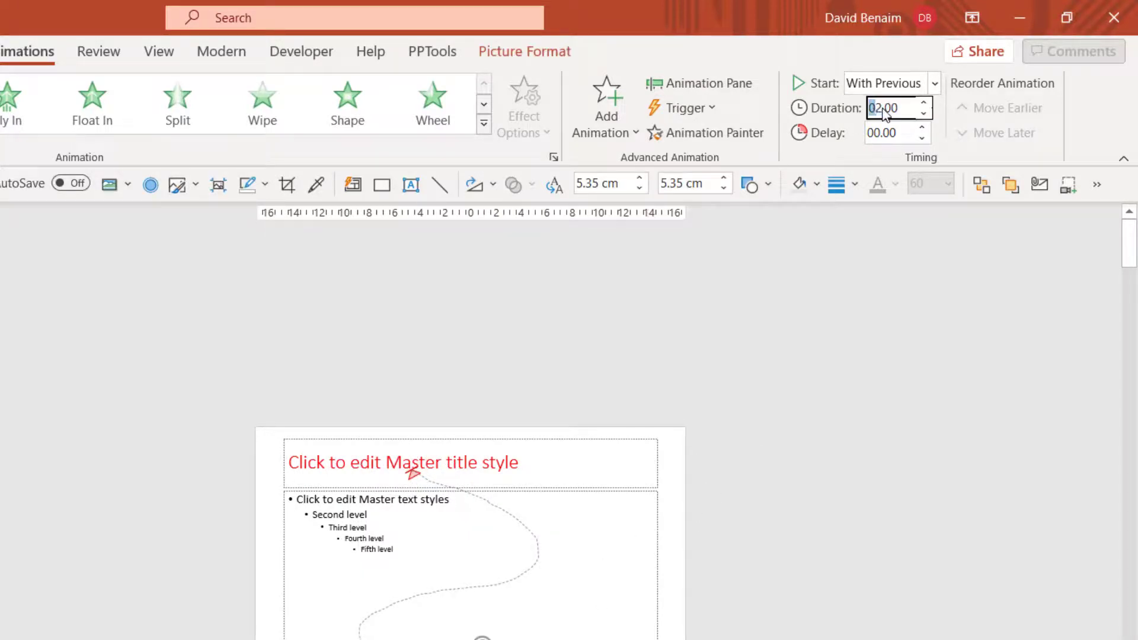
text(6.00)
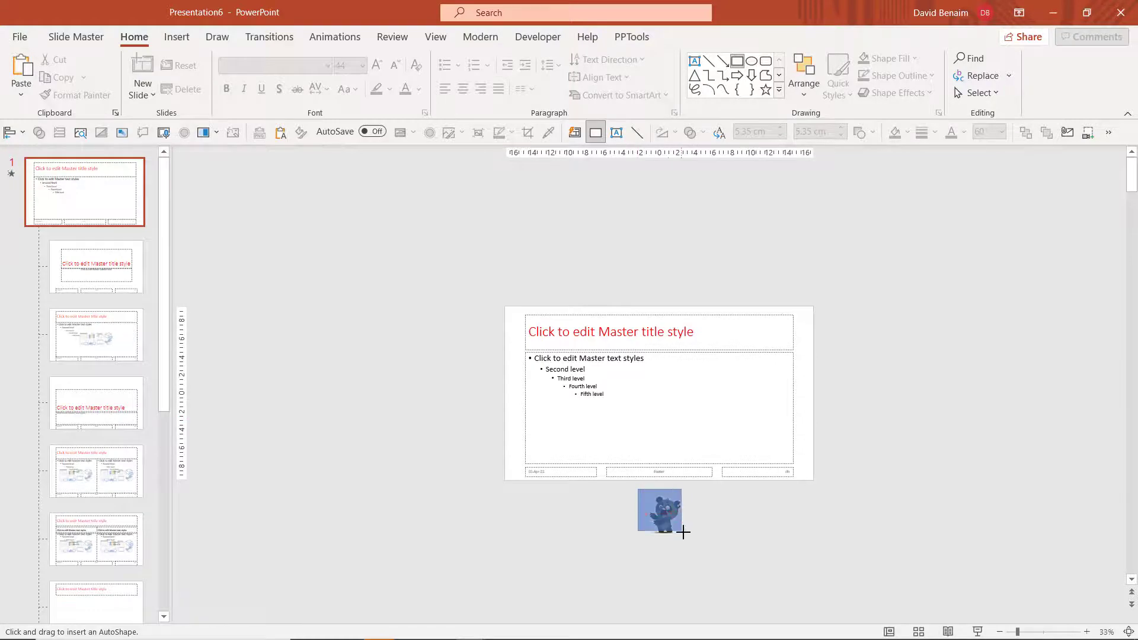
Place a rectangle over the bear sticker and give it No Outline.
click(658, 512)
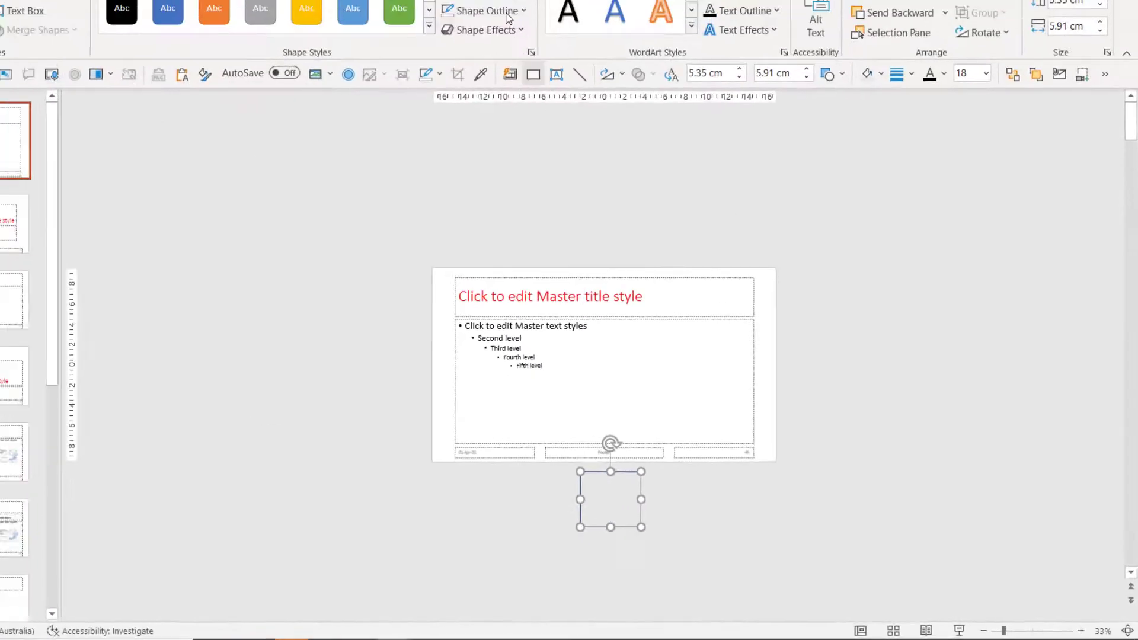
click(487, 29)
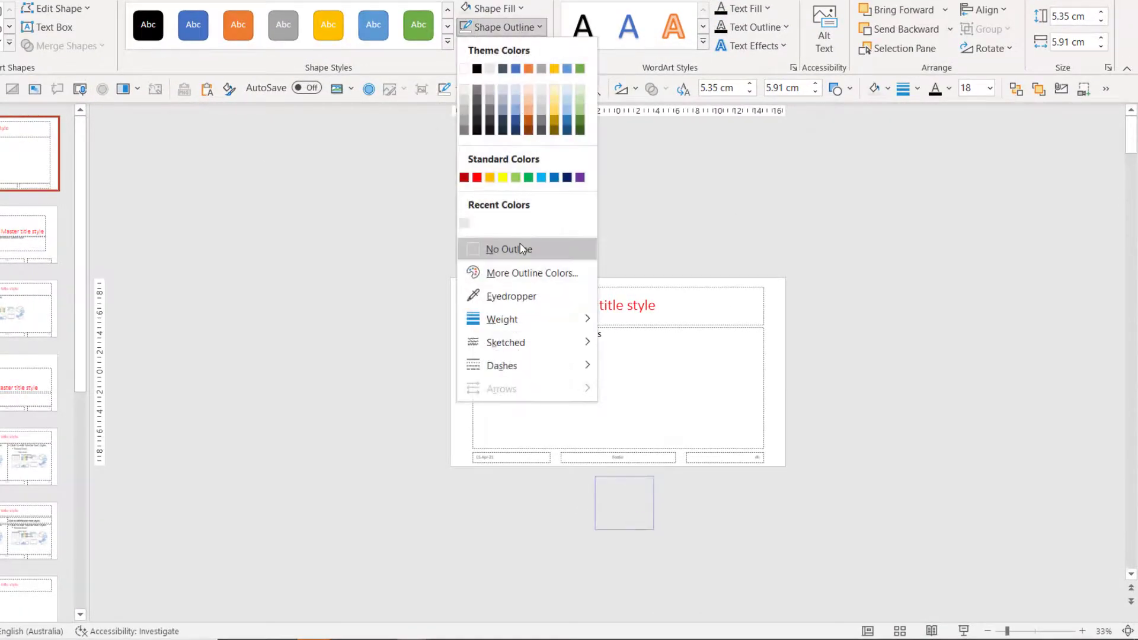
click(508, 249)
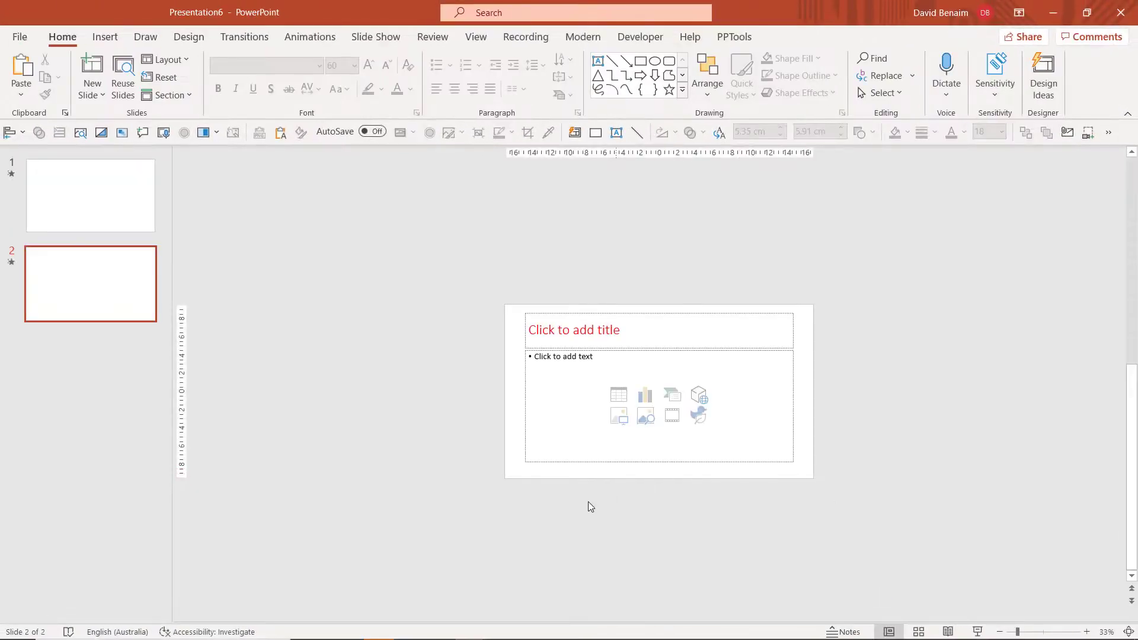
Zoom in, add a third slide and enter the placeholder text 'sdsdds'.
click(1089, 632)
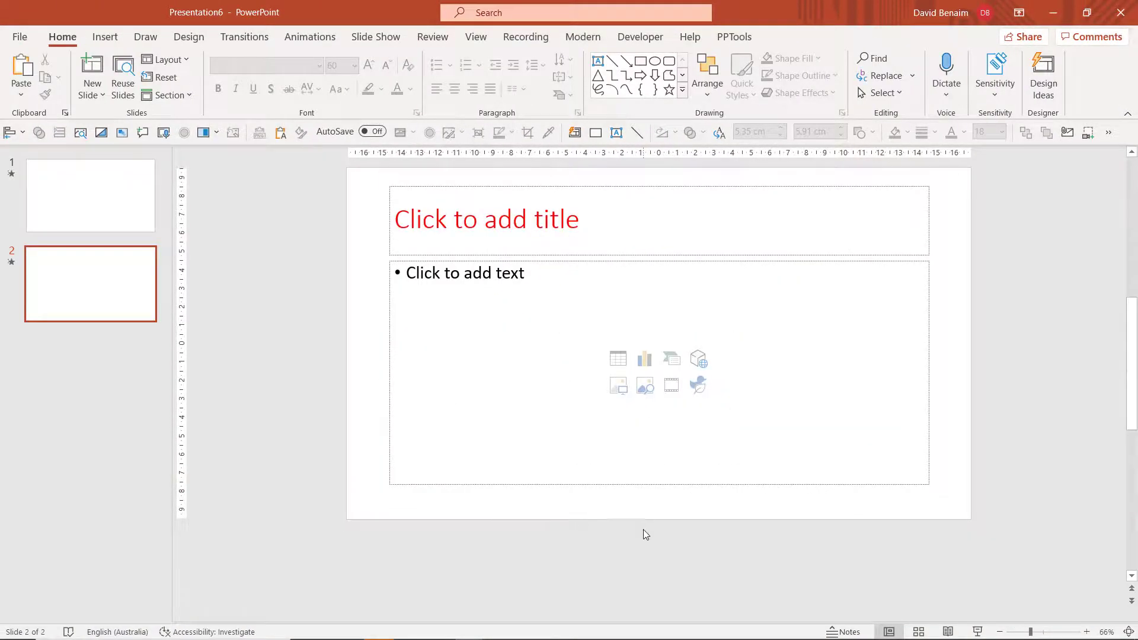
mouse_move(327, 250)
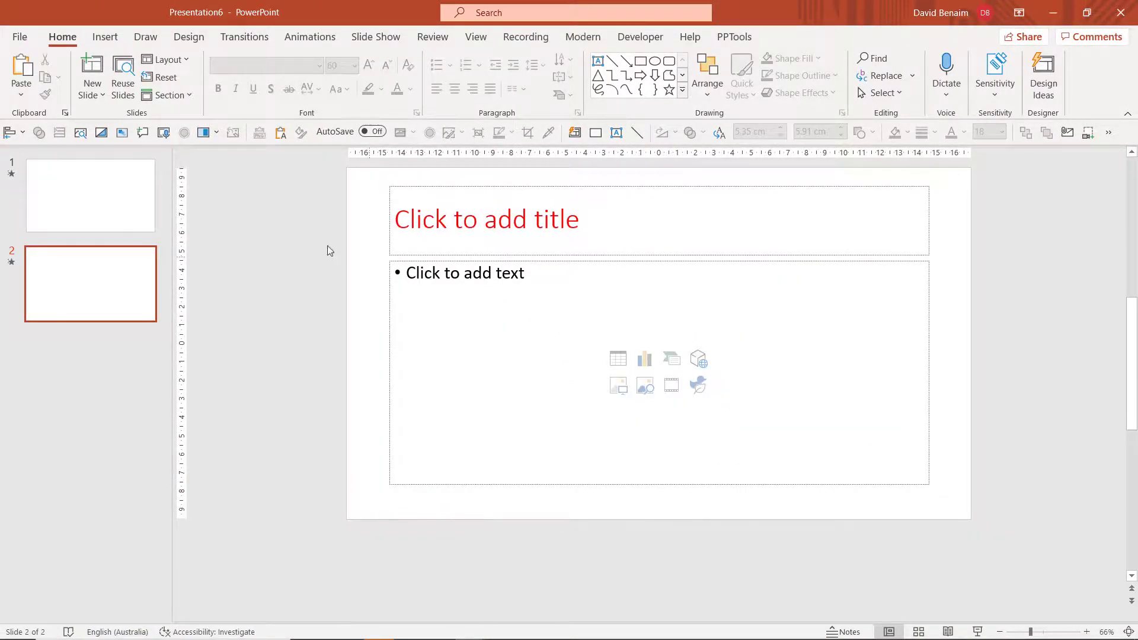
click(91, 68)
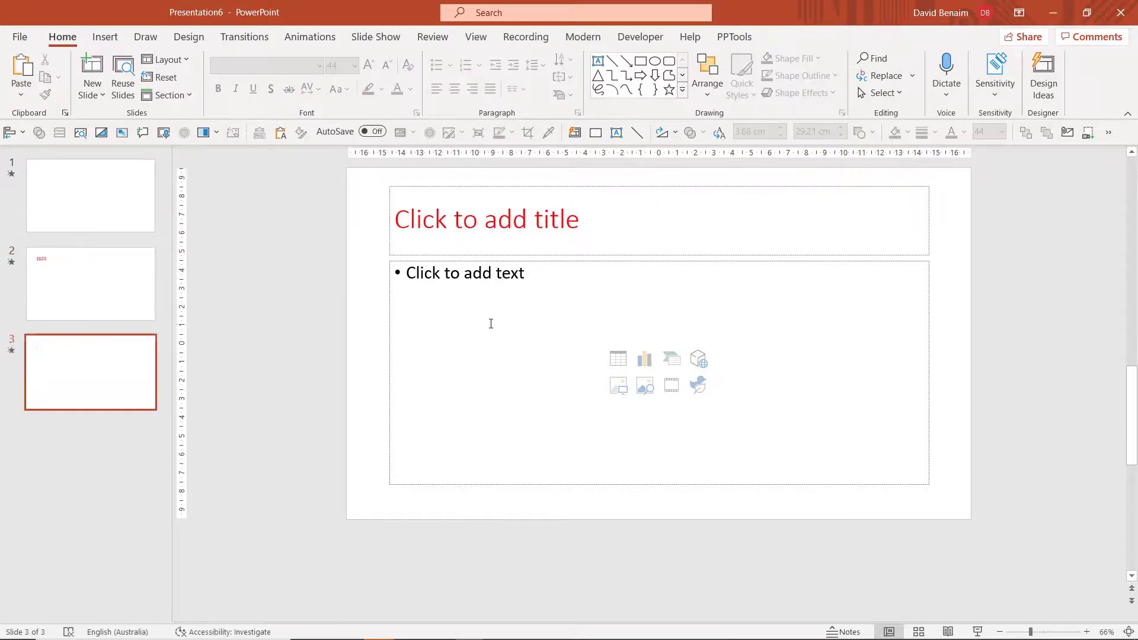
text(sdsdds)
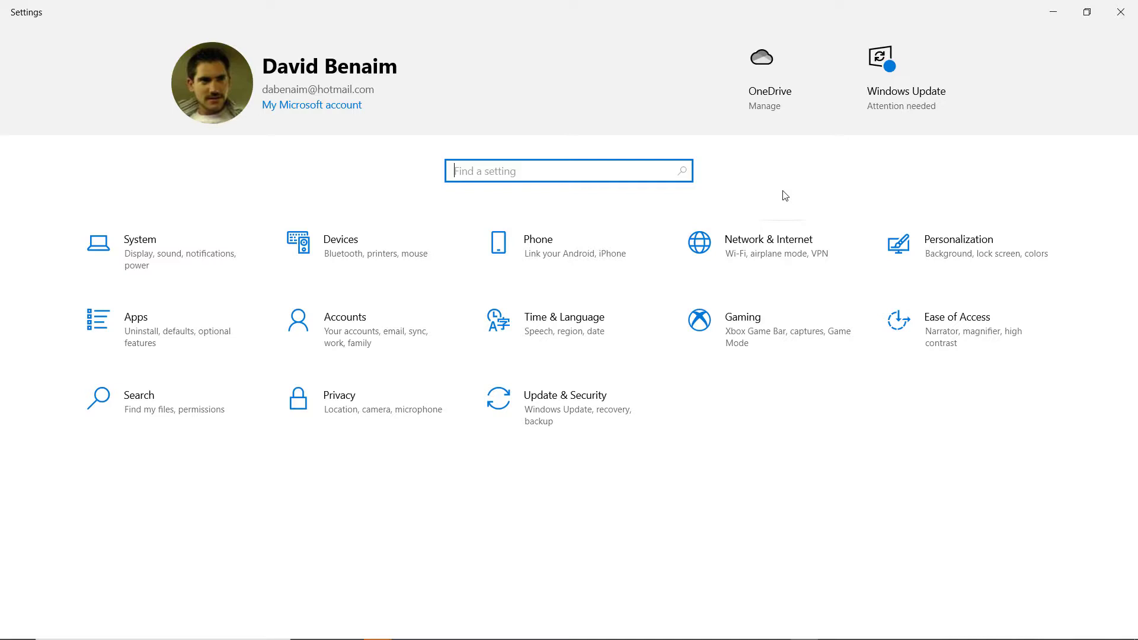
Search Settings for 'orient' and open Change the orientation of the display.
text(orient)
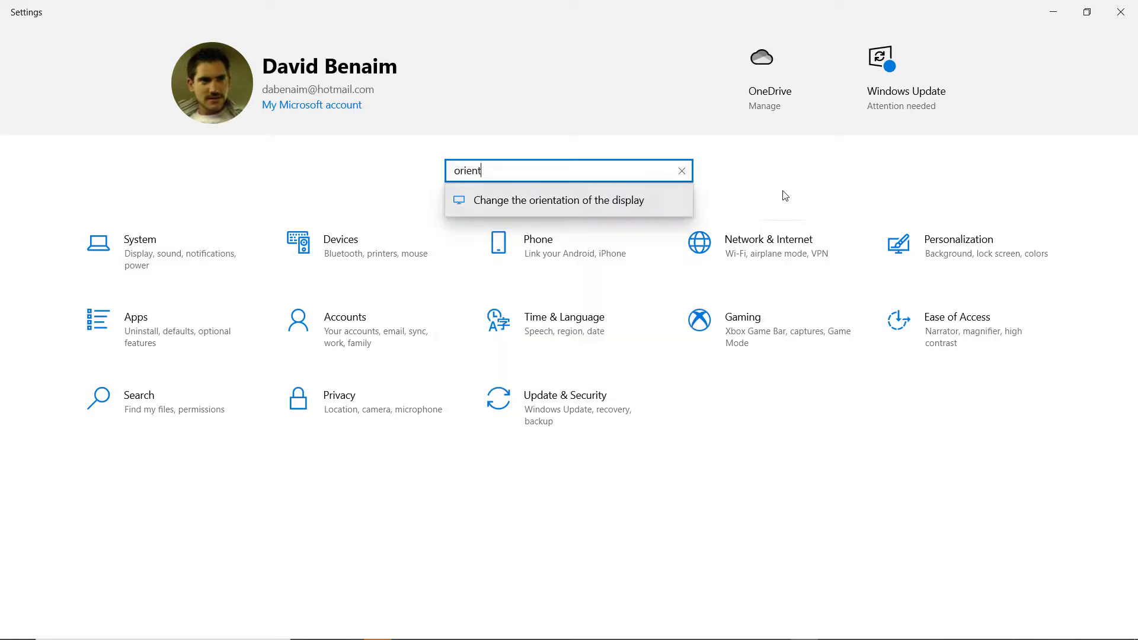
click(558, 199)
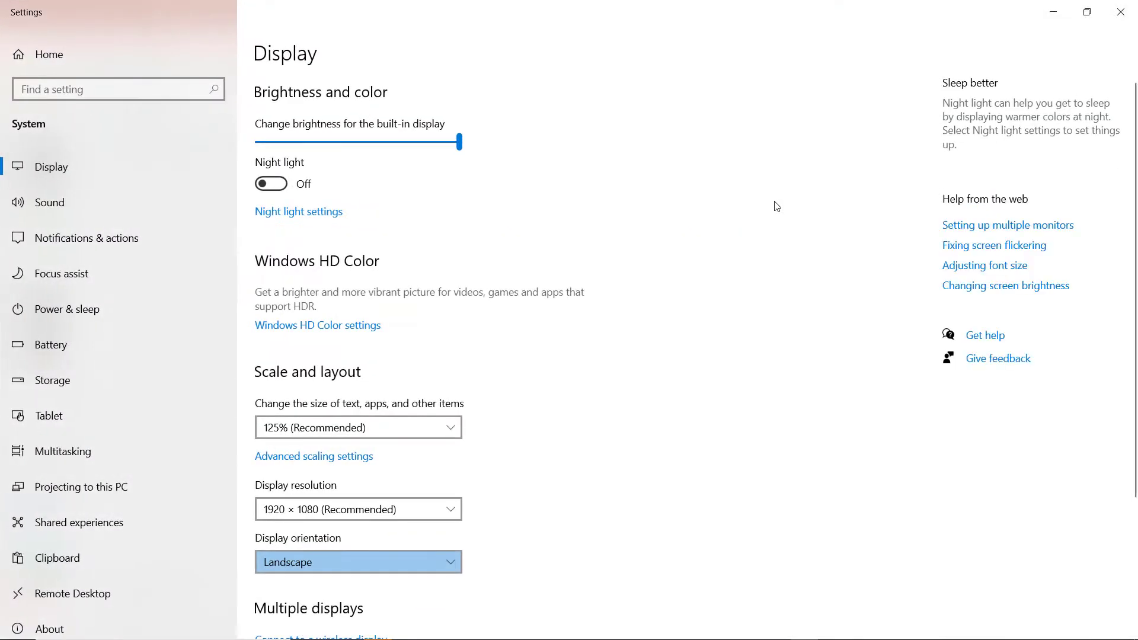